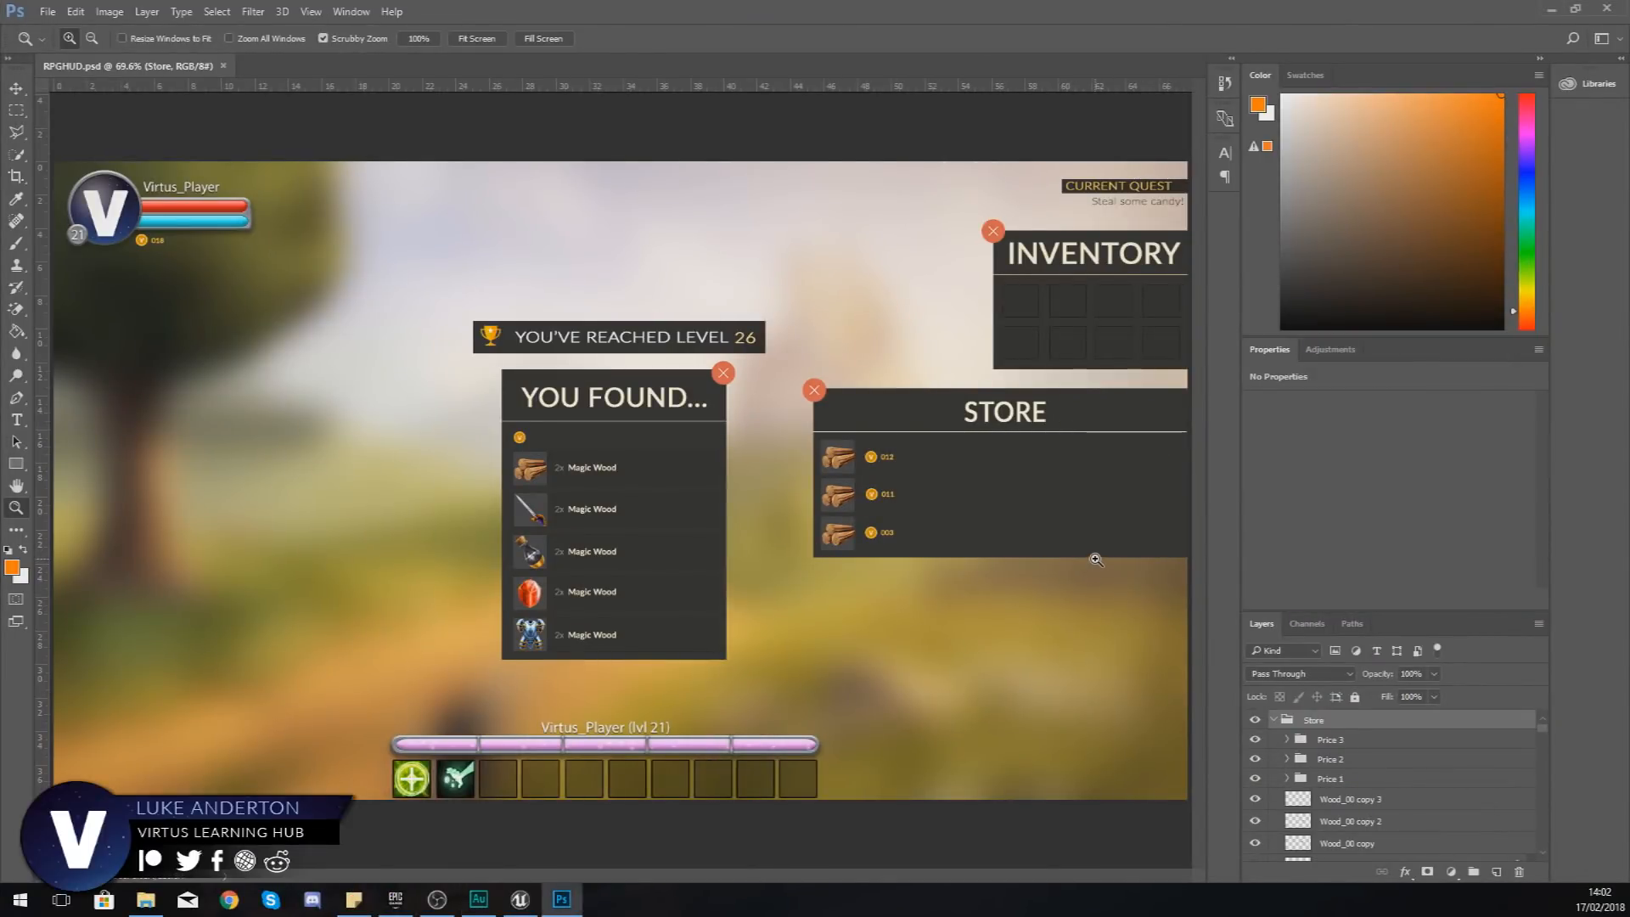
Step: Leave the Photoshop zoom menu unchanged, switch to Unreal and select the ThirdPersonBP folder
right_click(1083, 557)
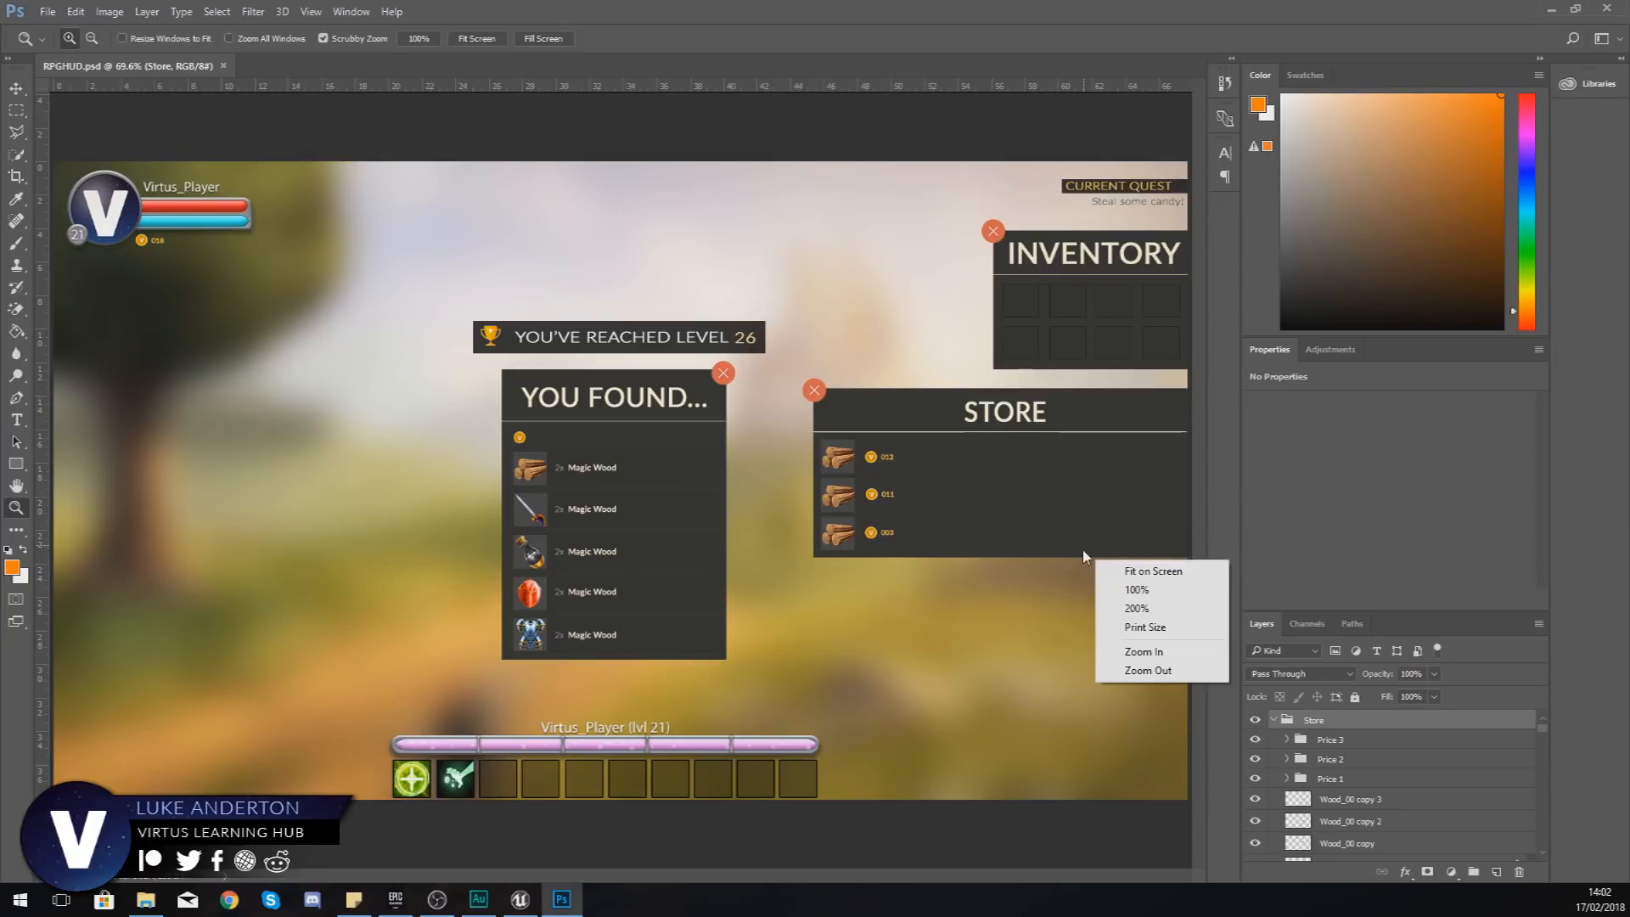
left_click(1067, 492)
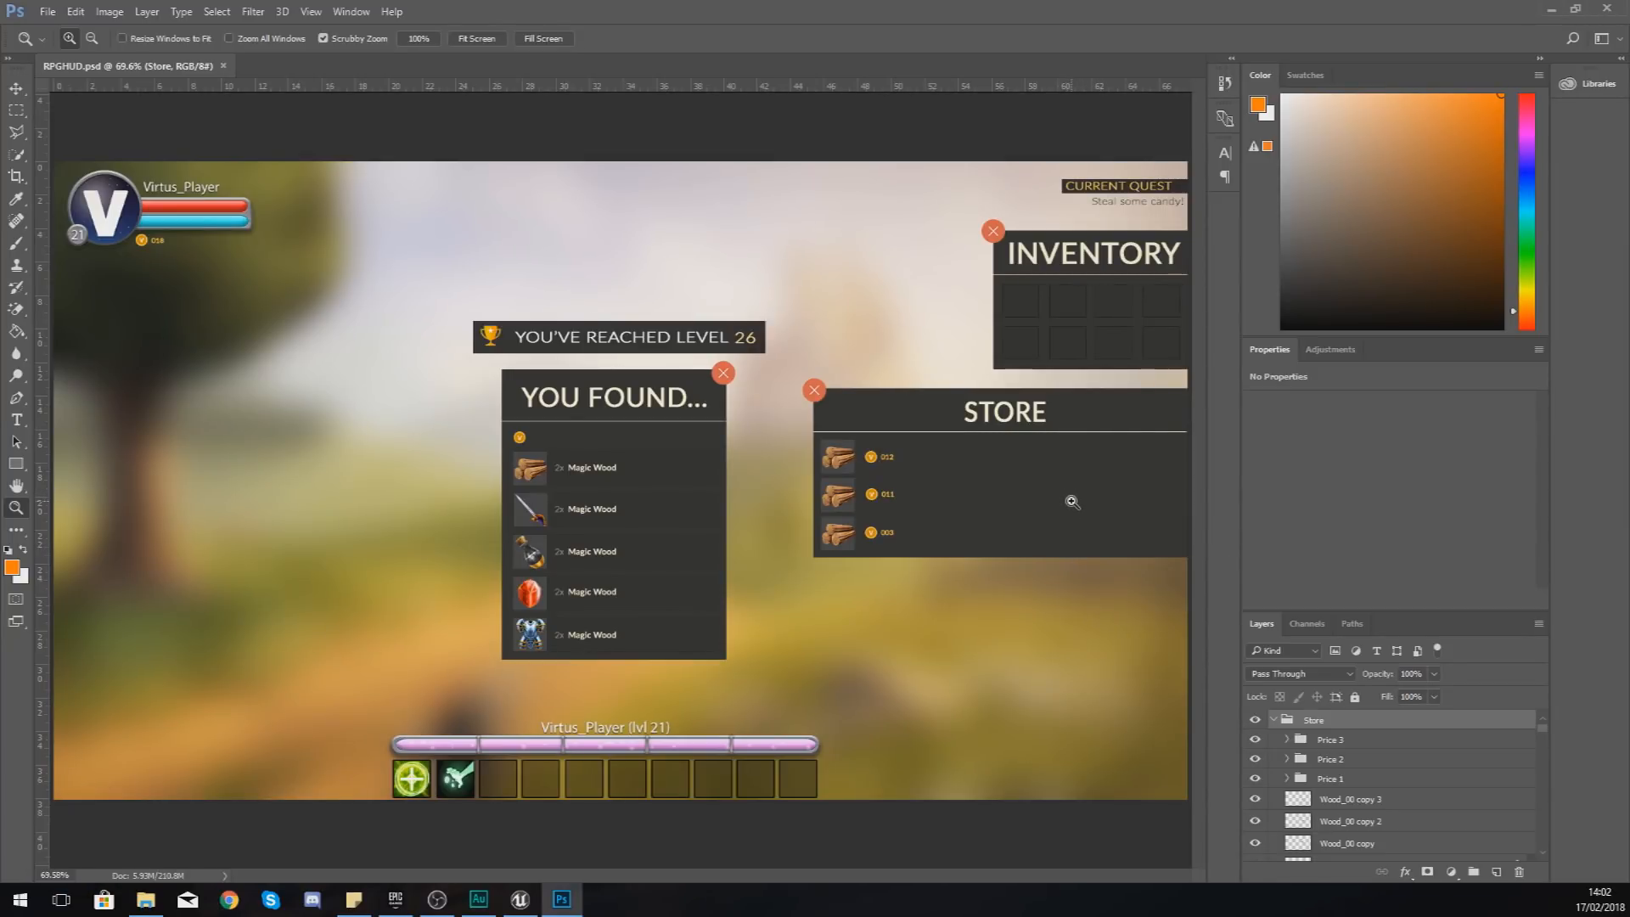
mouse_move(1050, 512)
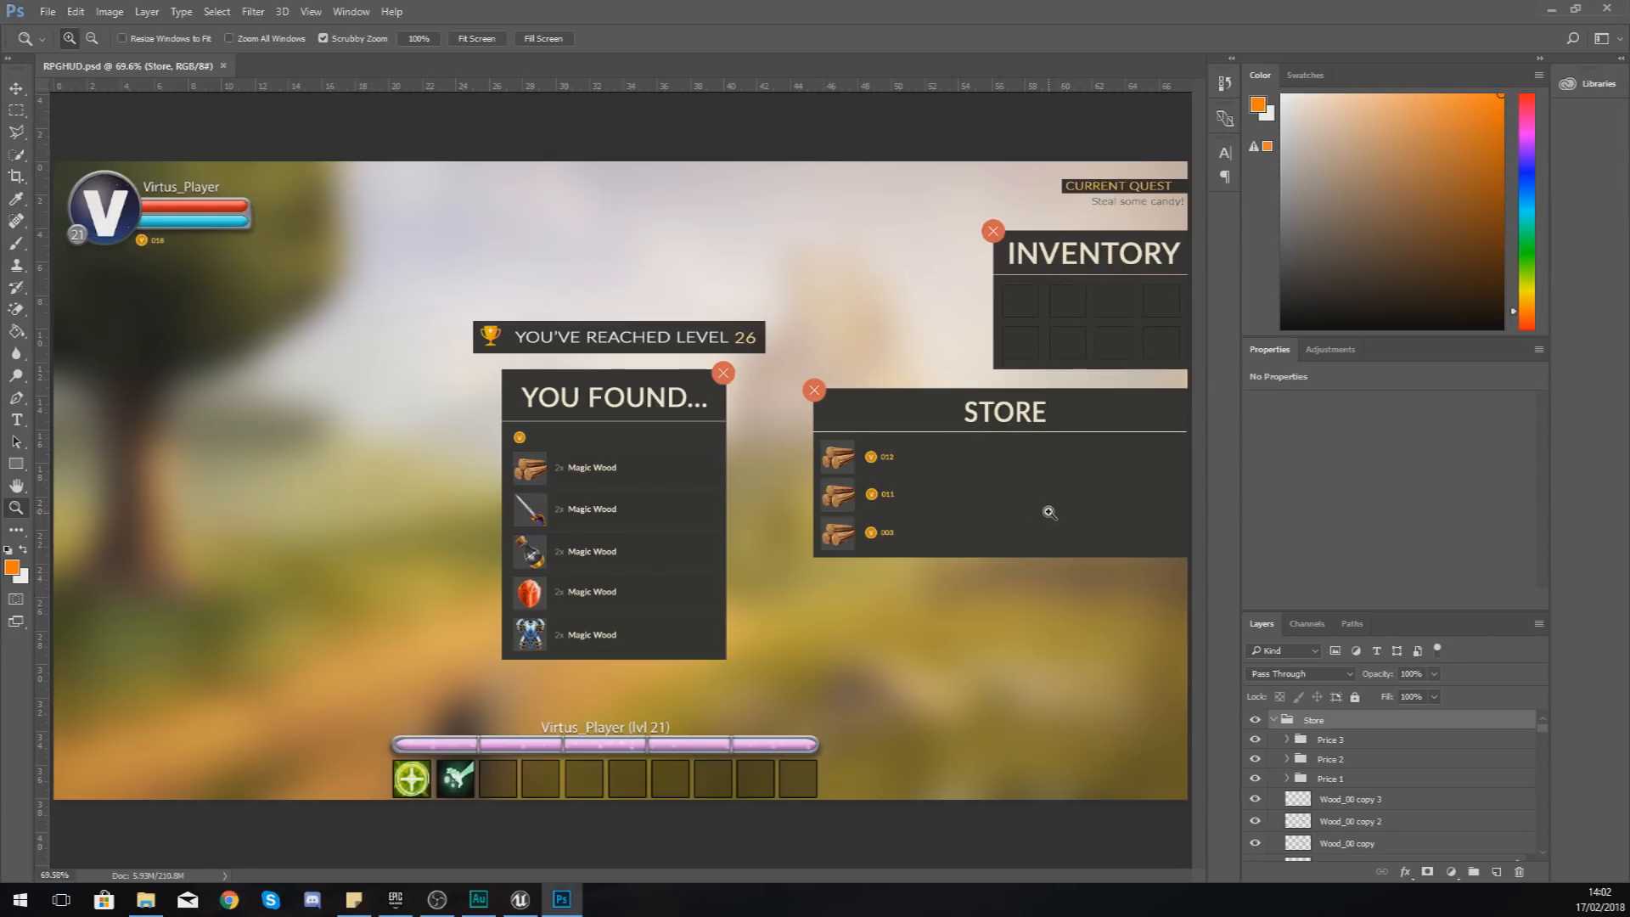
mouse_move(1104, 370)
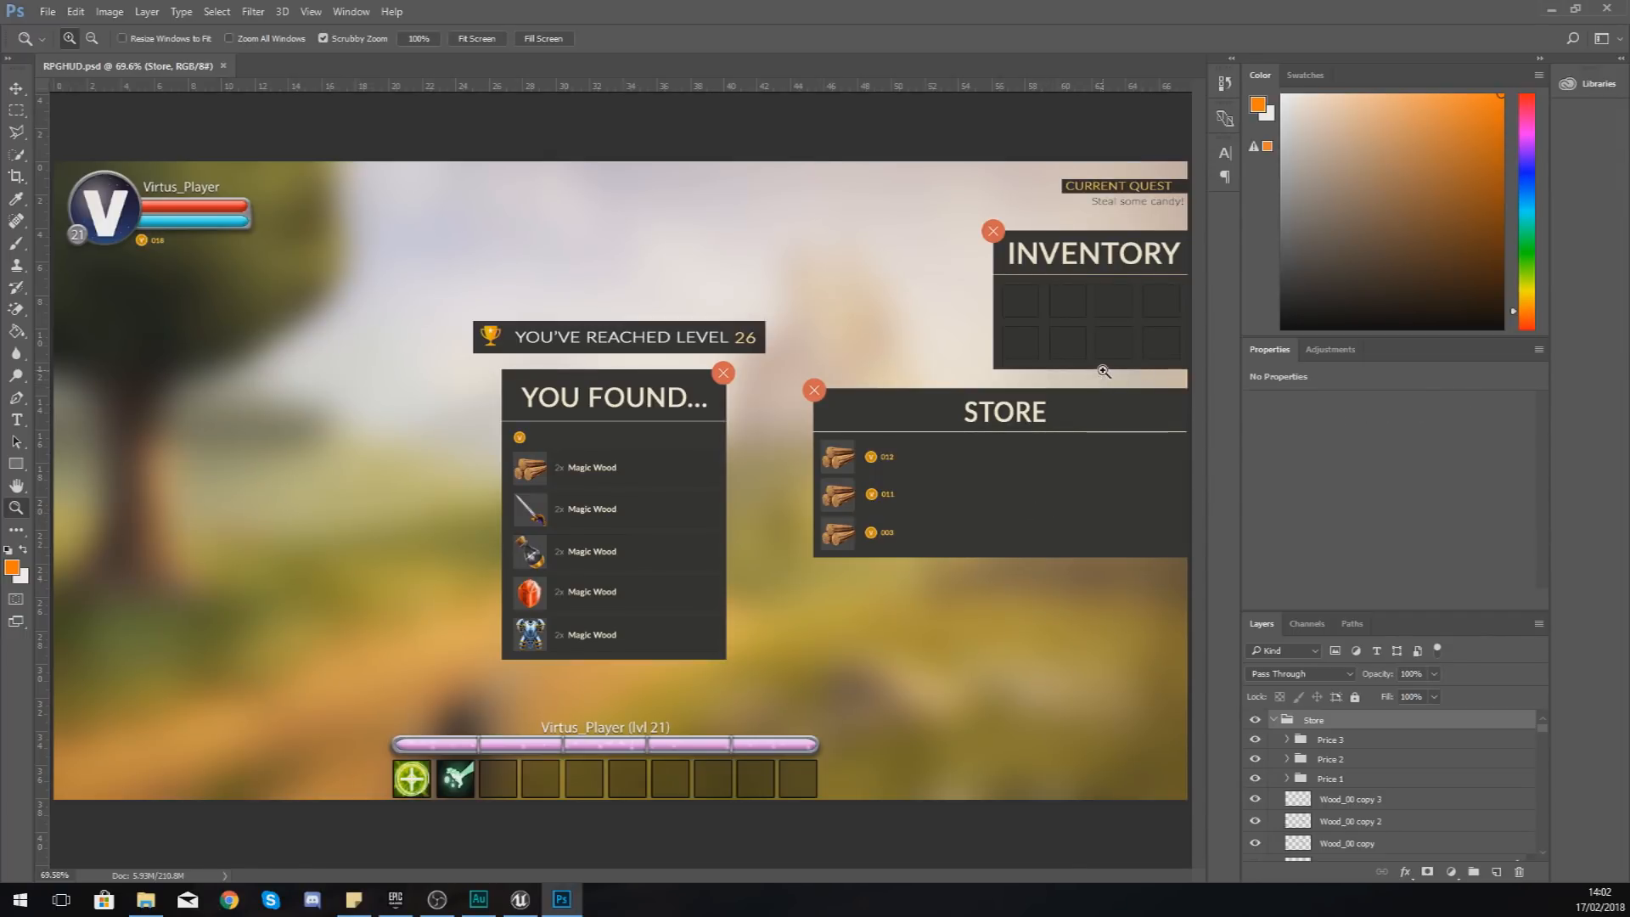
mouse_move(1187, 424)
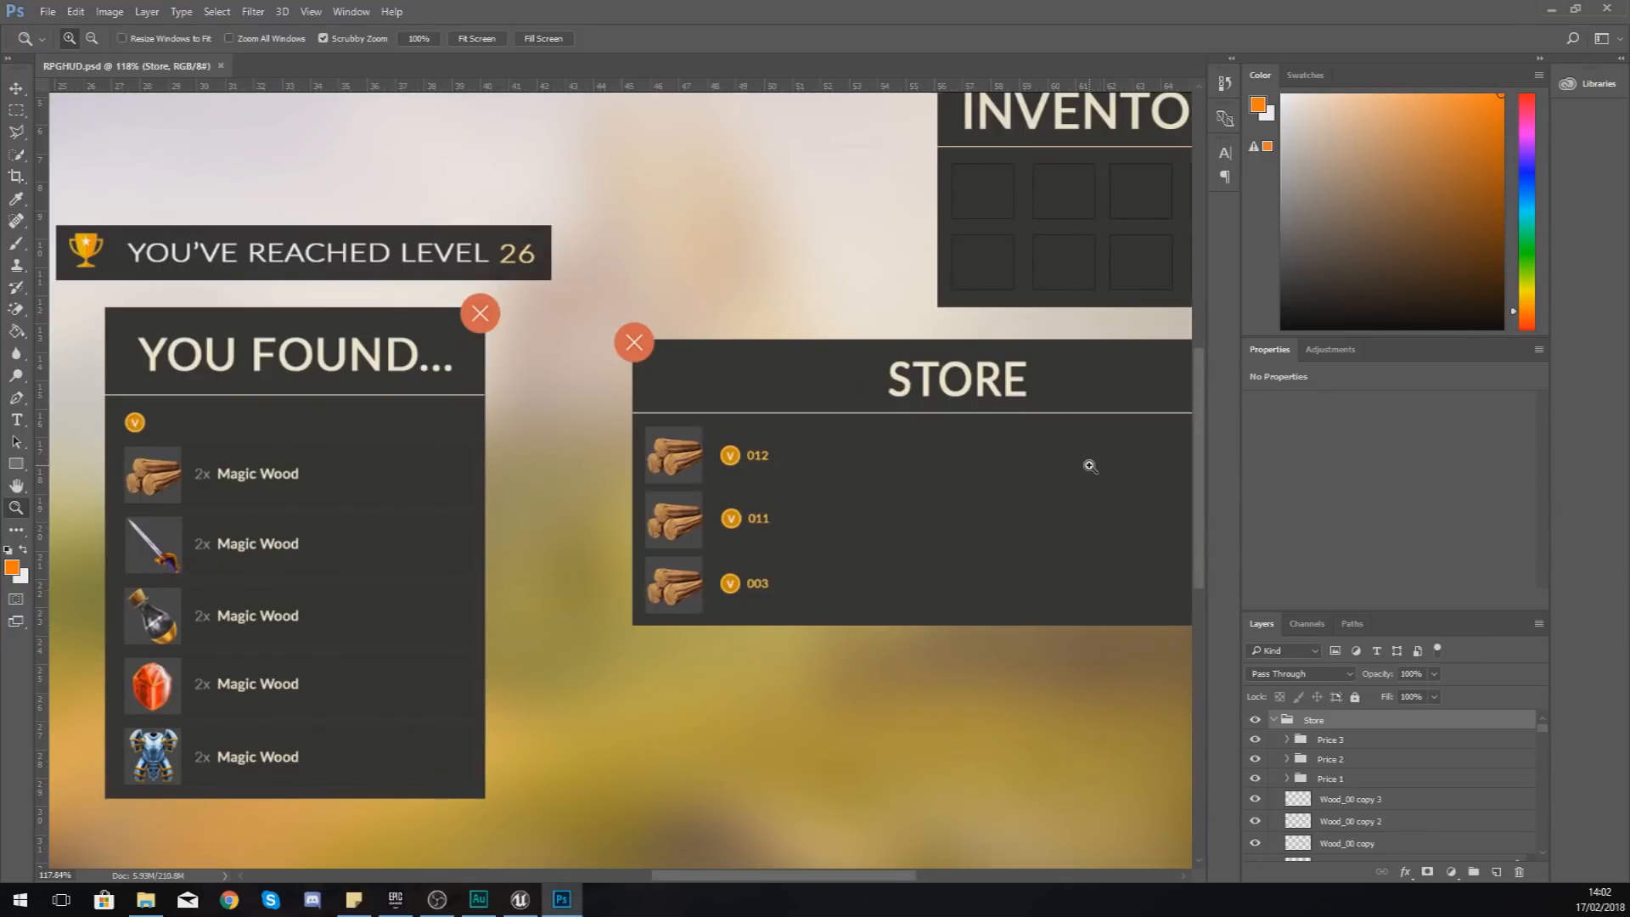
mouse_move(905, 553)
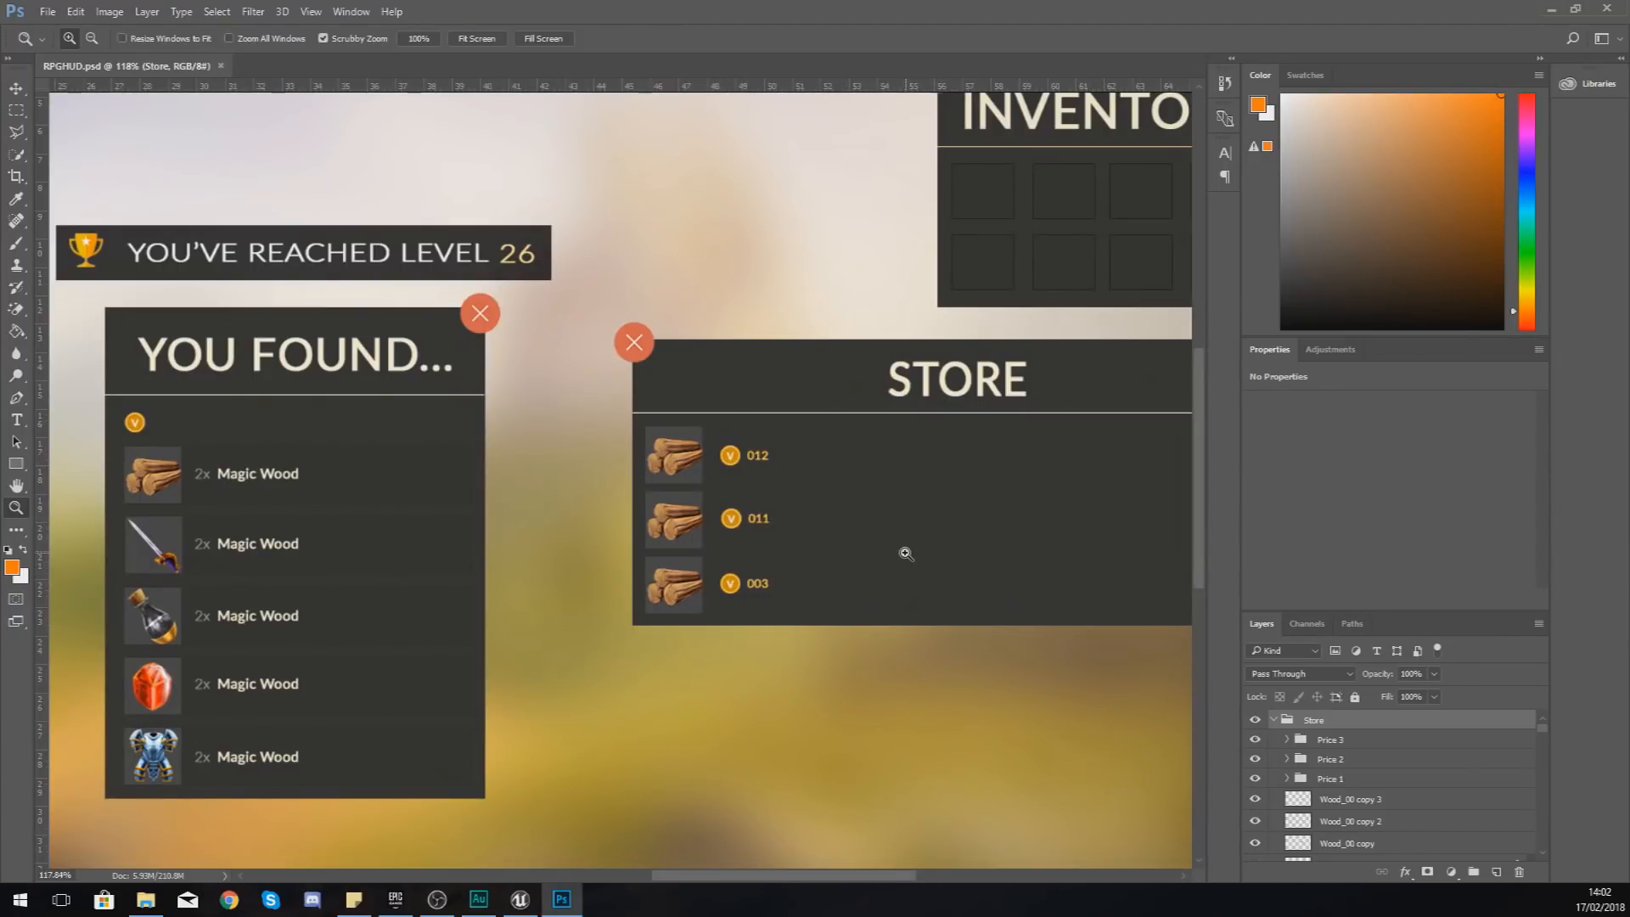
mouse_move(698, 394)
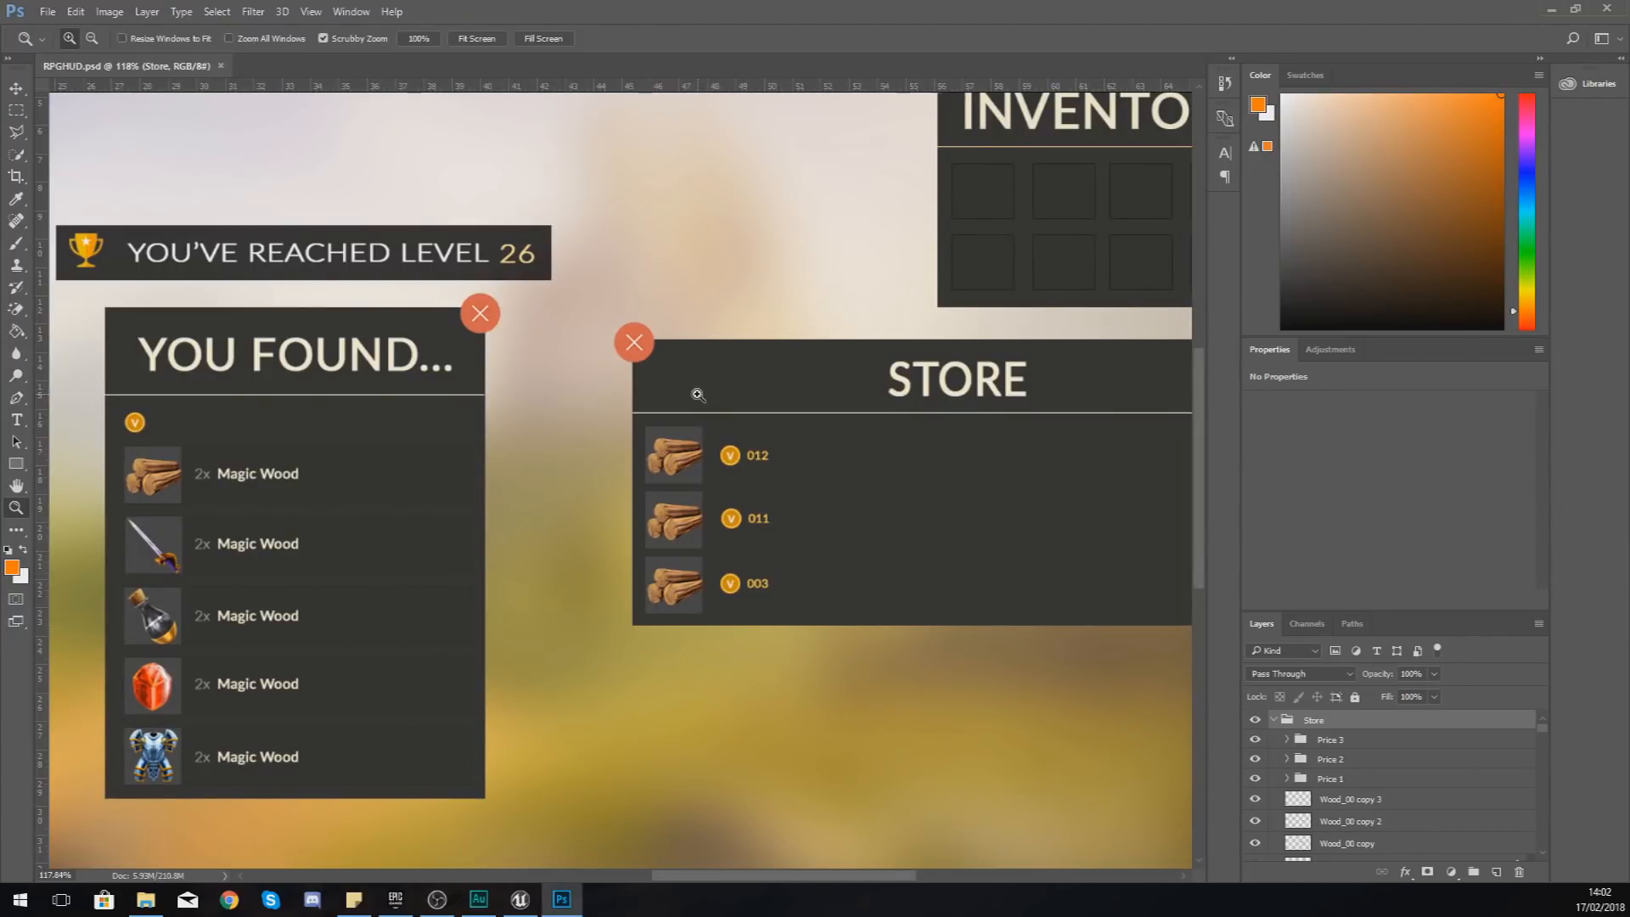
mouse_move(930, 463)
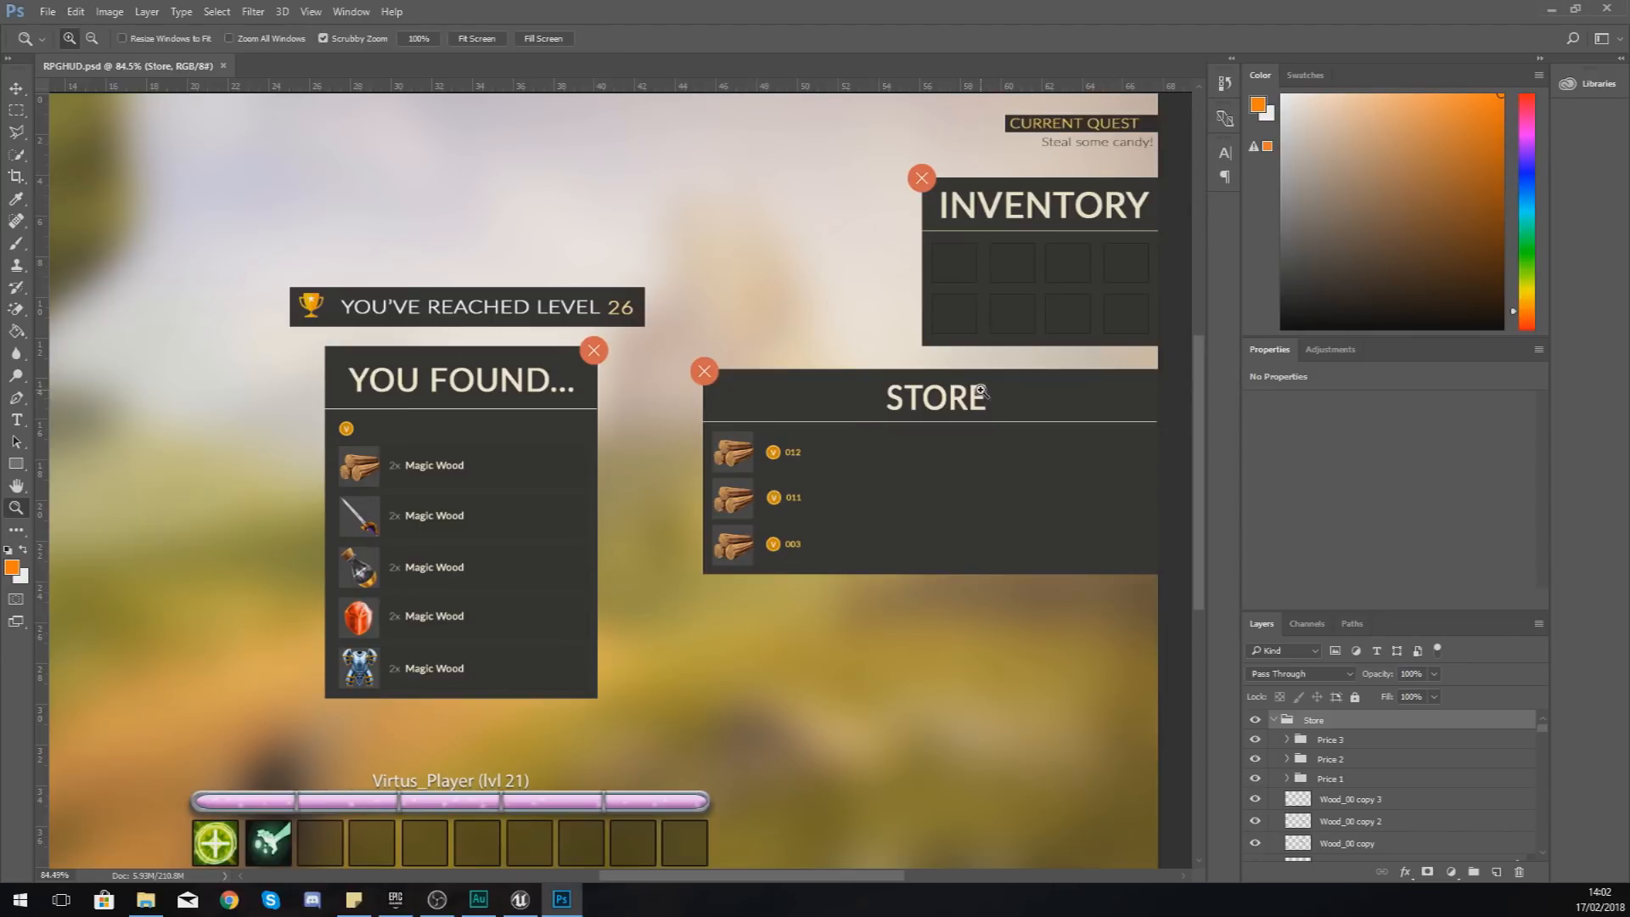
mouse_move(742, 441)
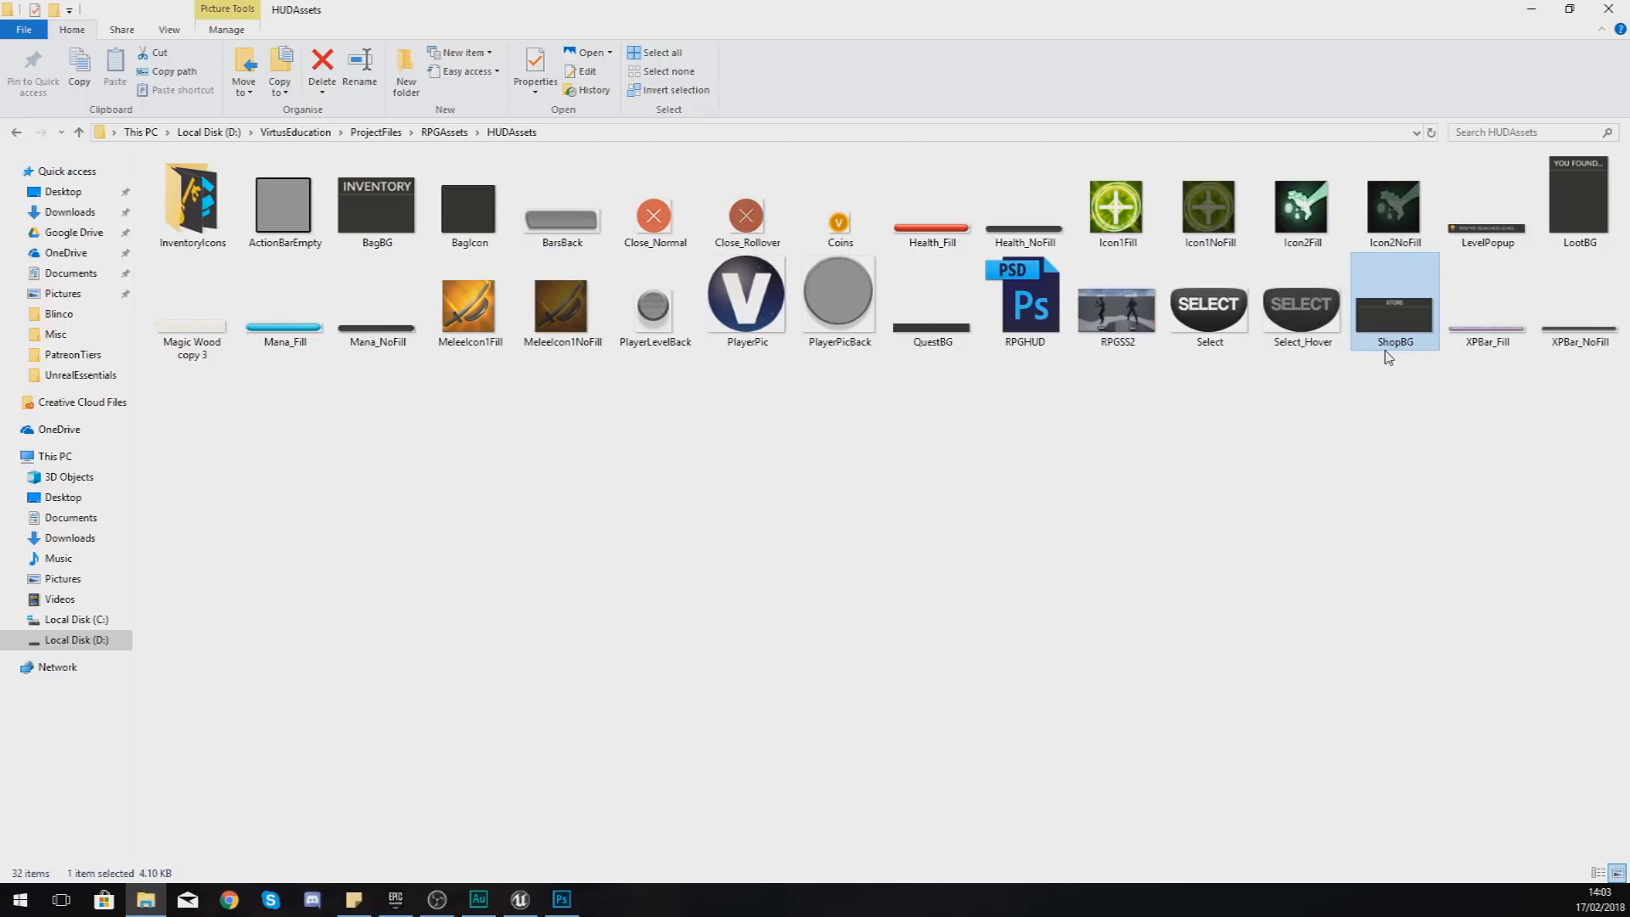
mouse_move(1367, 350)
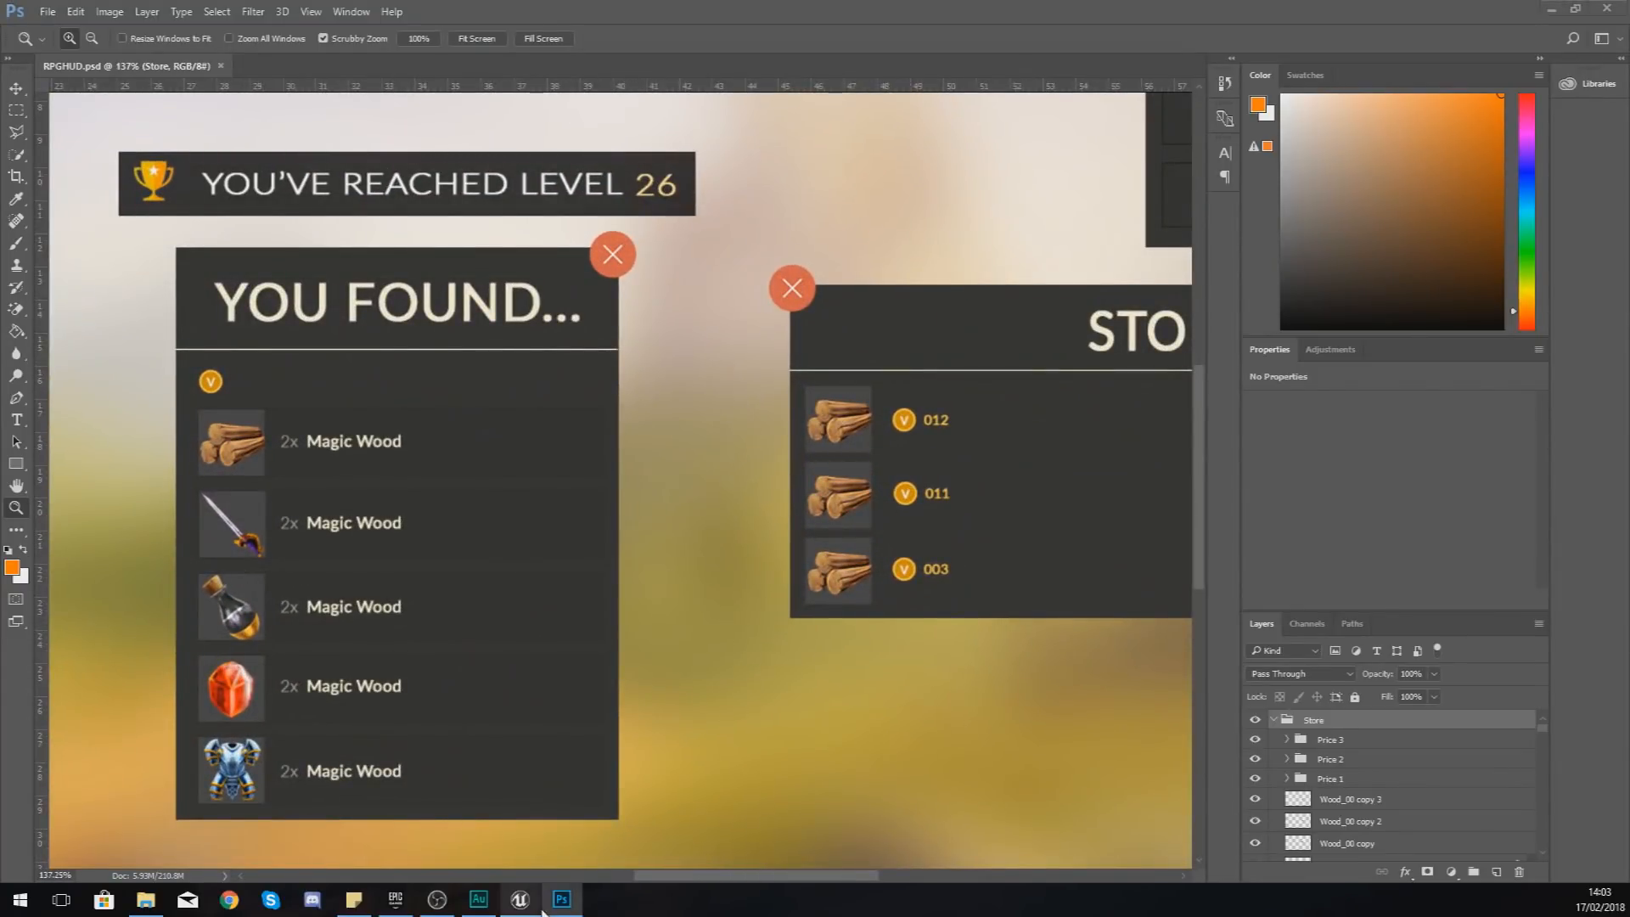
left_click(518, 900)
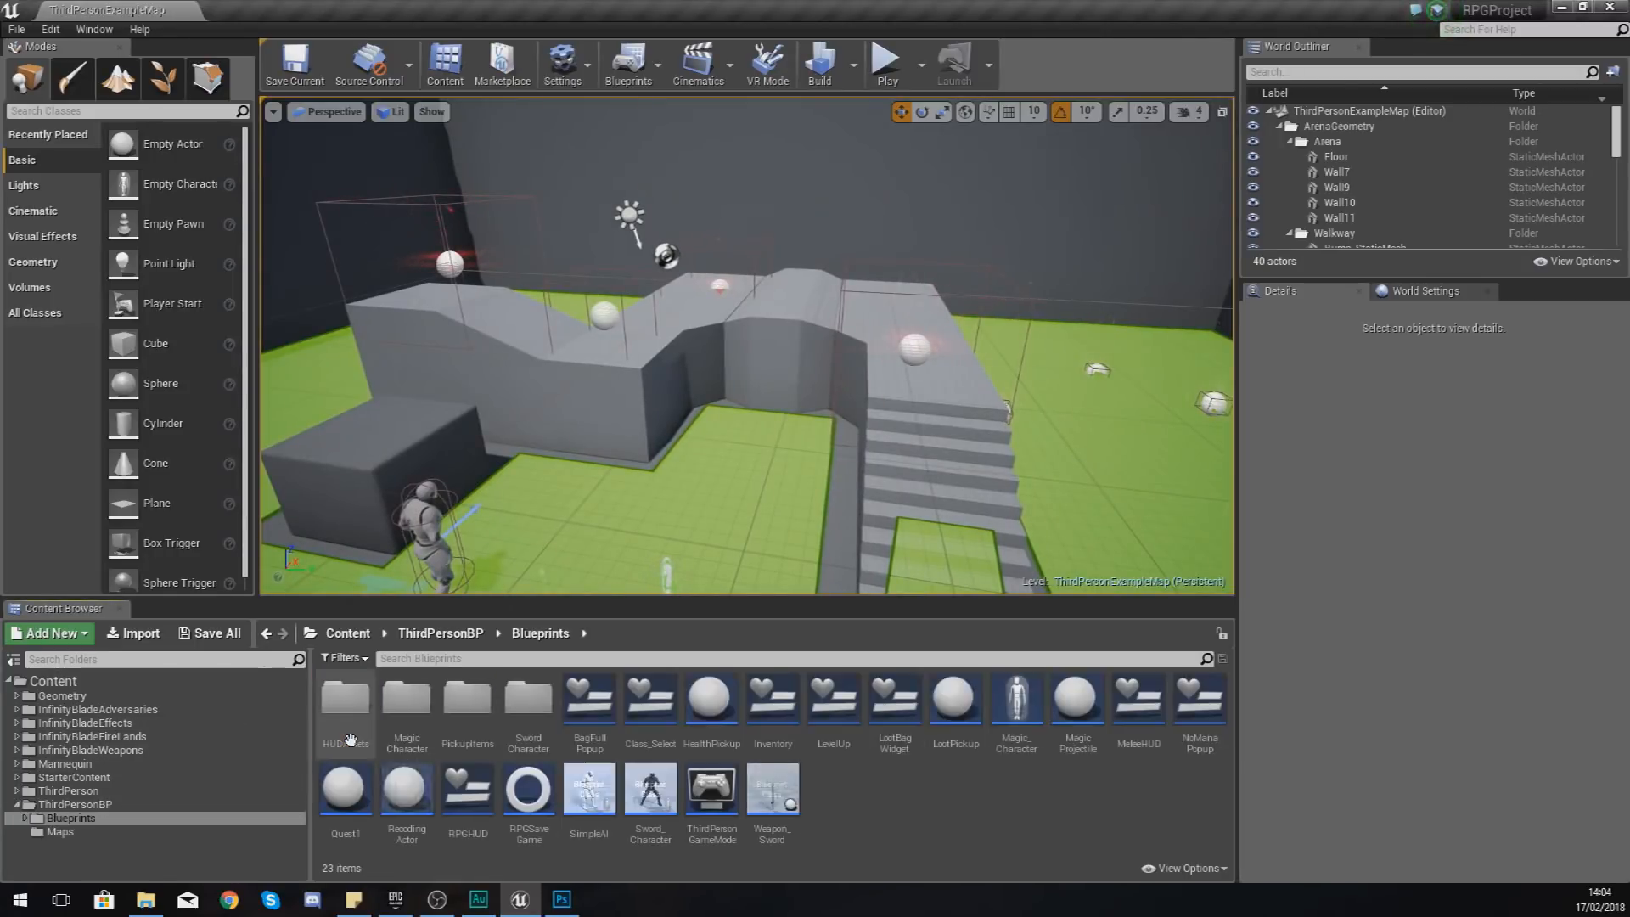
mouse_move(492, 735)
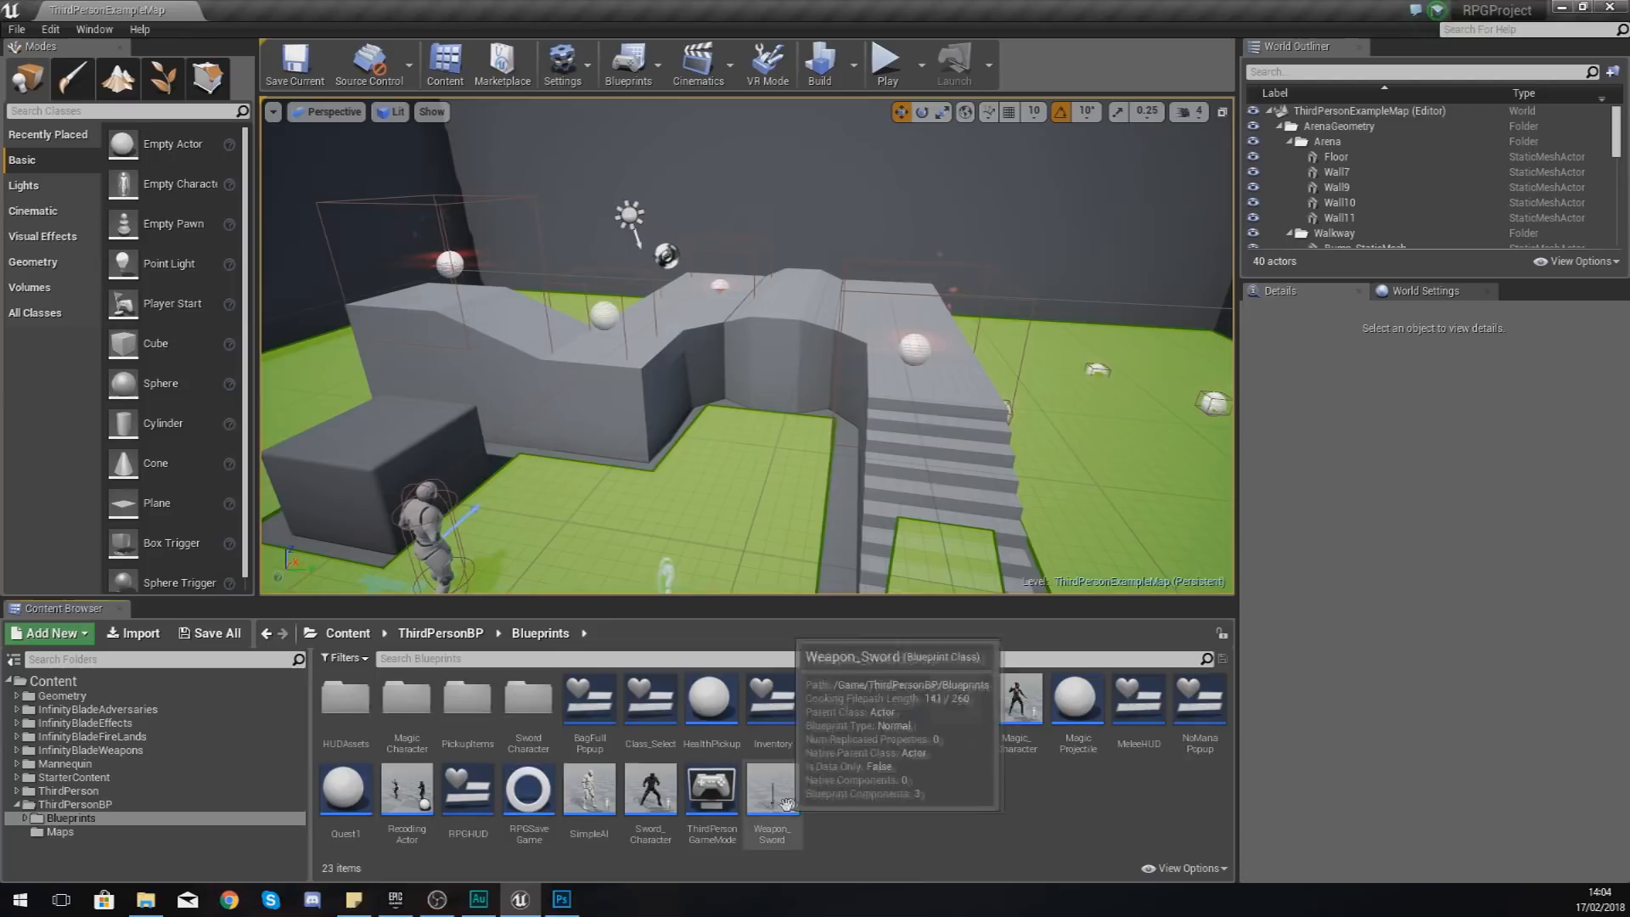
mouse_move(829, 802)
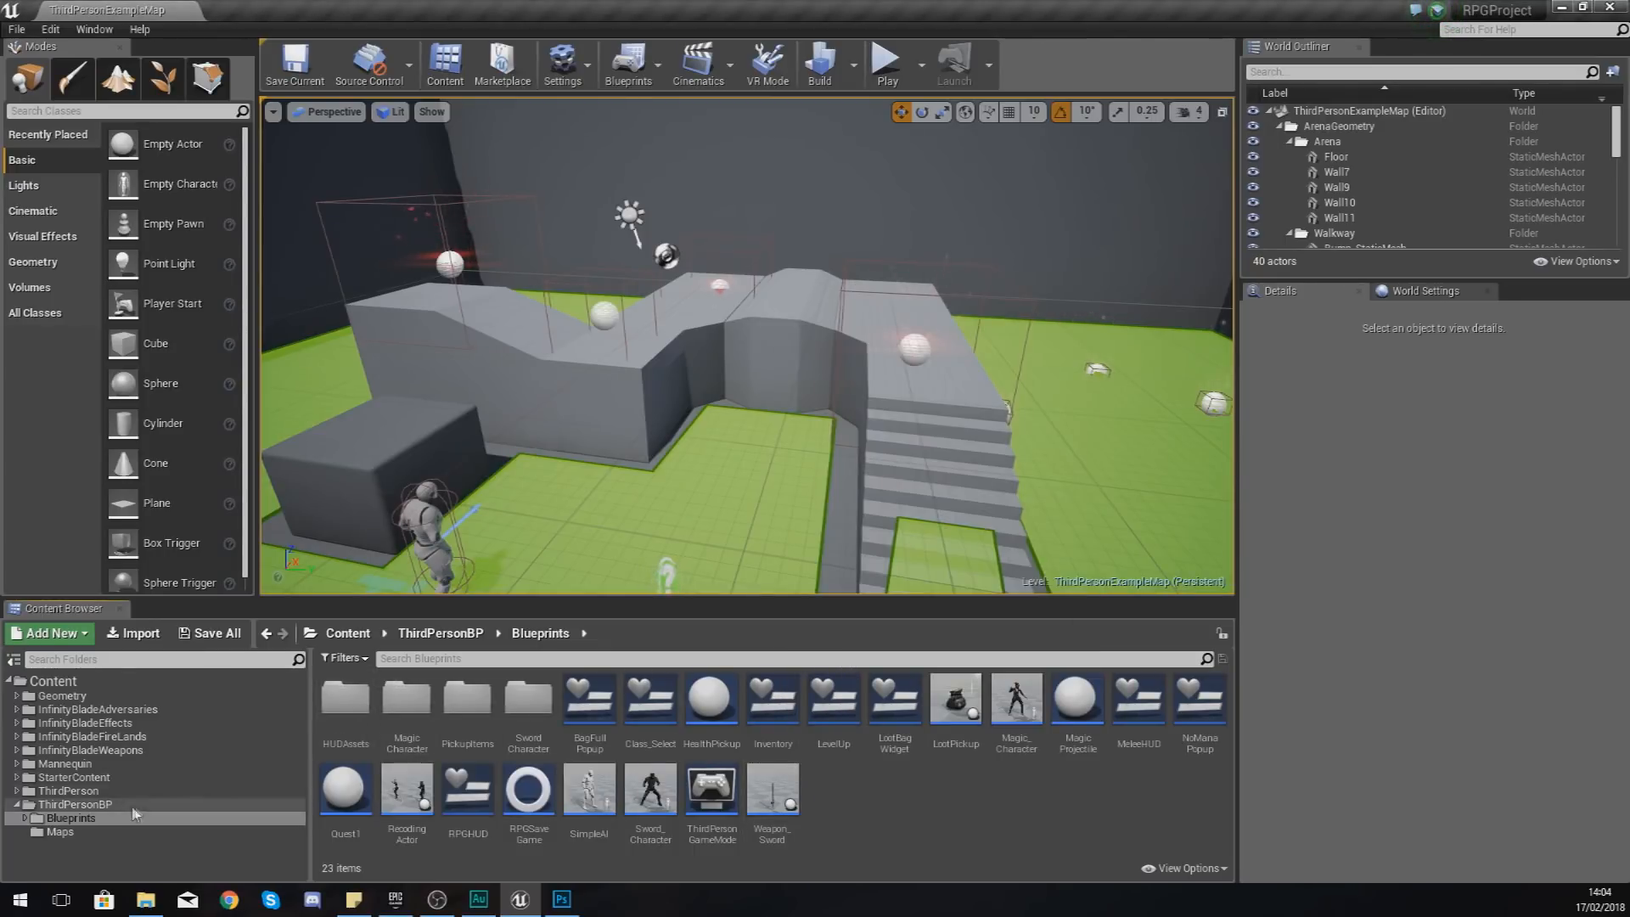
mouse_move(365, 752)
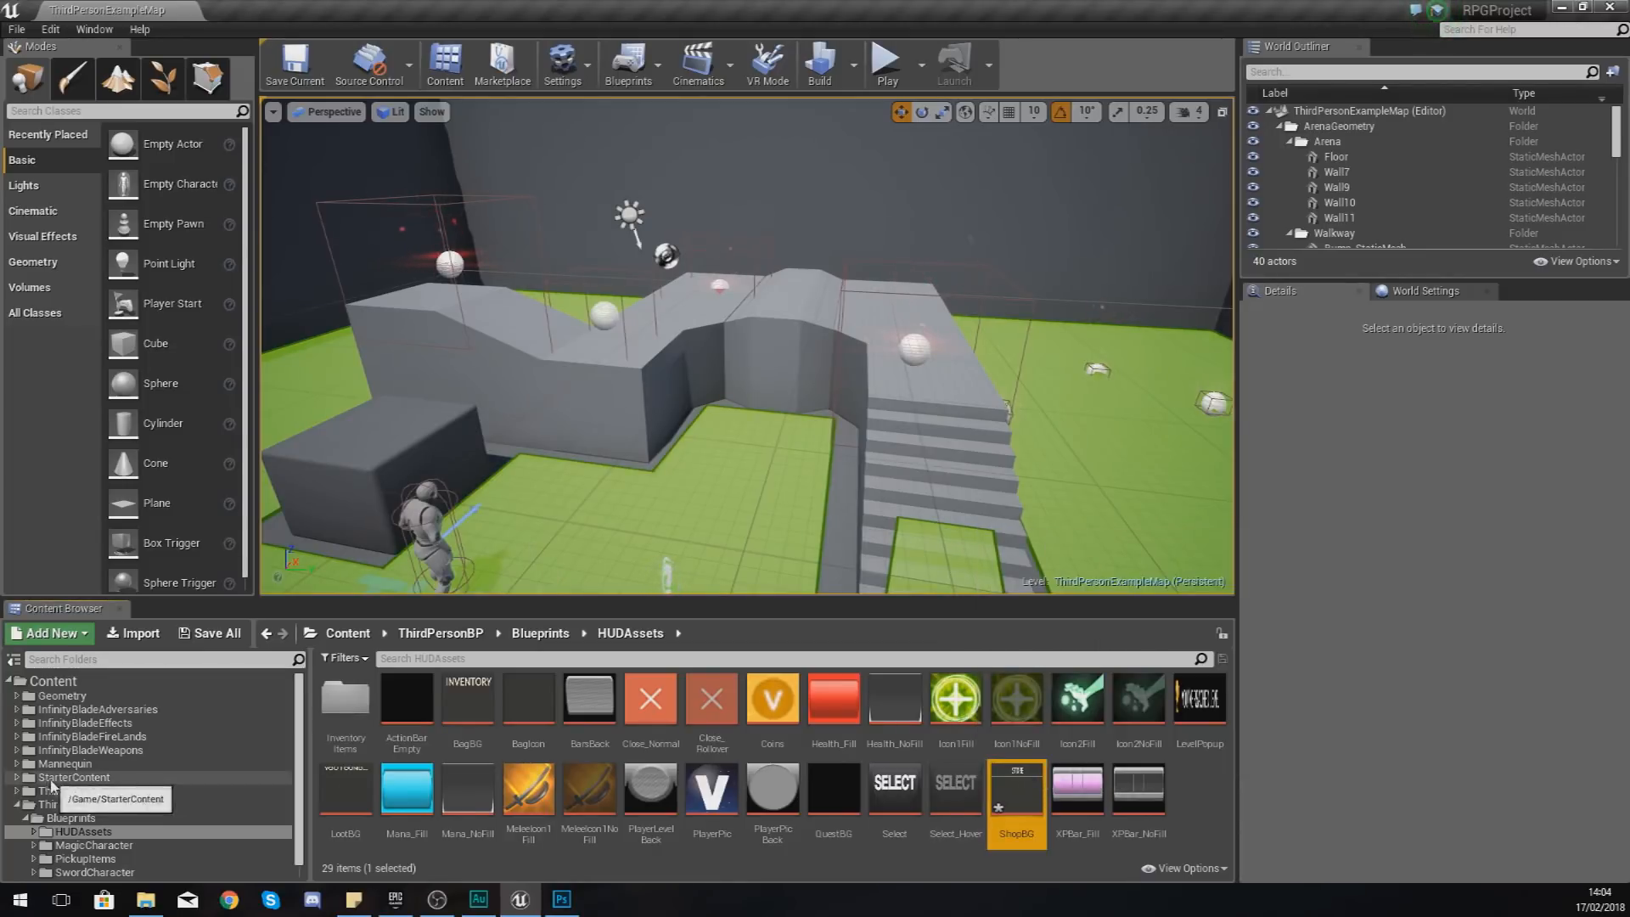
left_click(61, 789)
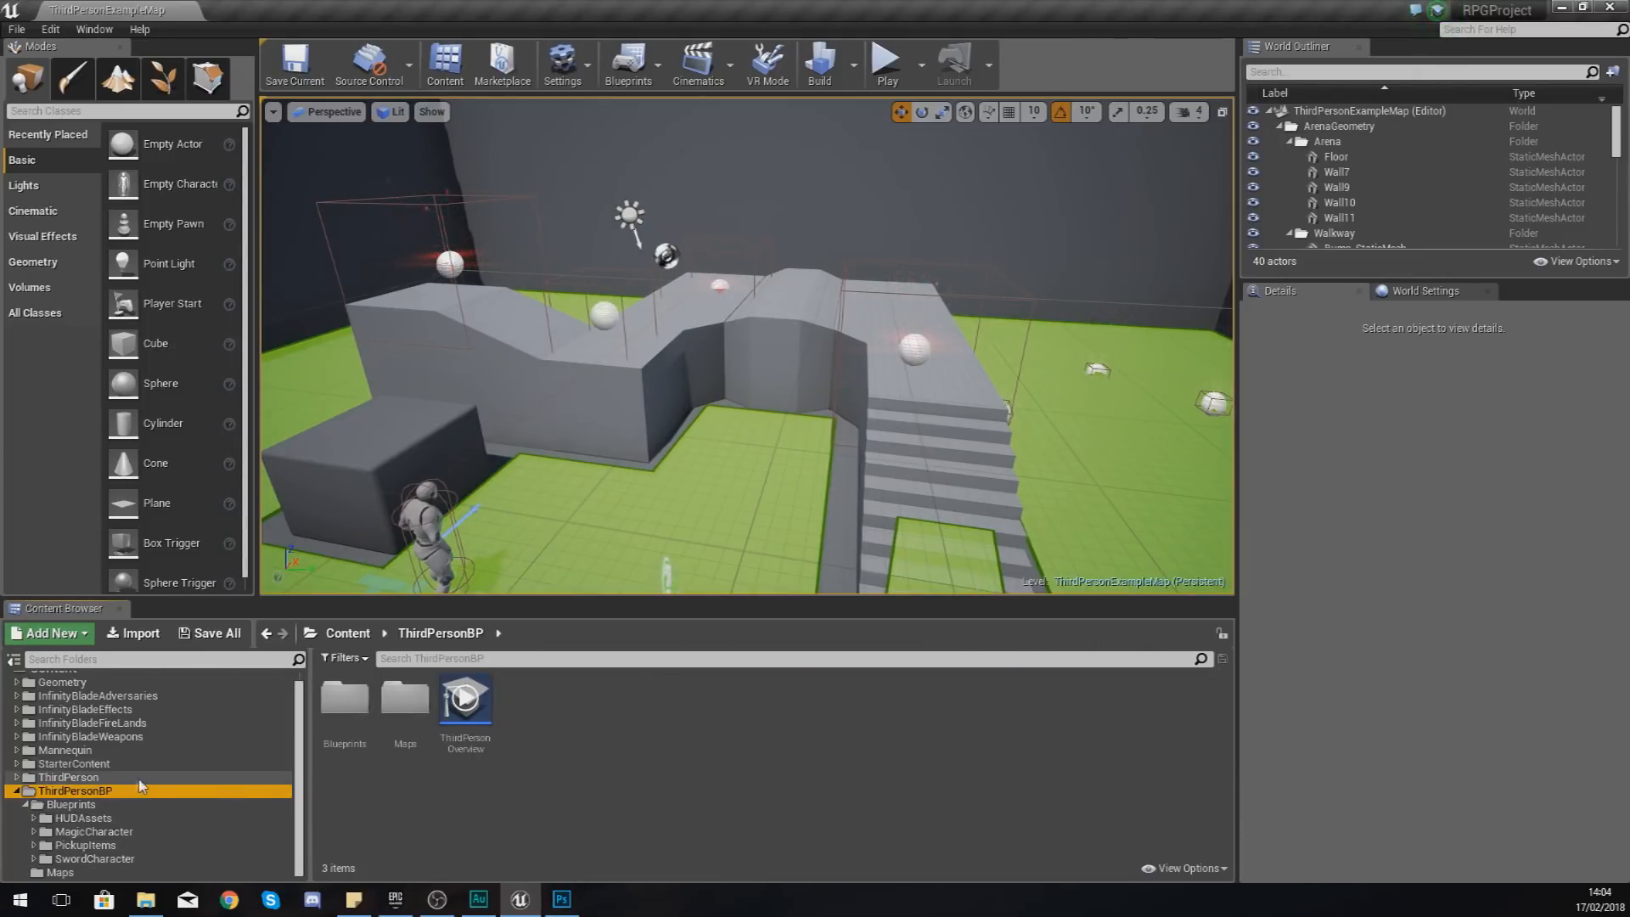
Step: Create a Widget Blueprint named ShopInterface in Blueprints and open it in the designer
left_click(67, 805)
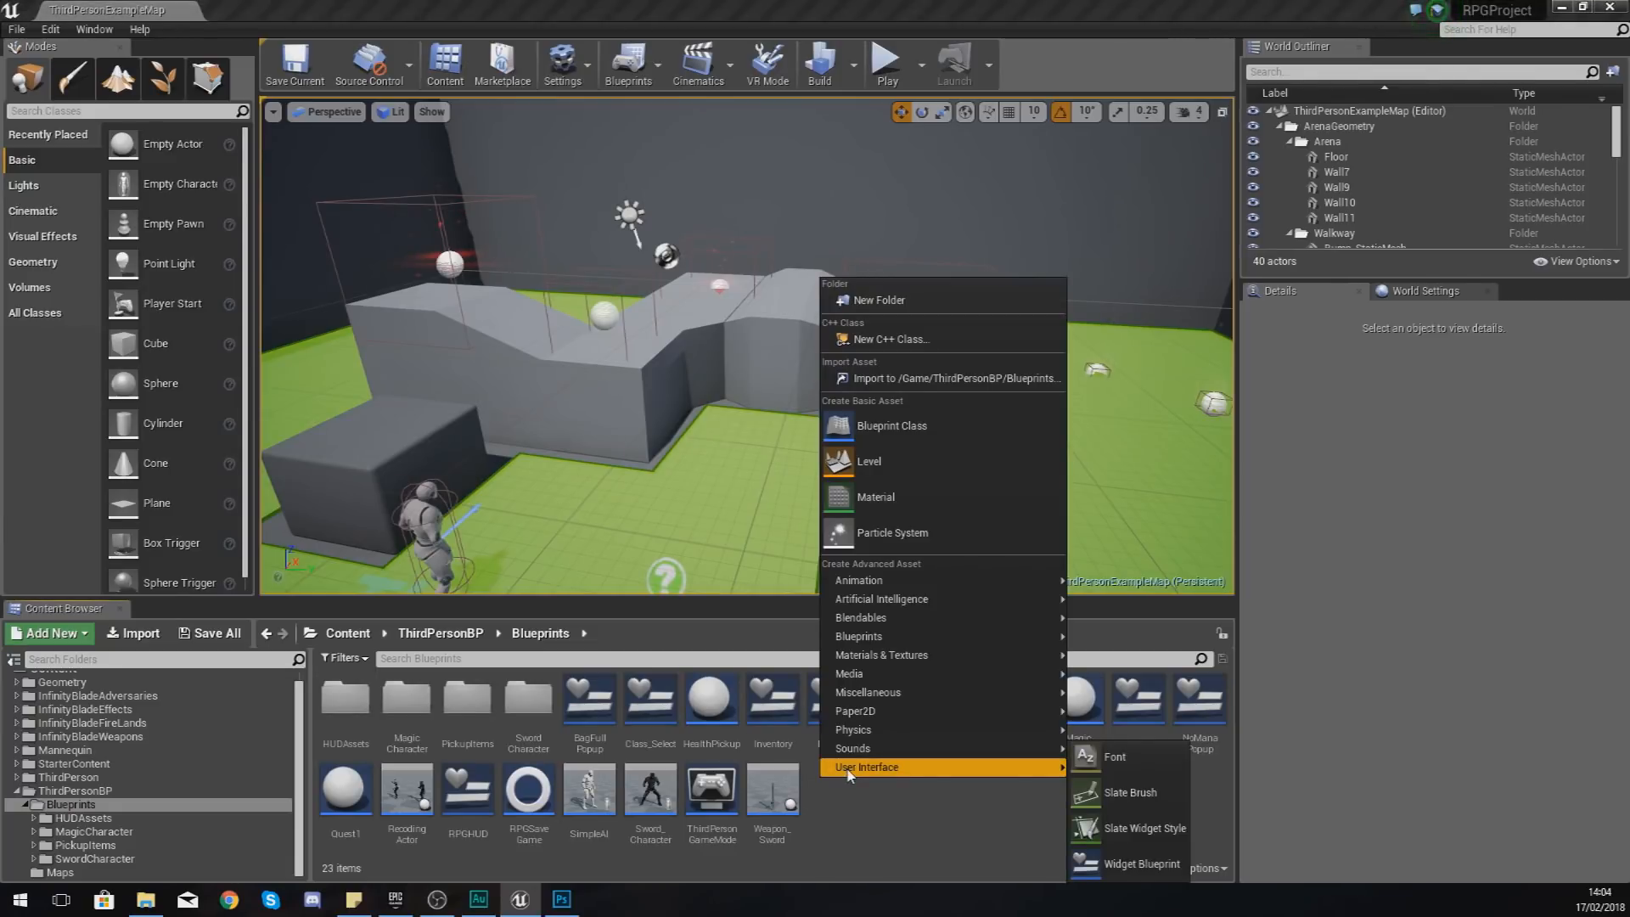
mouse_move(1114, 866)
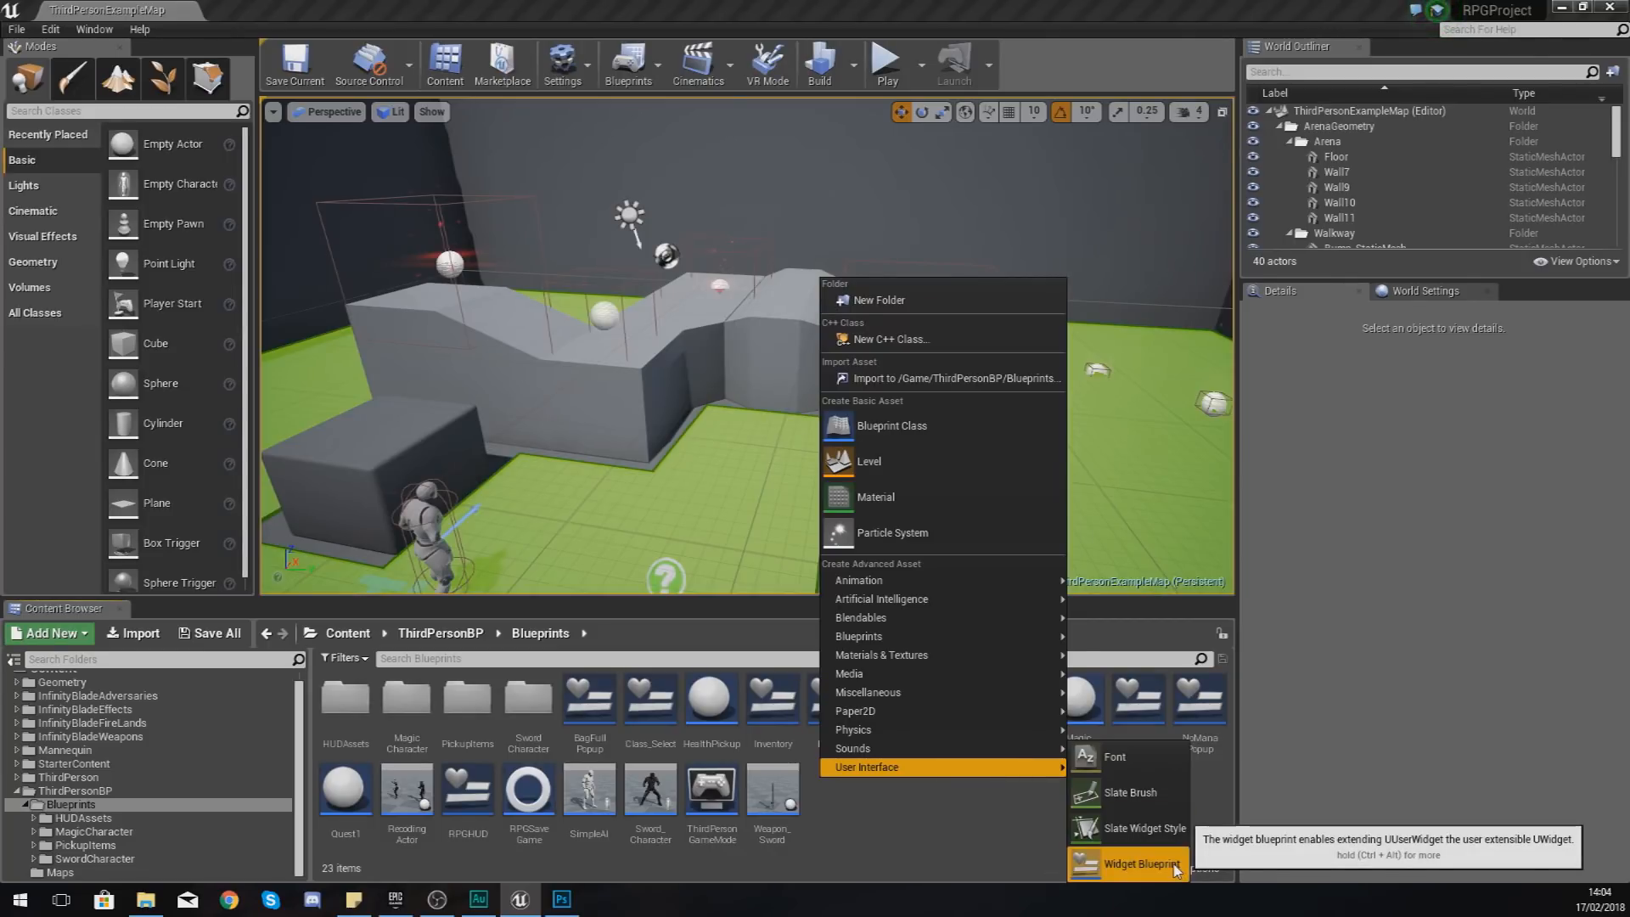
left_click(1138, 863)
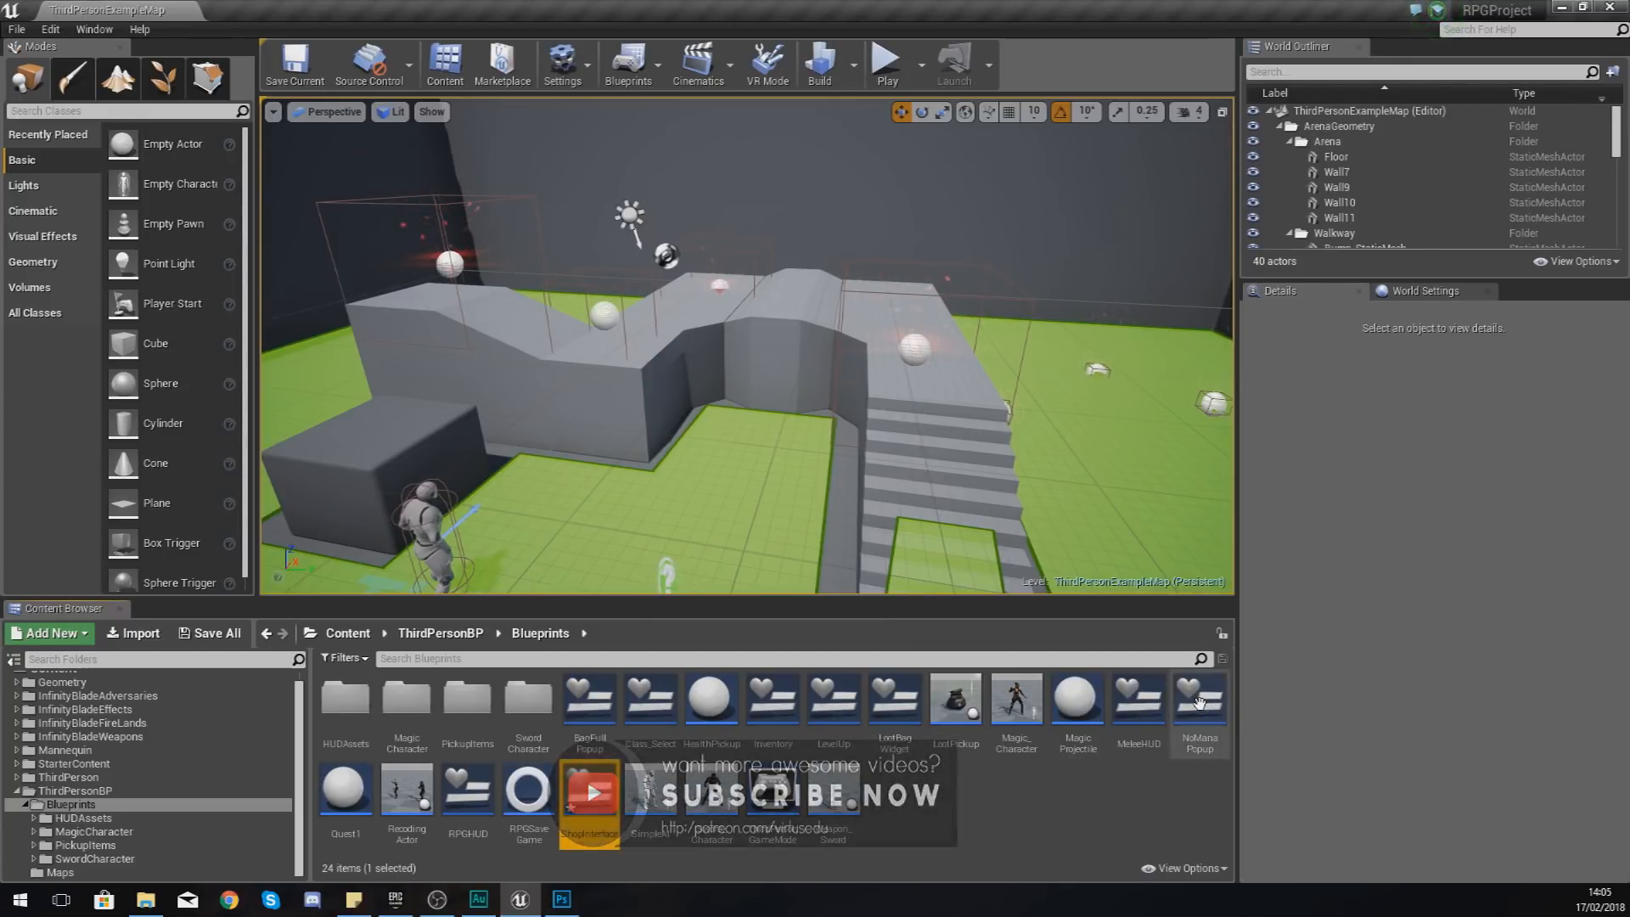
double_click(587, 790)
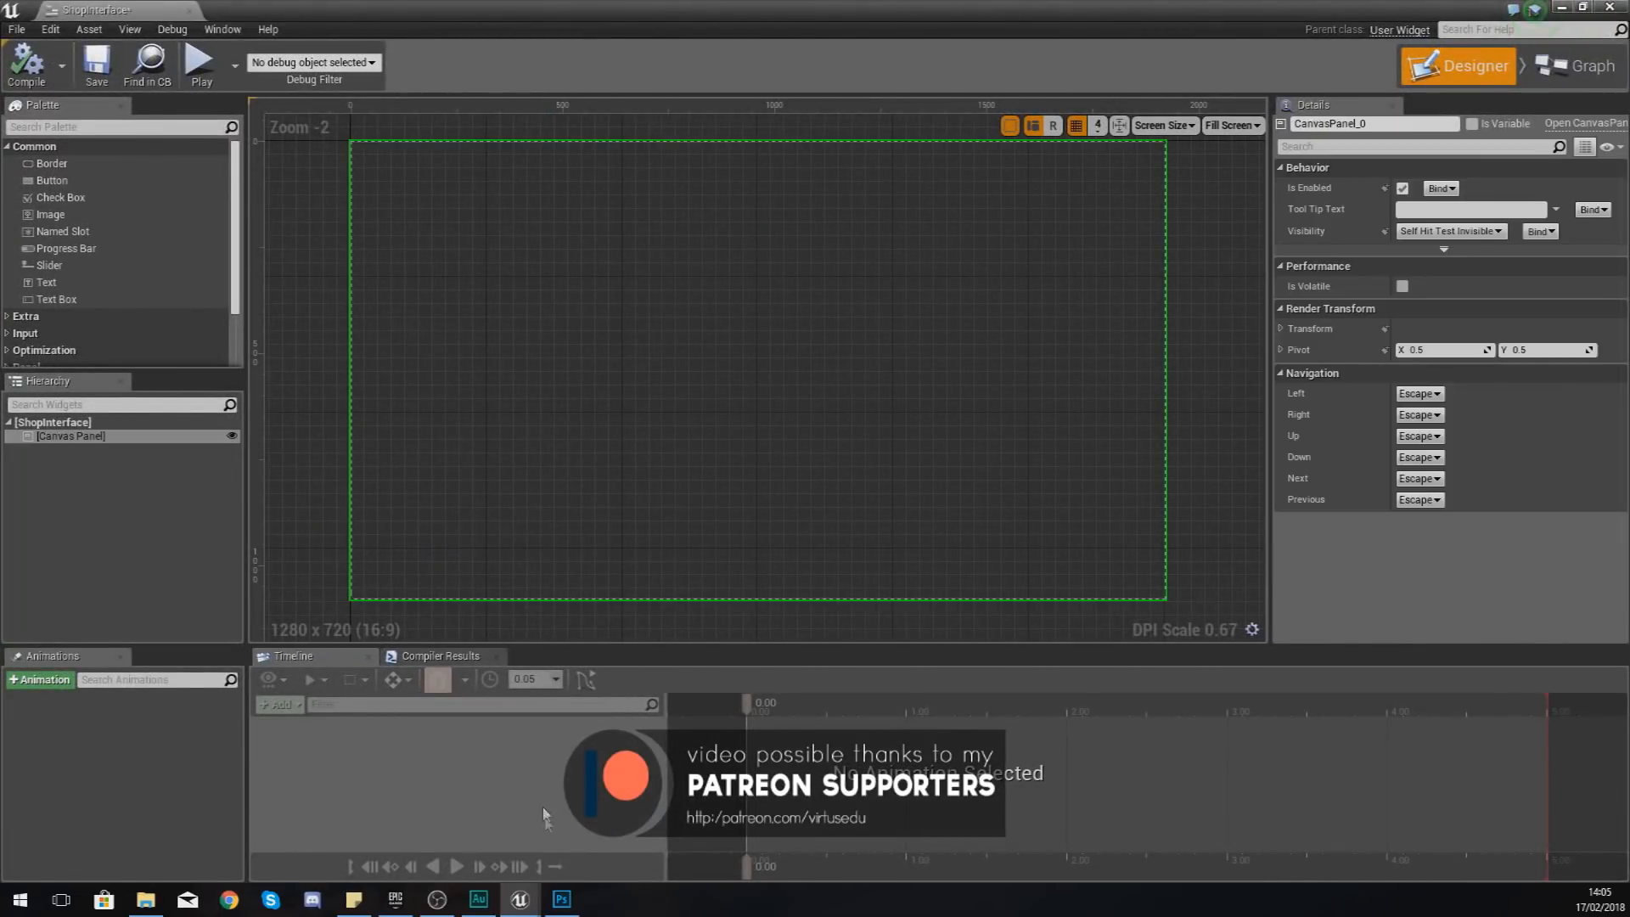
Step: Return to the Photoshop RPGHUD mockup and zoom onto the STORE panel
left_click(562, 900)
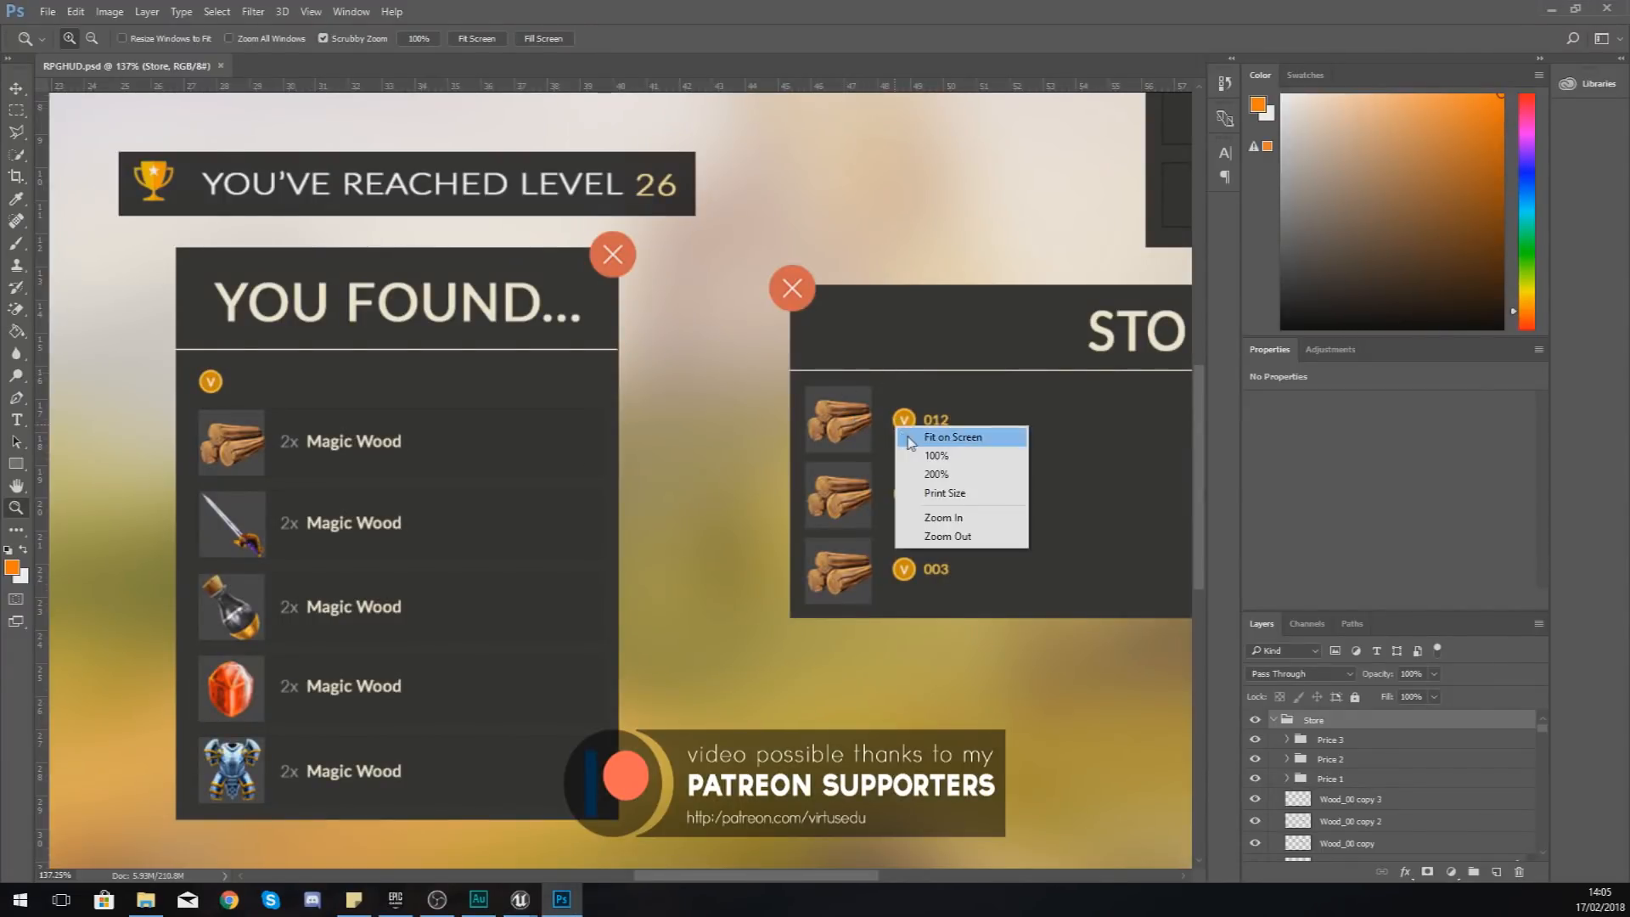
left_click(954, 439)
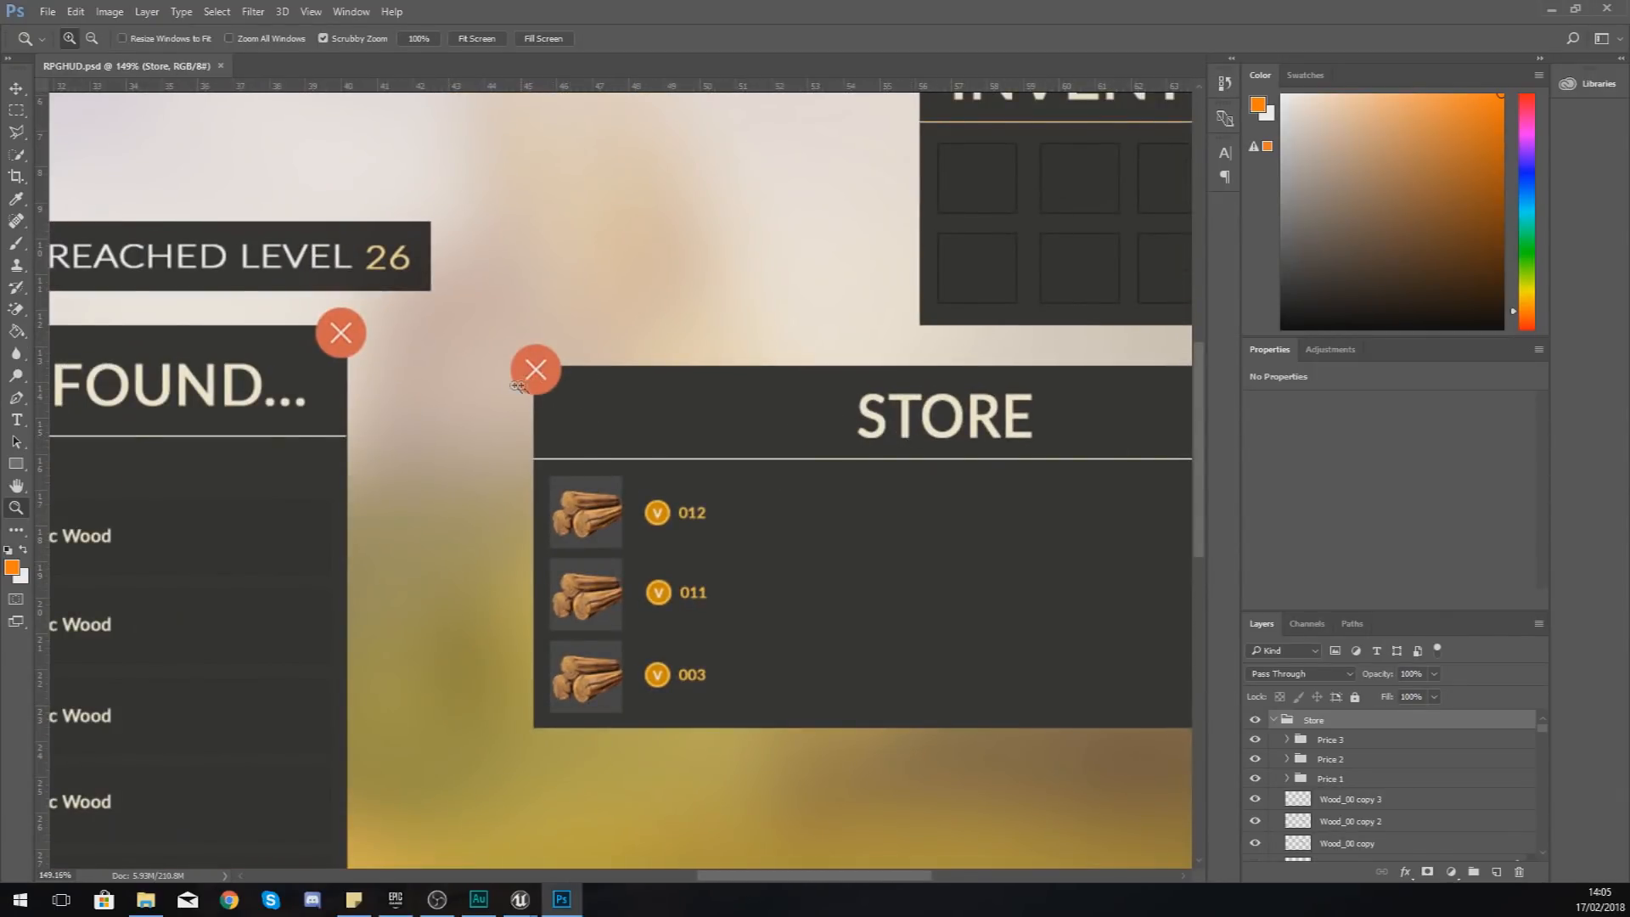
mouse_move(580, 630)
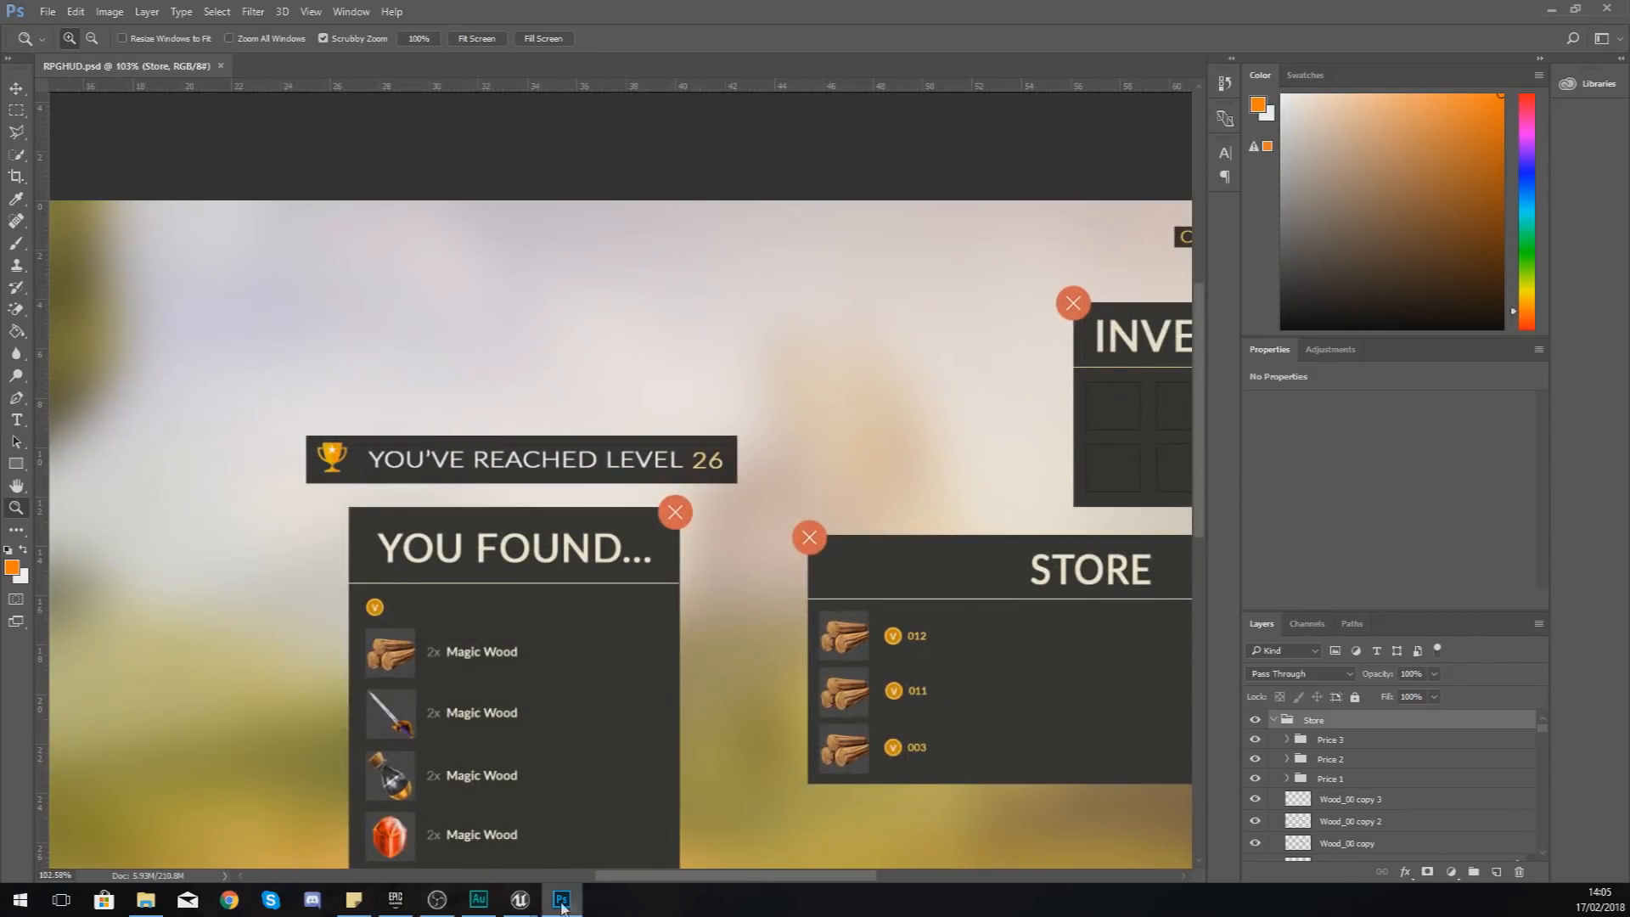
Step: Add an Image to the ShopInterface canvas using the ShopBG texture
left_click(510, 900)
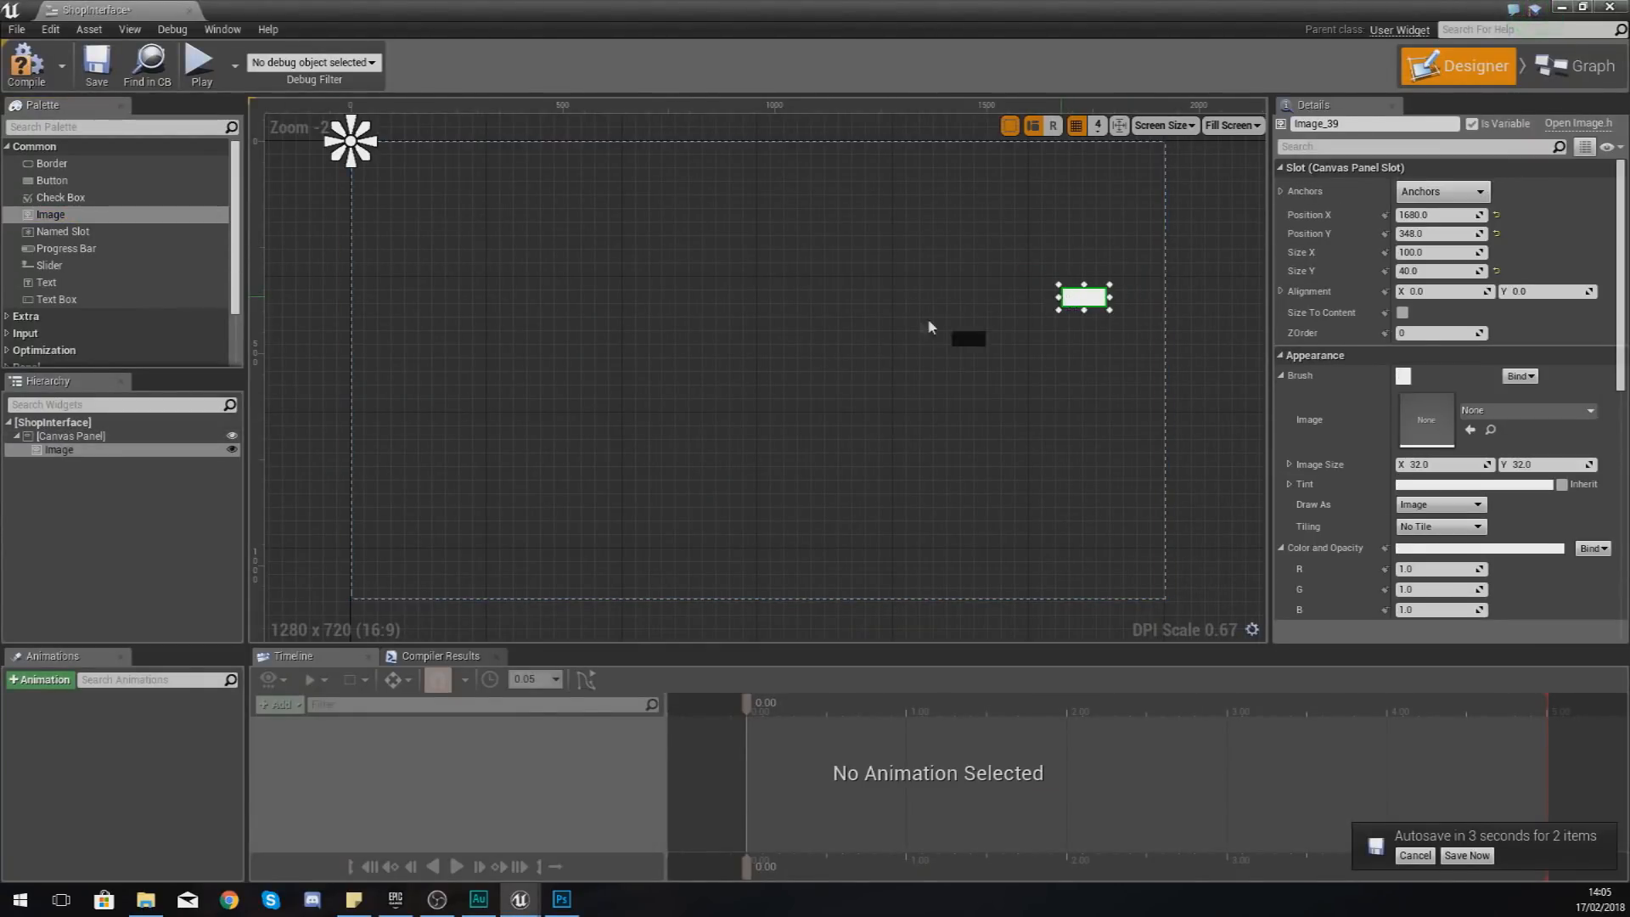
left_click_drag(1085, 297, 931, 322)
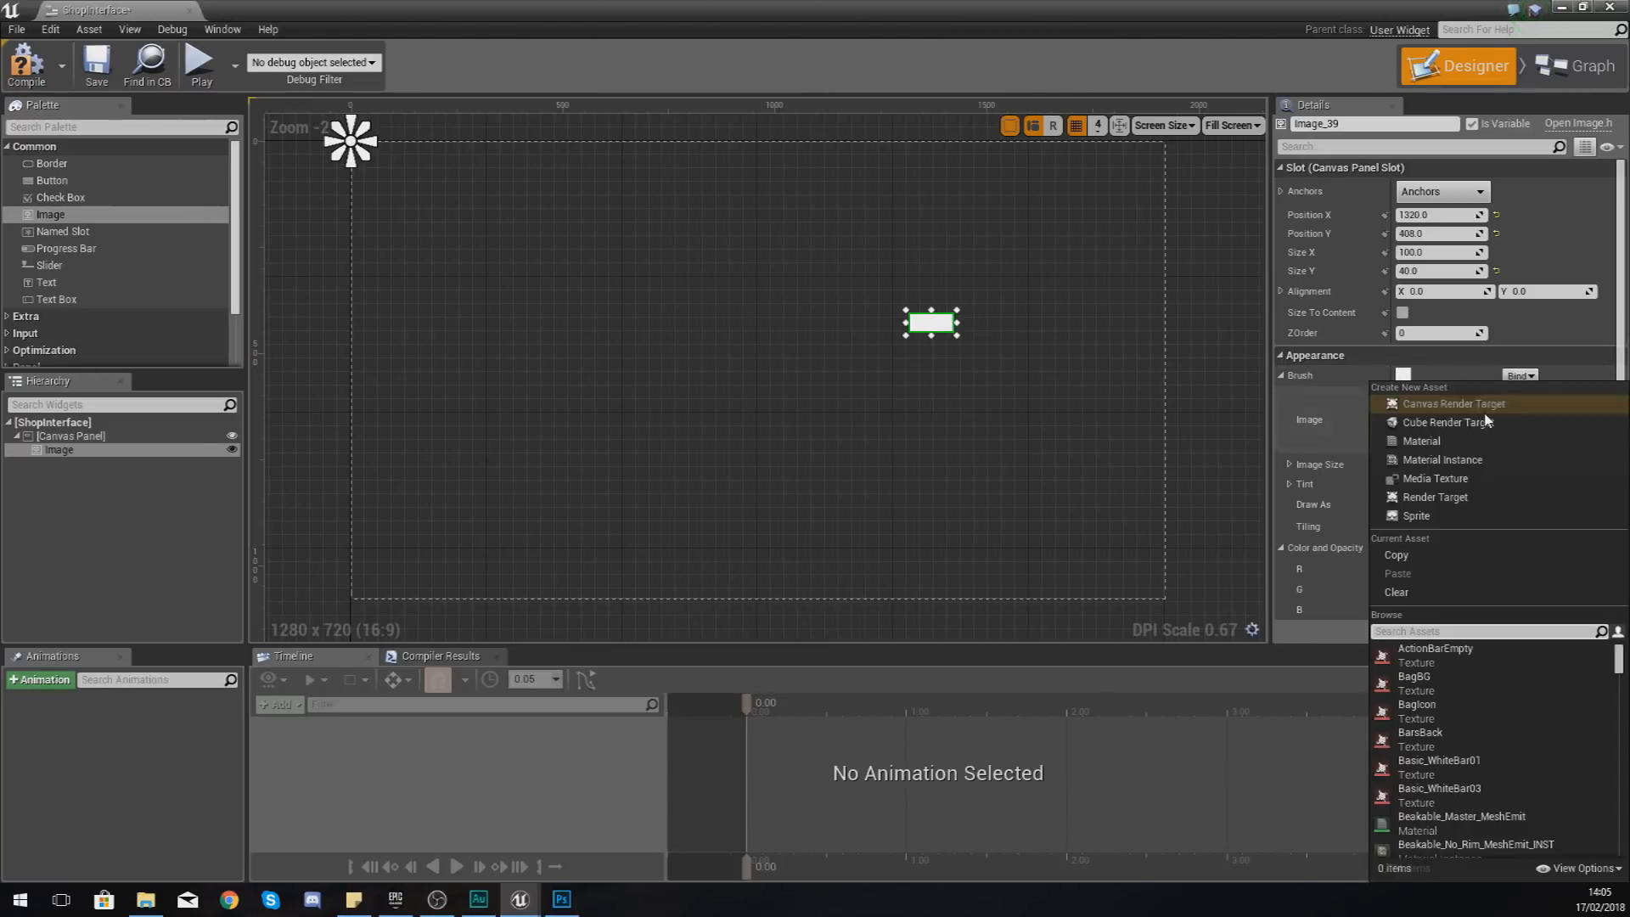
type("shop")
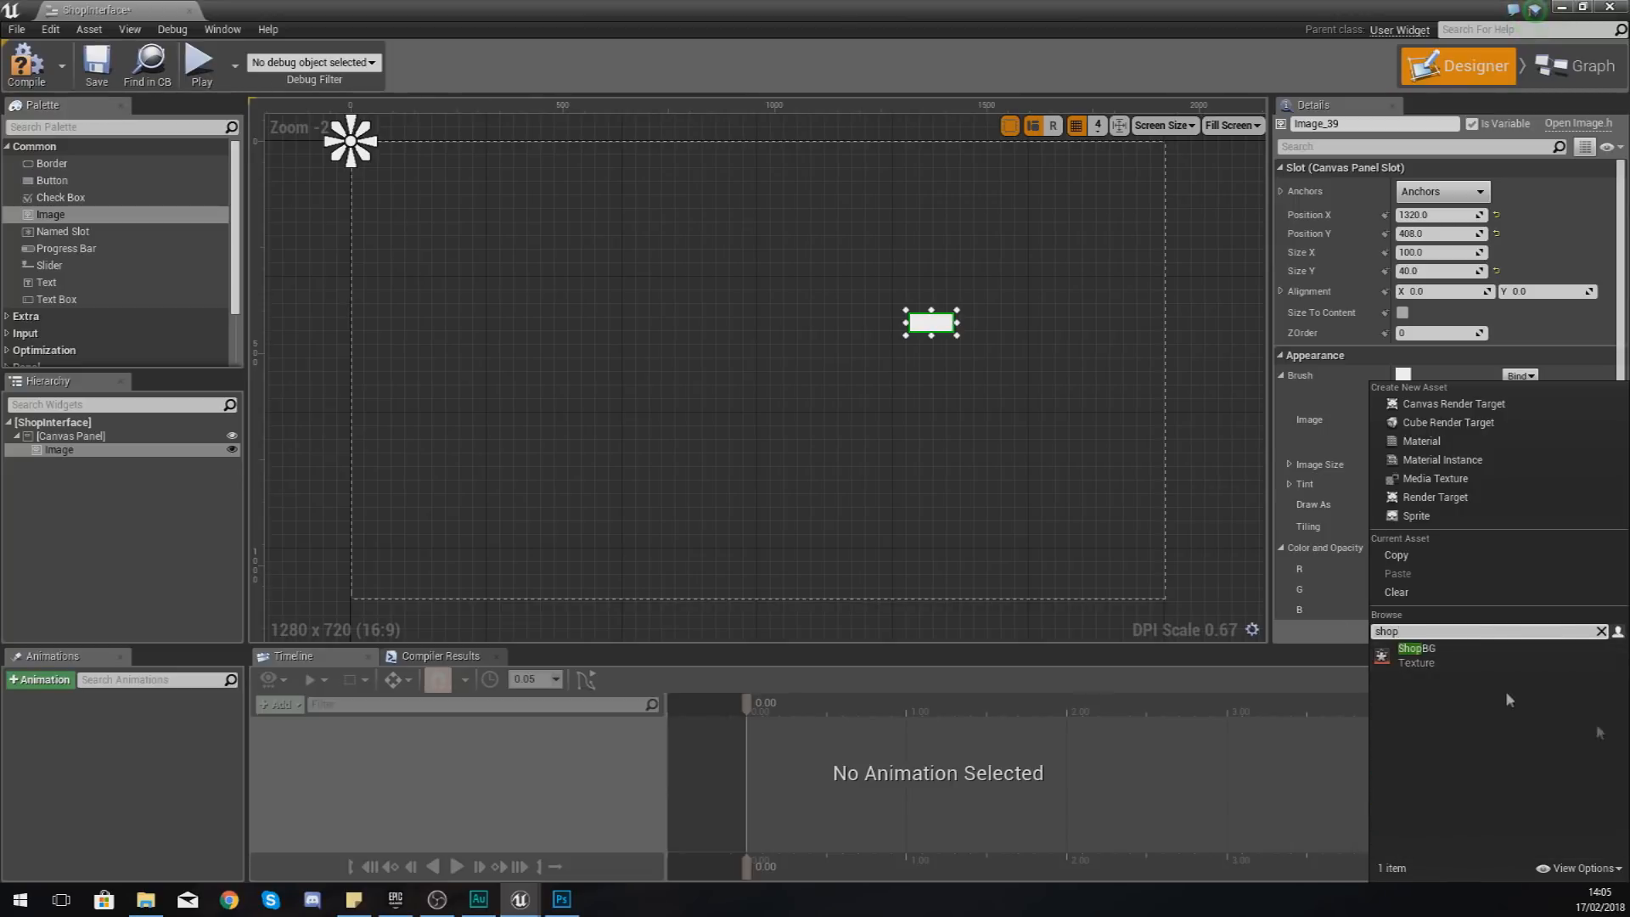
left_click(1417, 655)
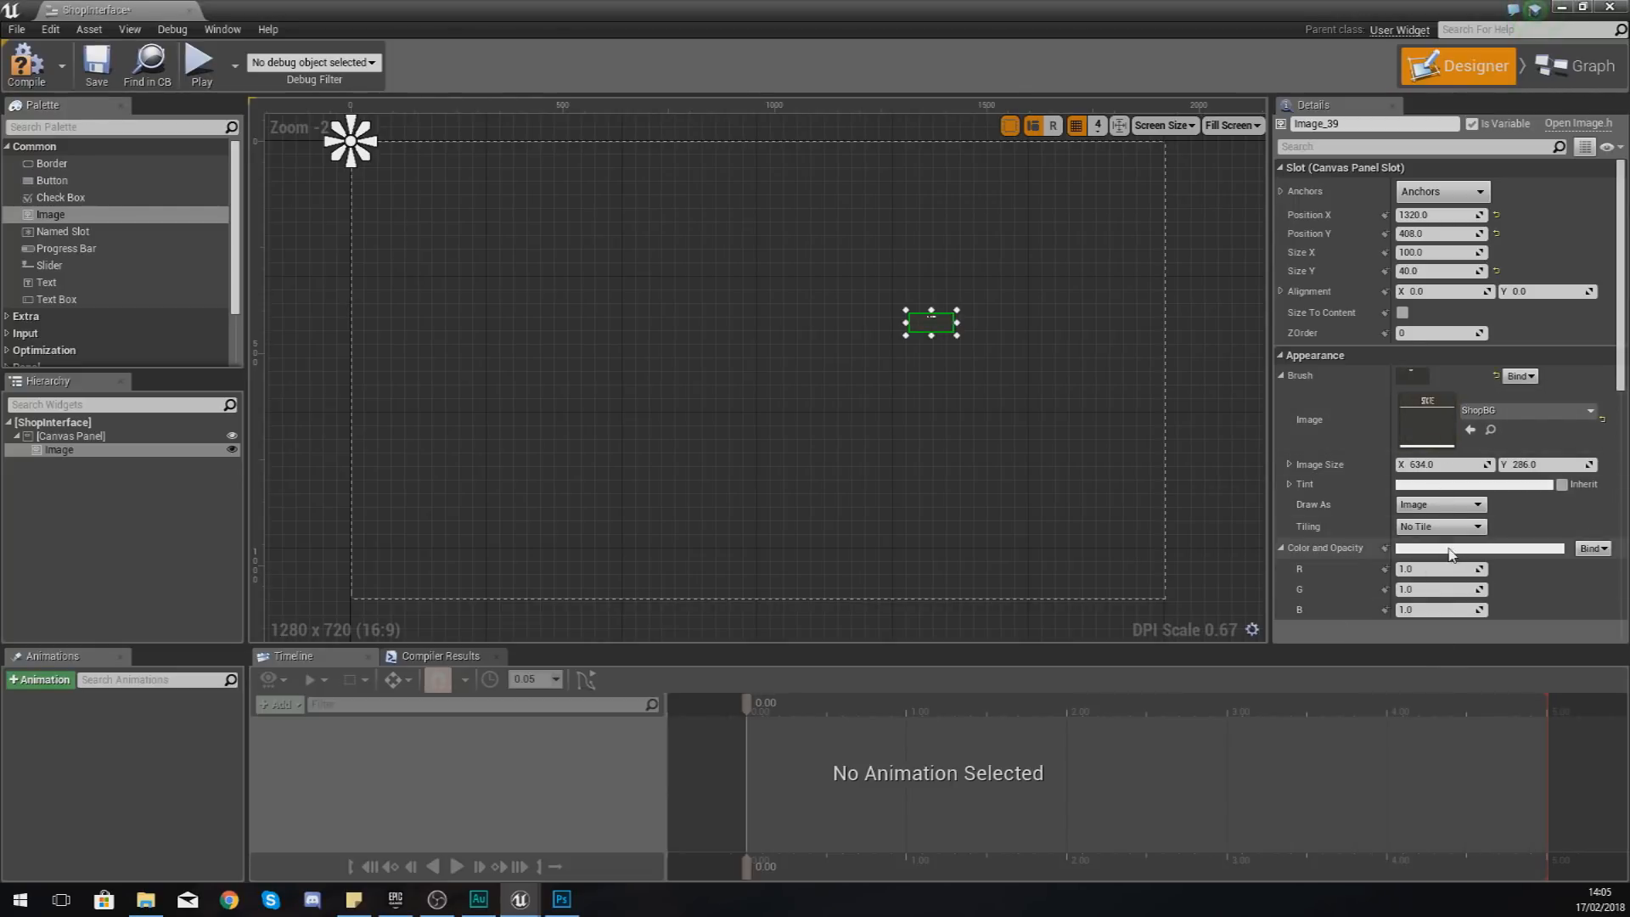
scroll("down", 3)
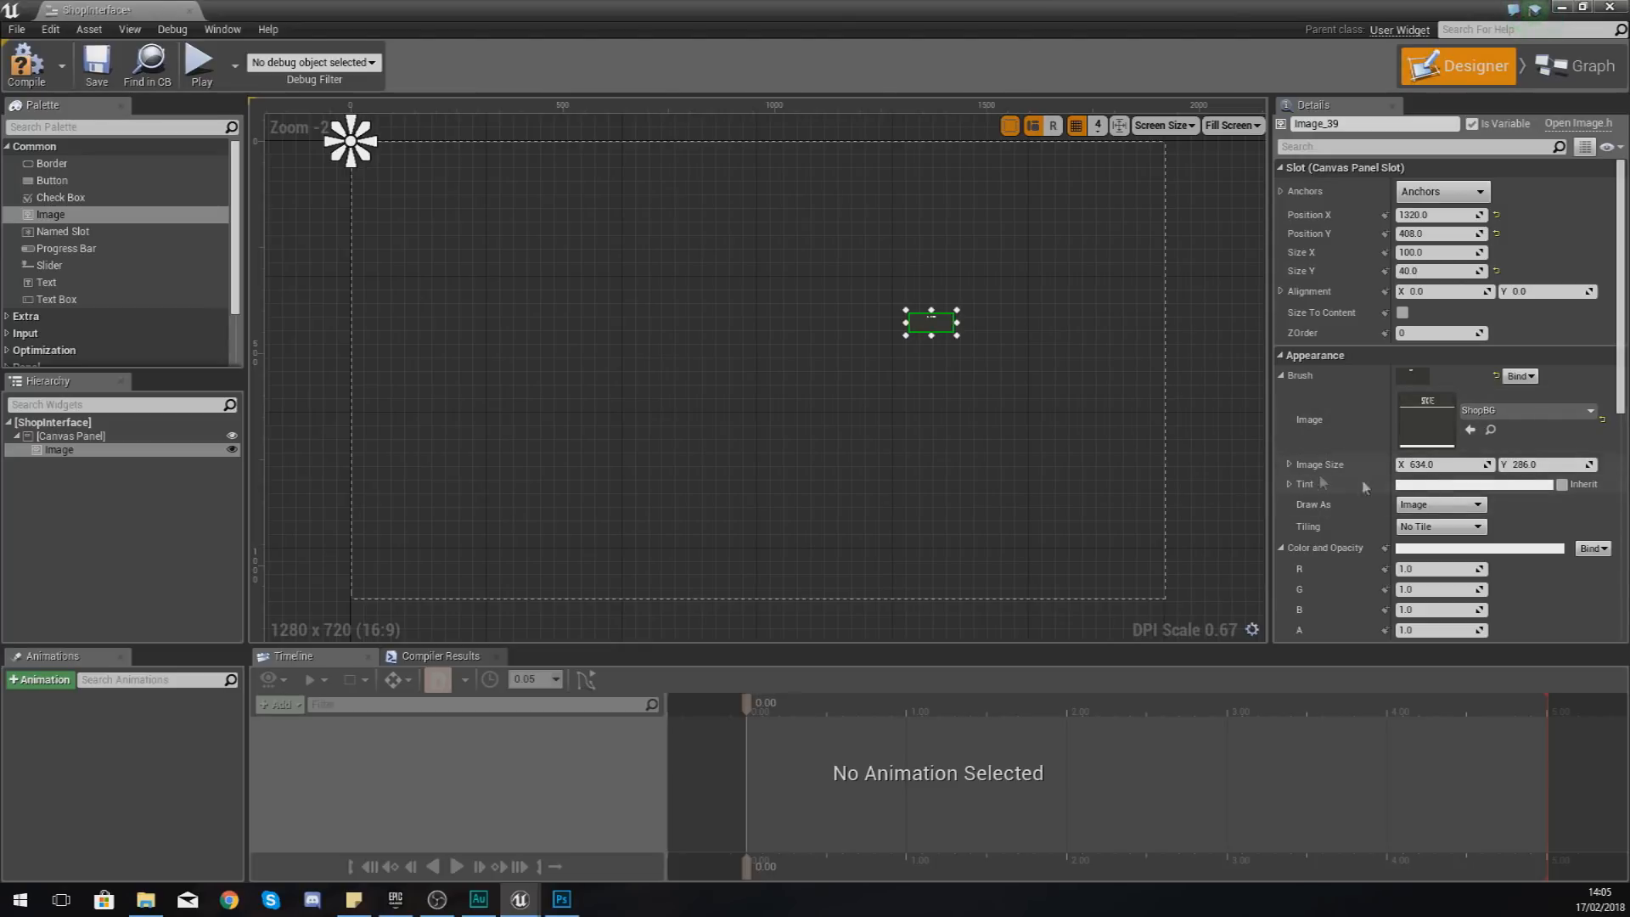
mouse_move(1362, 263)
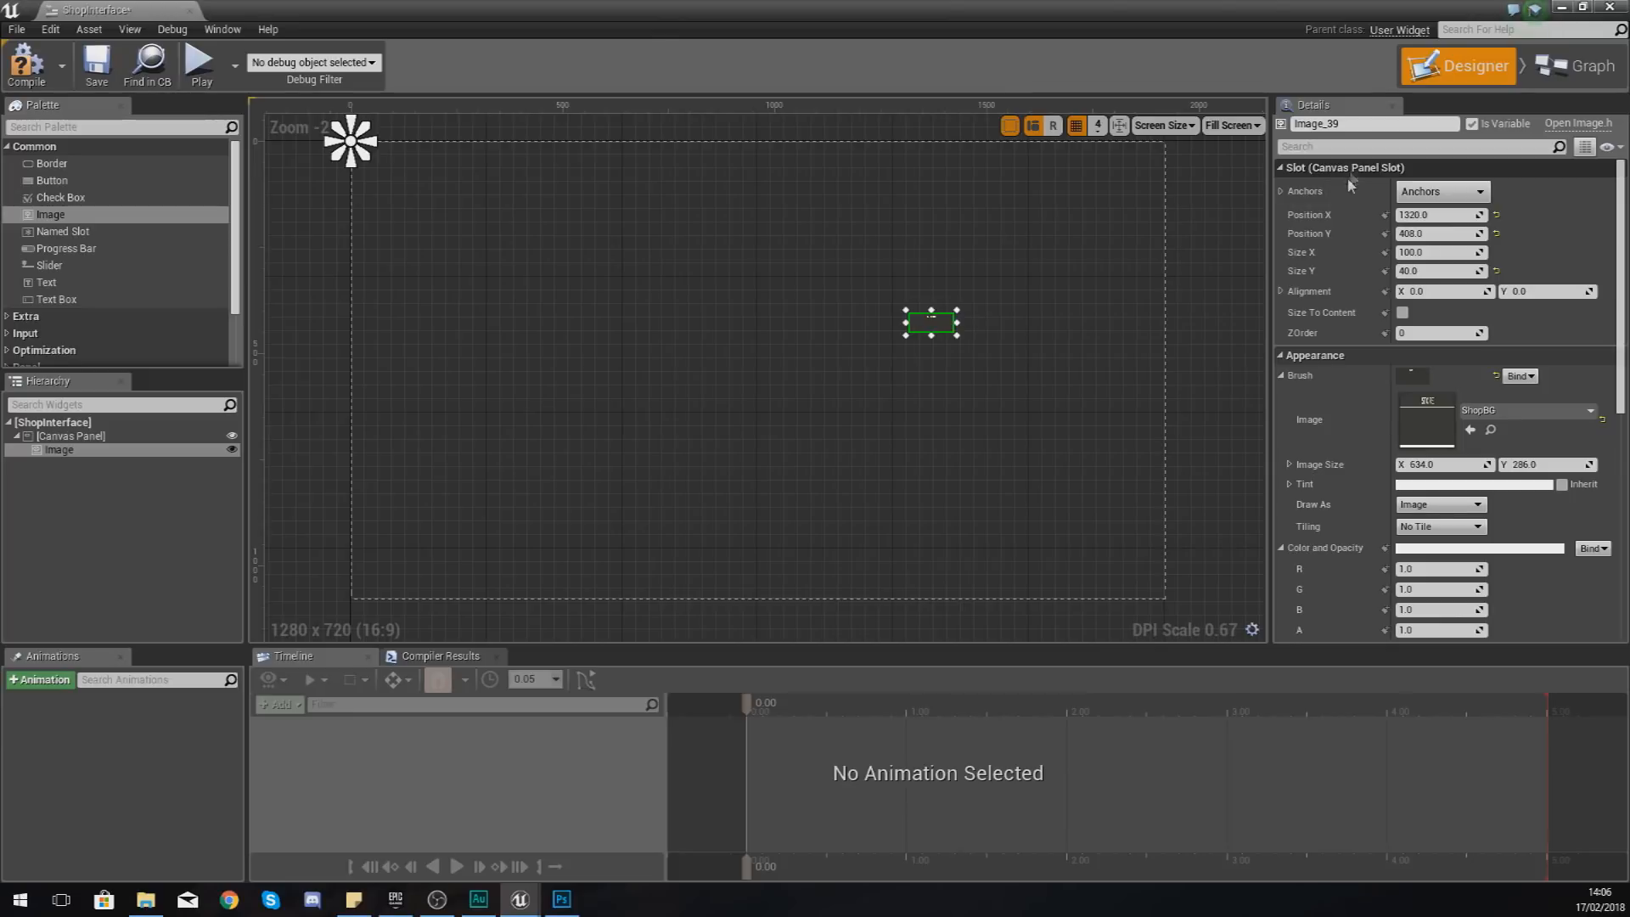
Step: Set the ShopBG image Size Y to 2756, check the mockup, then select the root canvas
left_click(1435, 251)
type("634")
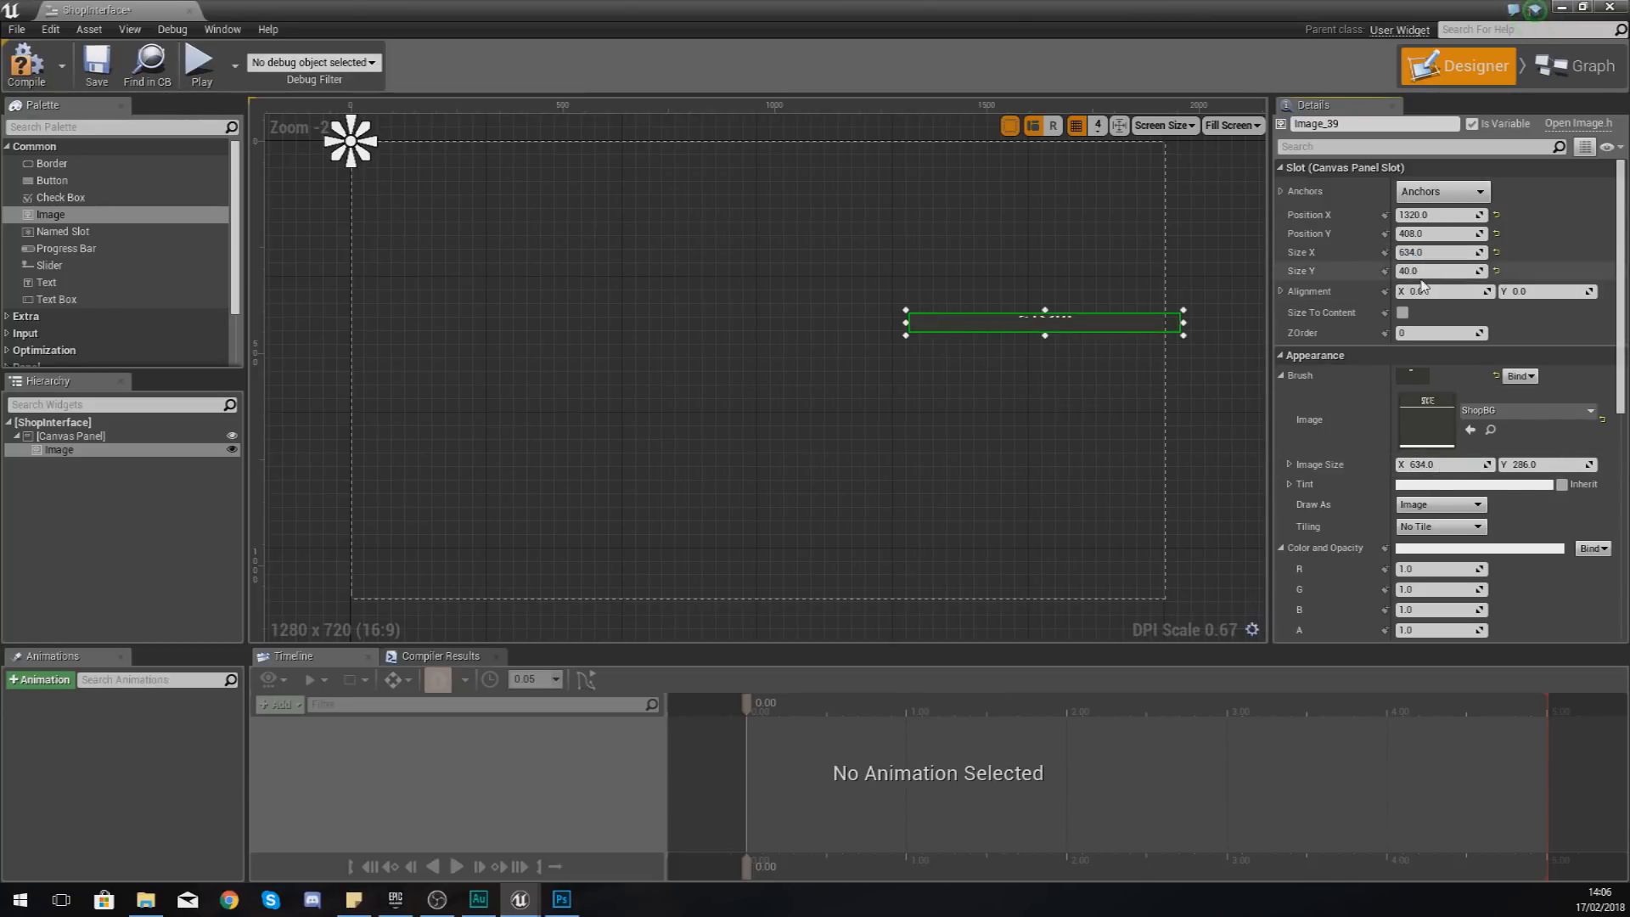
type("2756")
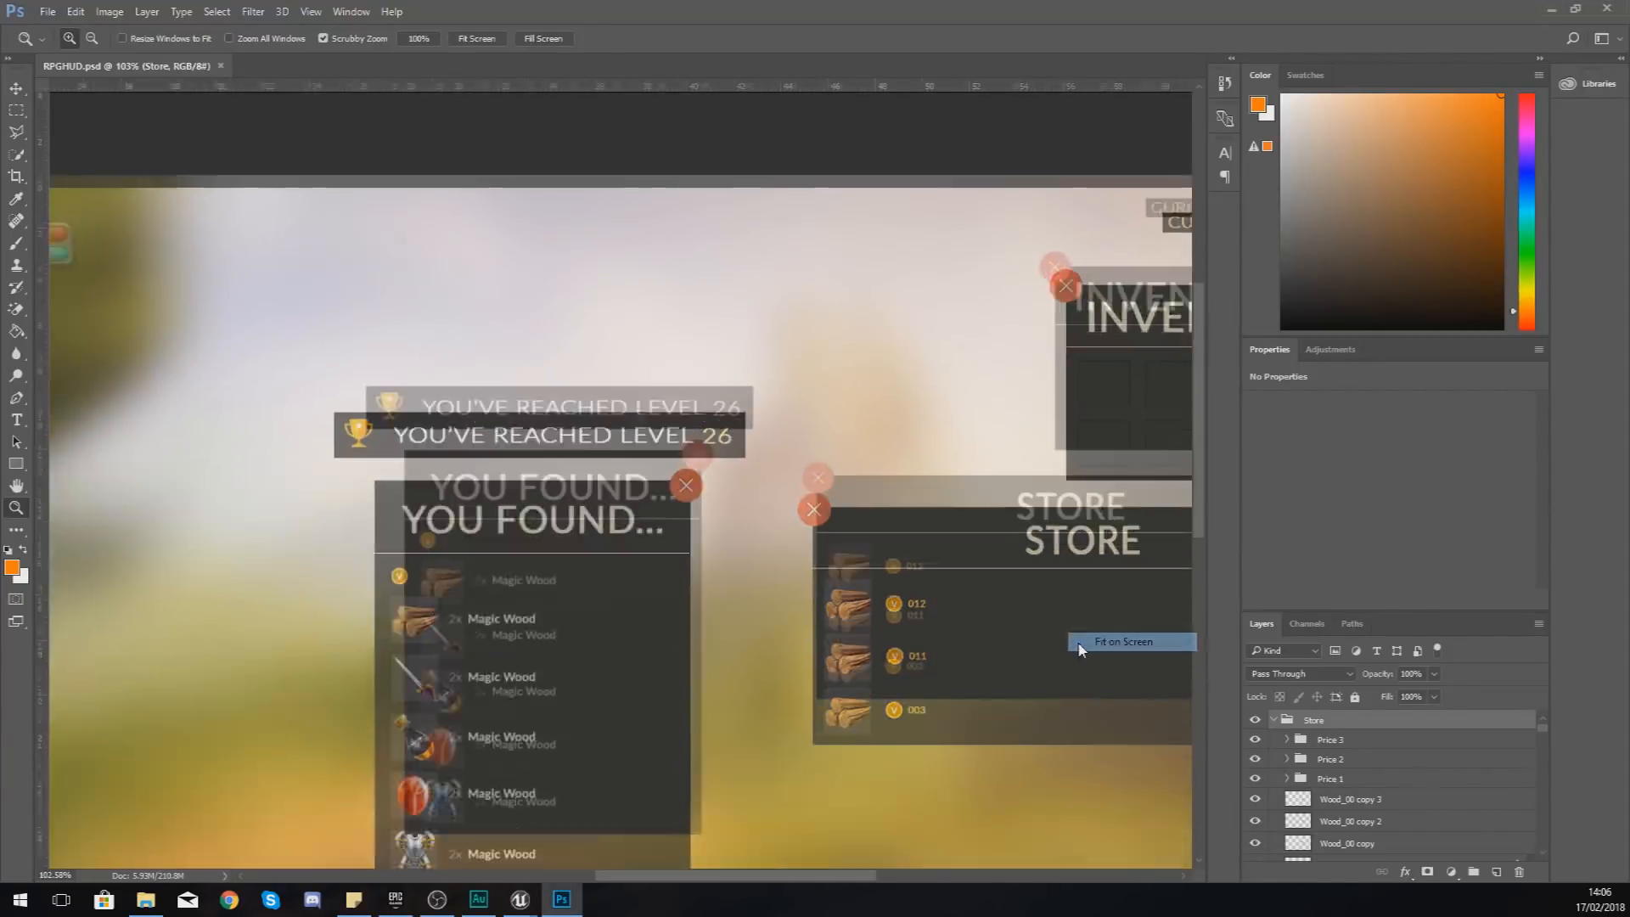
left_click(1124, 642)
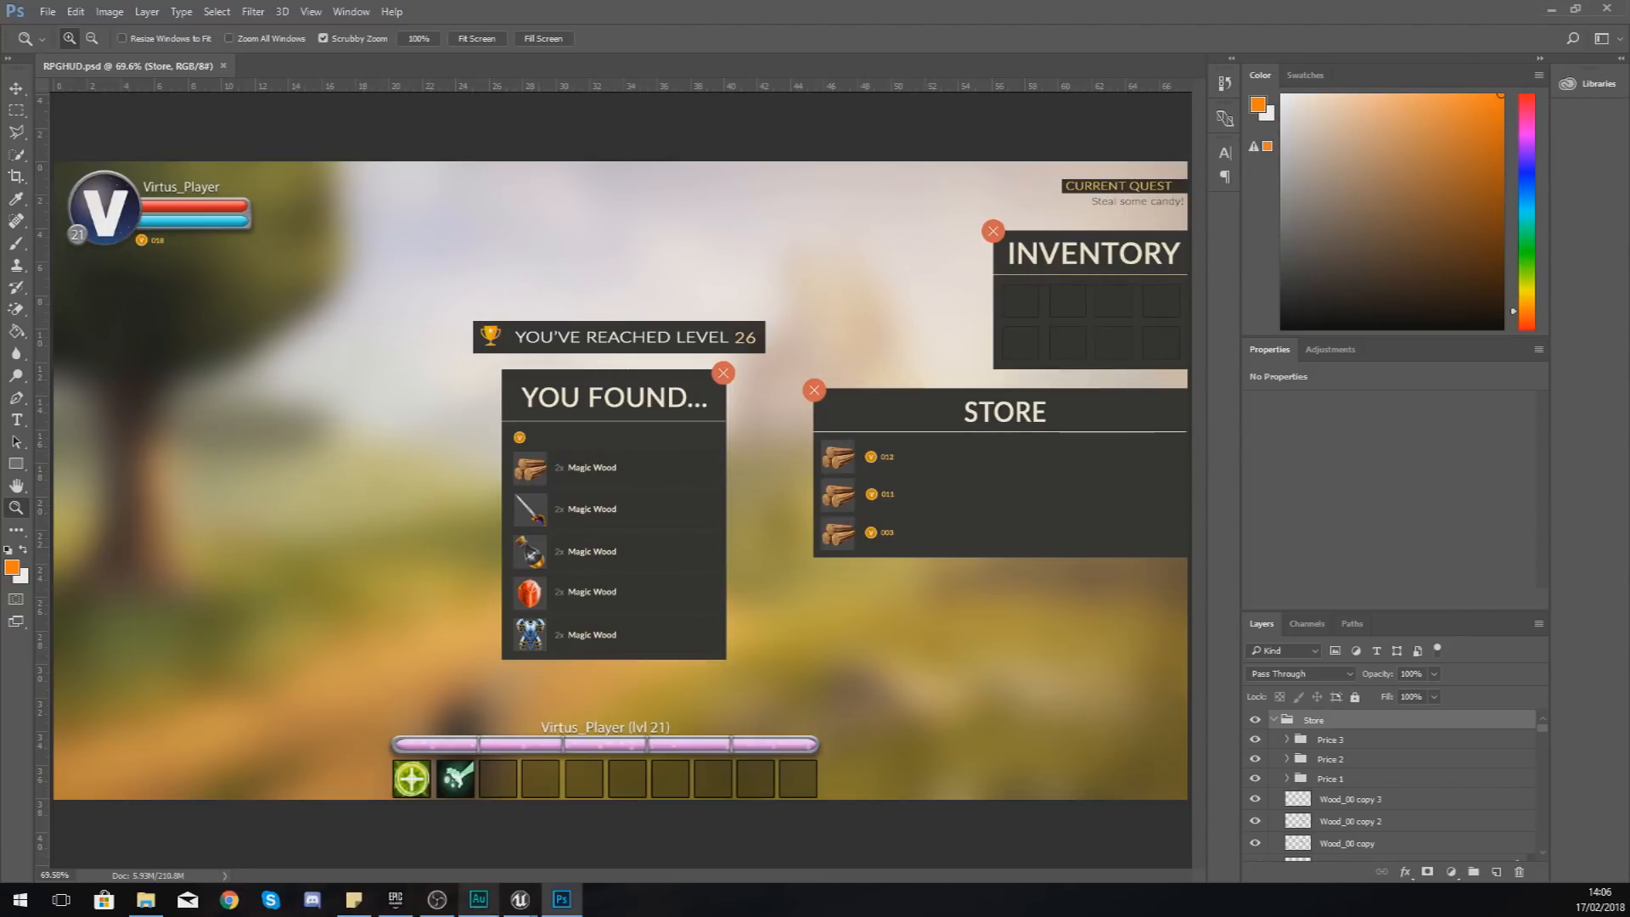
left_click(532, 900)
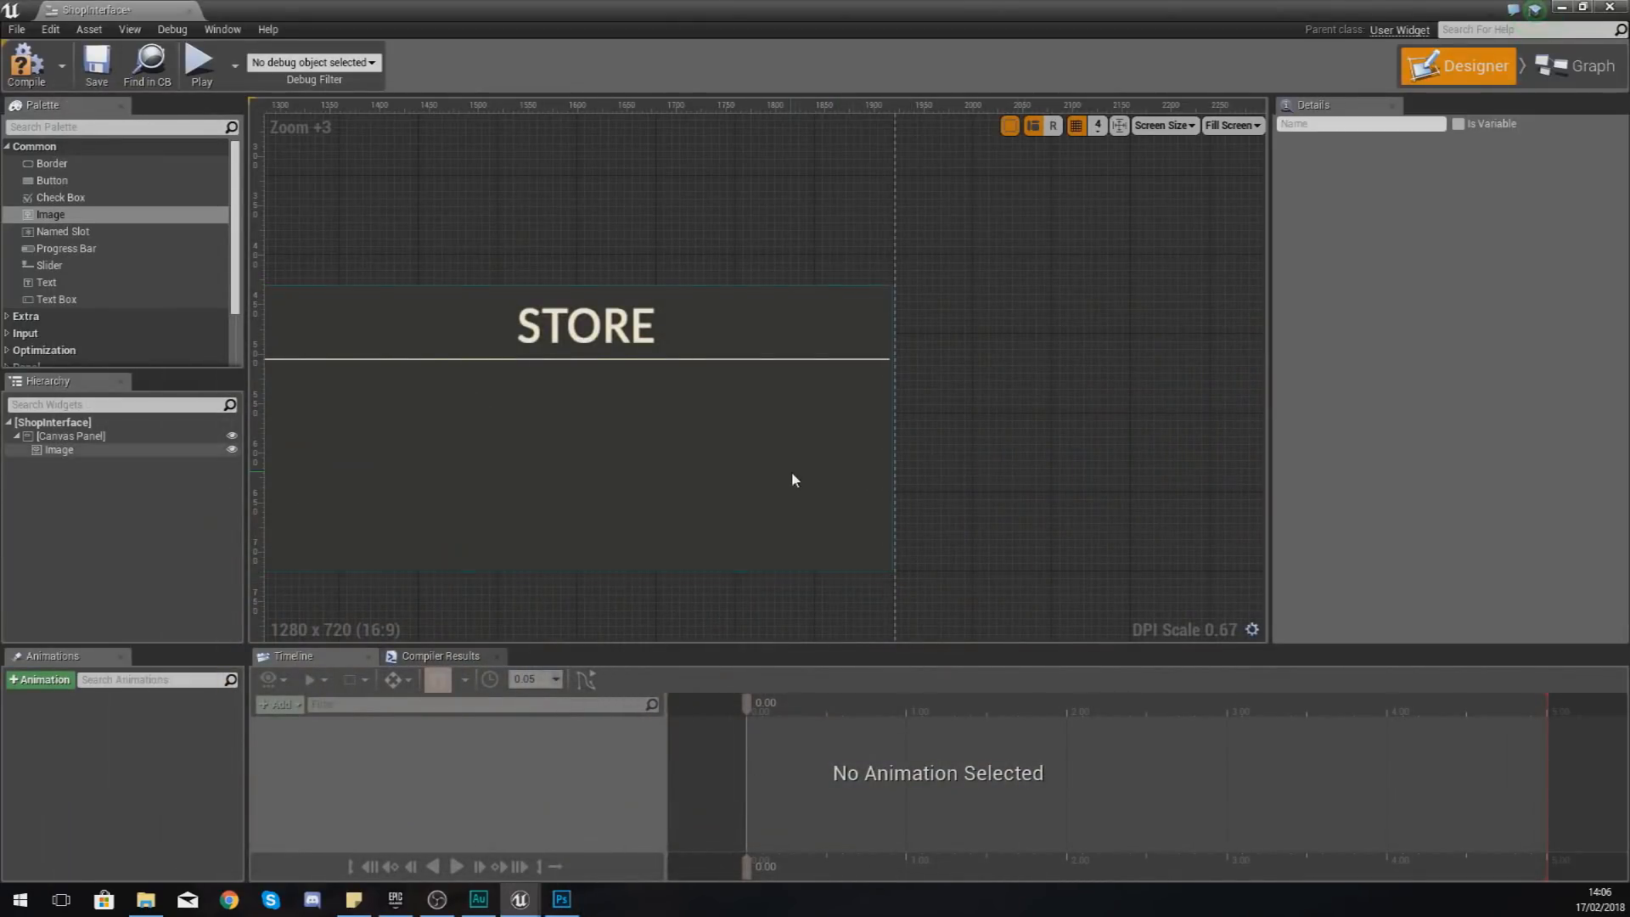
mouse_move(962, 456)
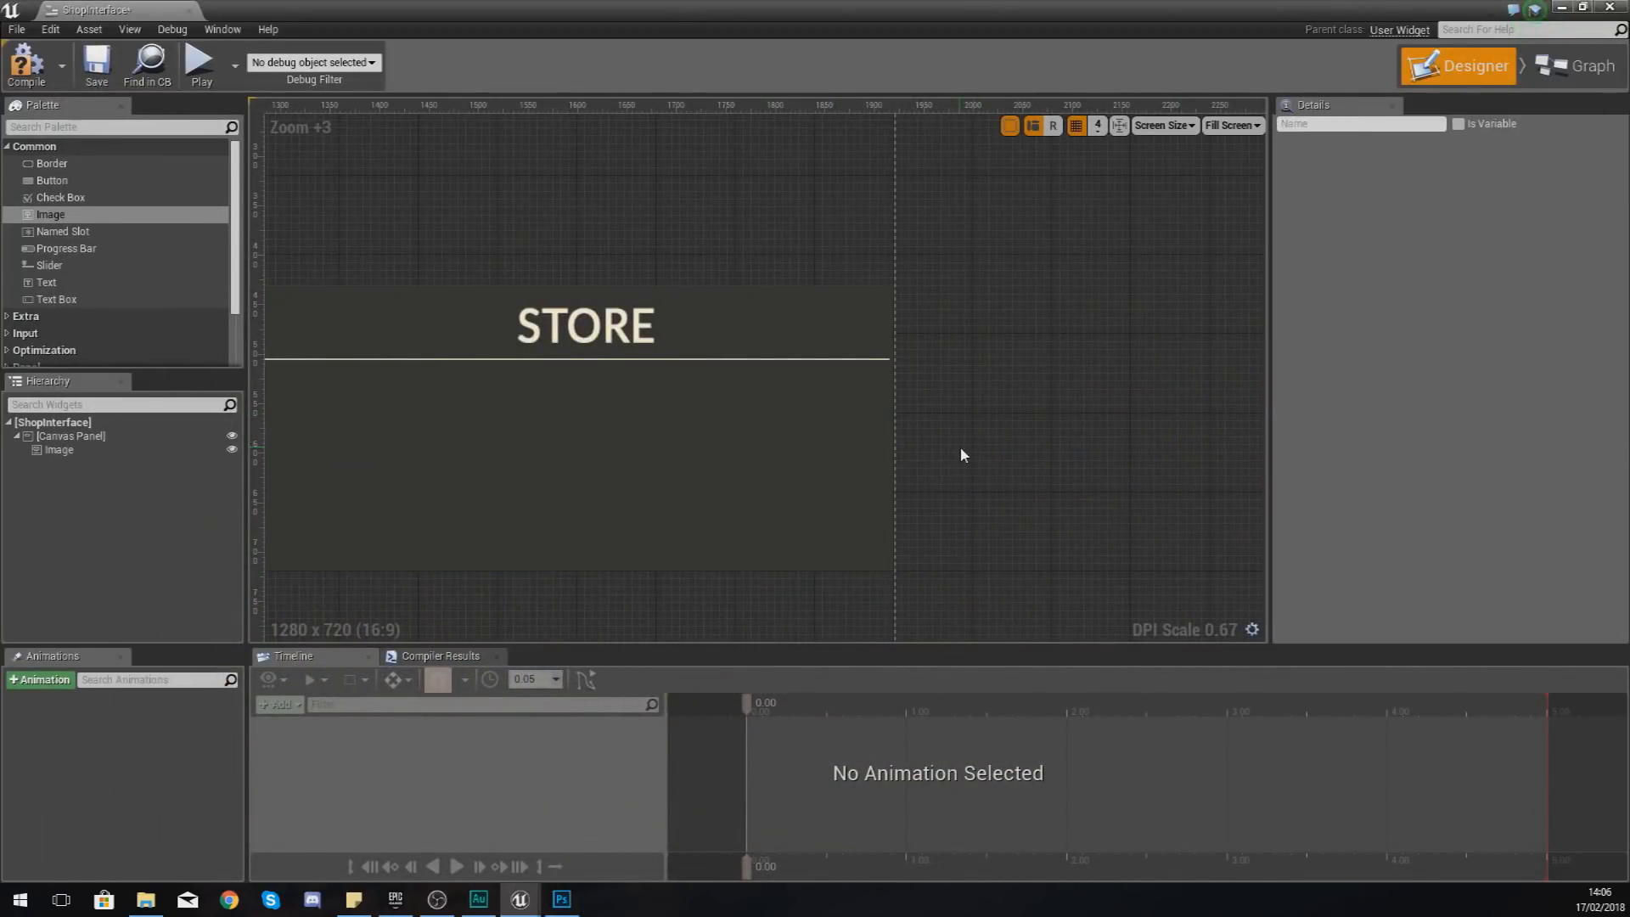
left_click(59, 448)
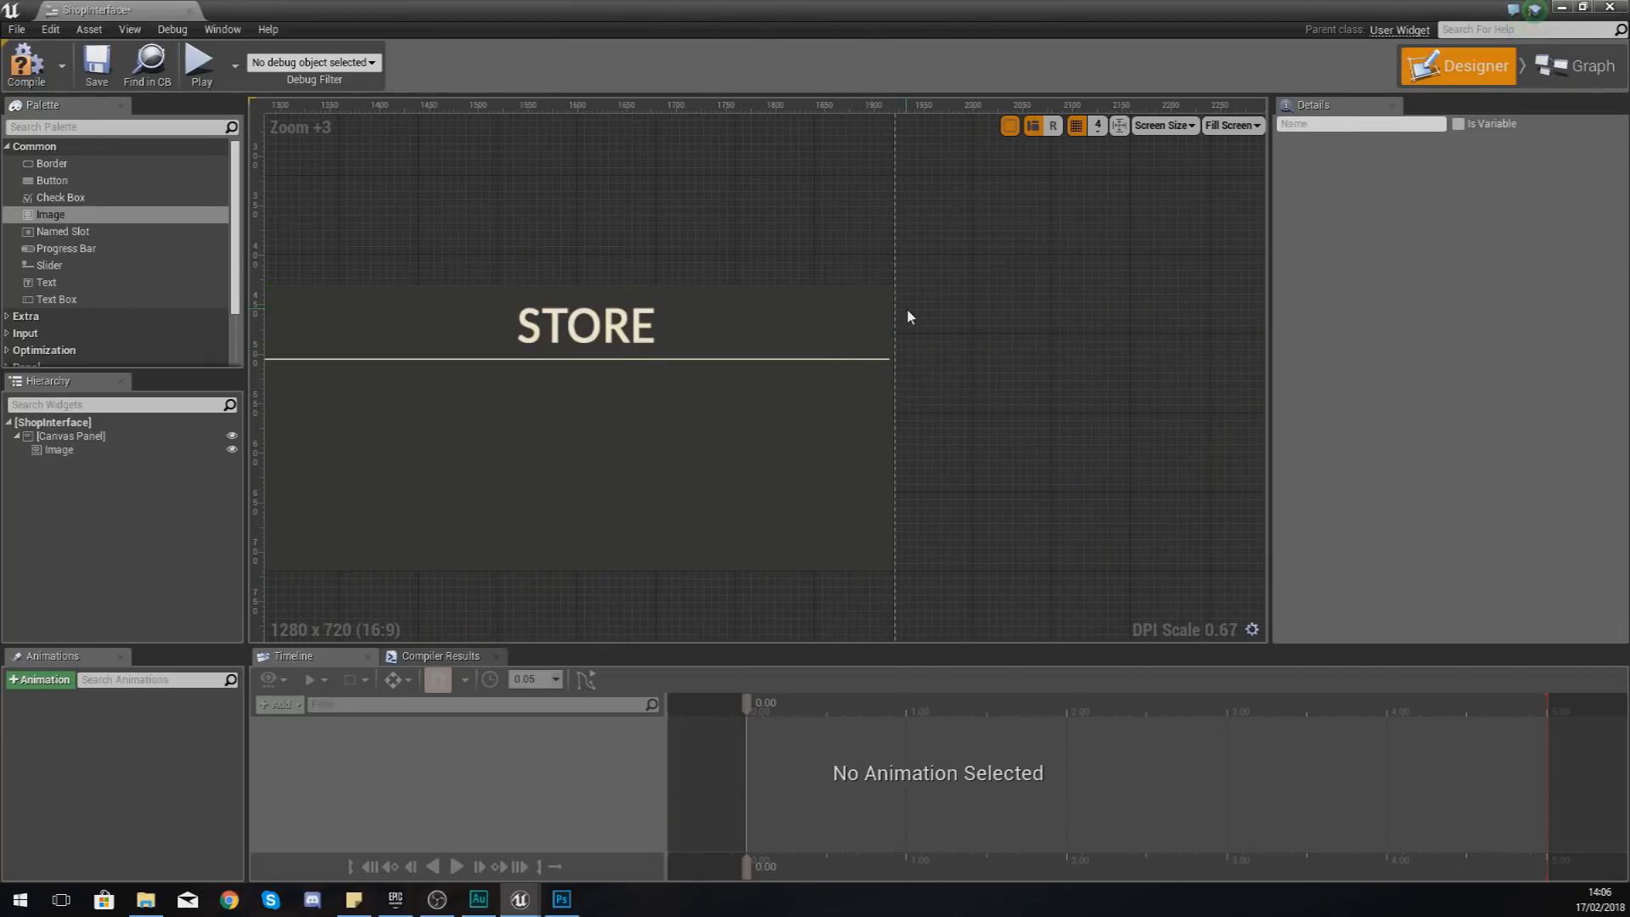
left_click(71, 435)
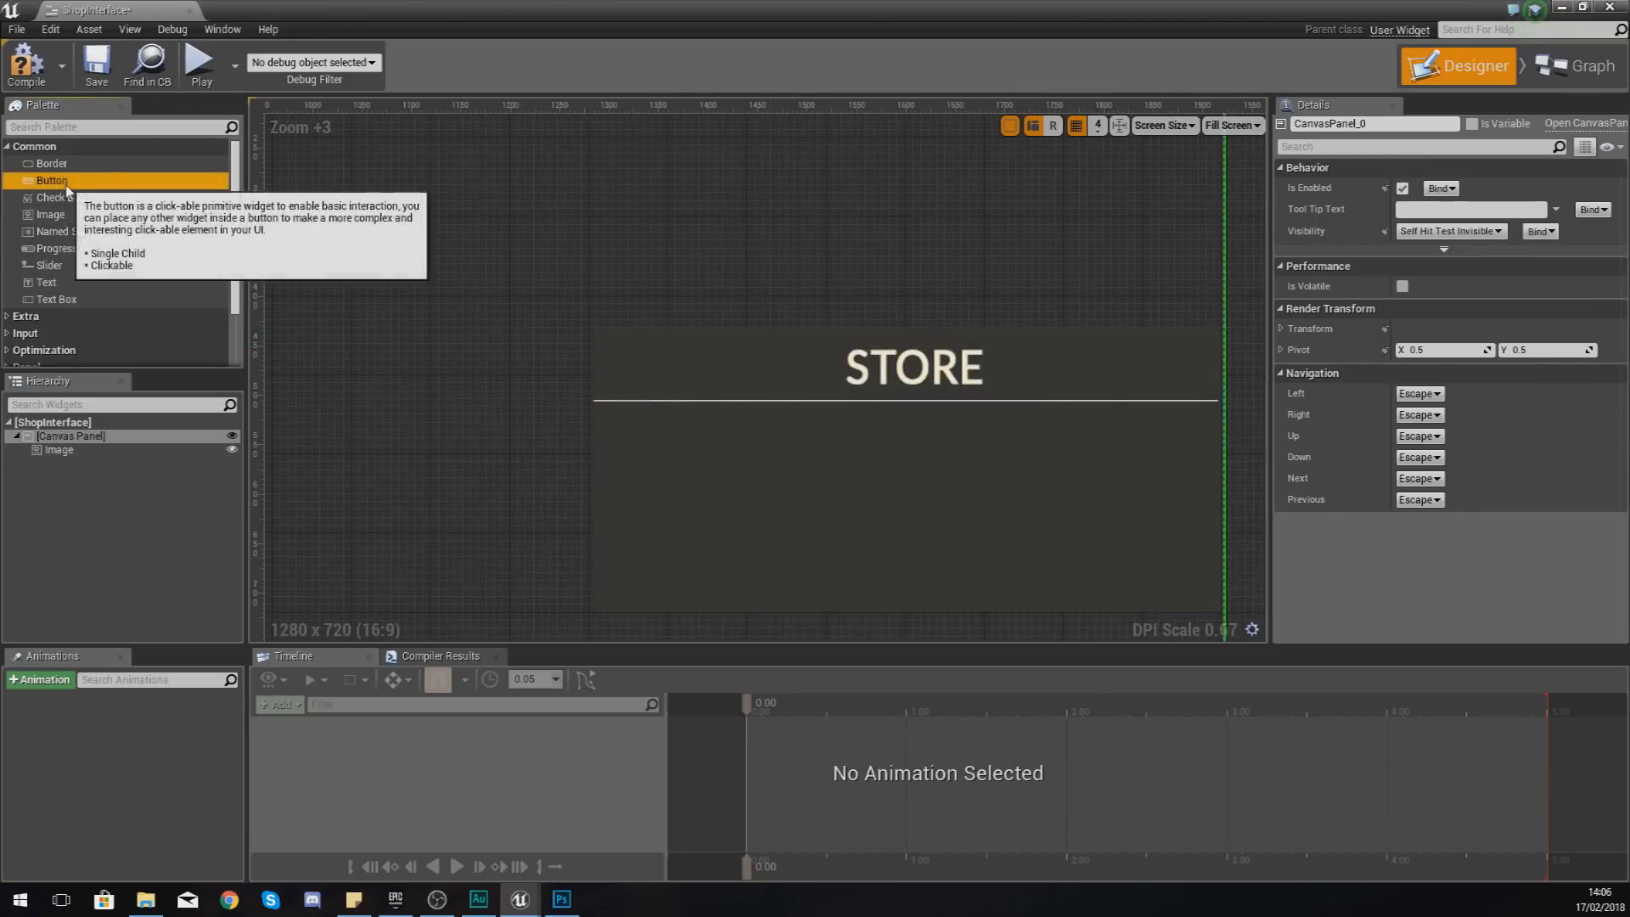
Step: Add a Button with the Close_Normal texture and place it on the STORE panel's top-left corner
left_click_drag(51, 180, 572, 302)
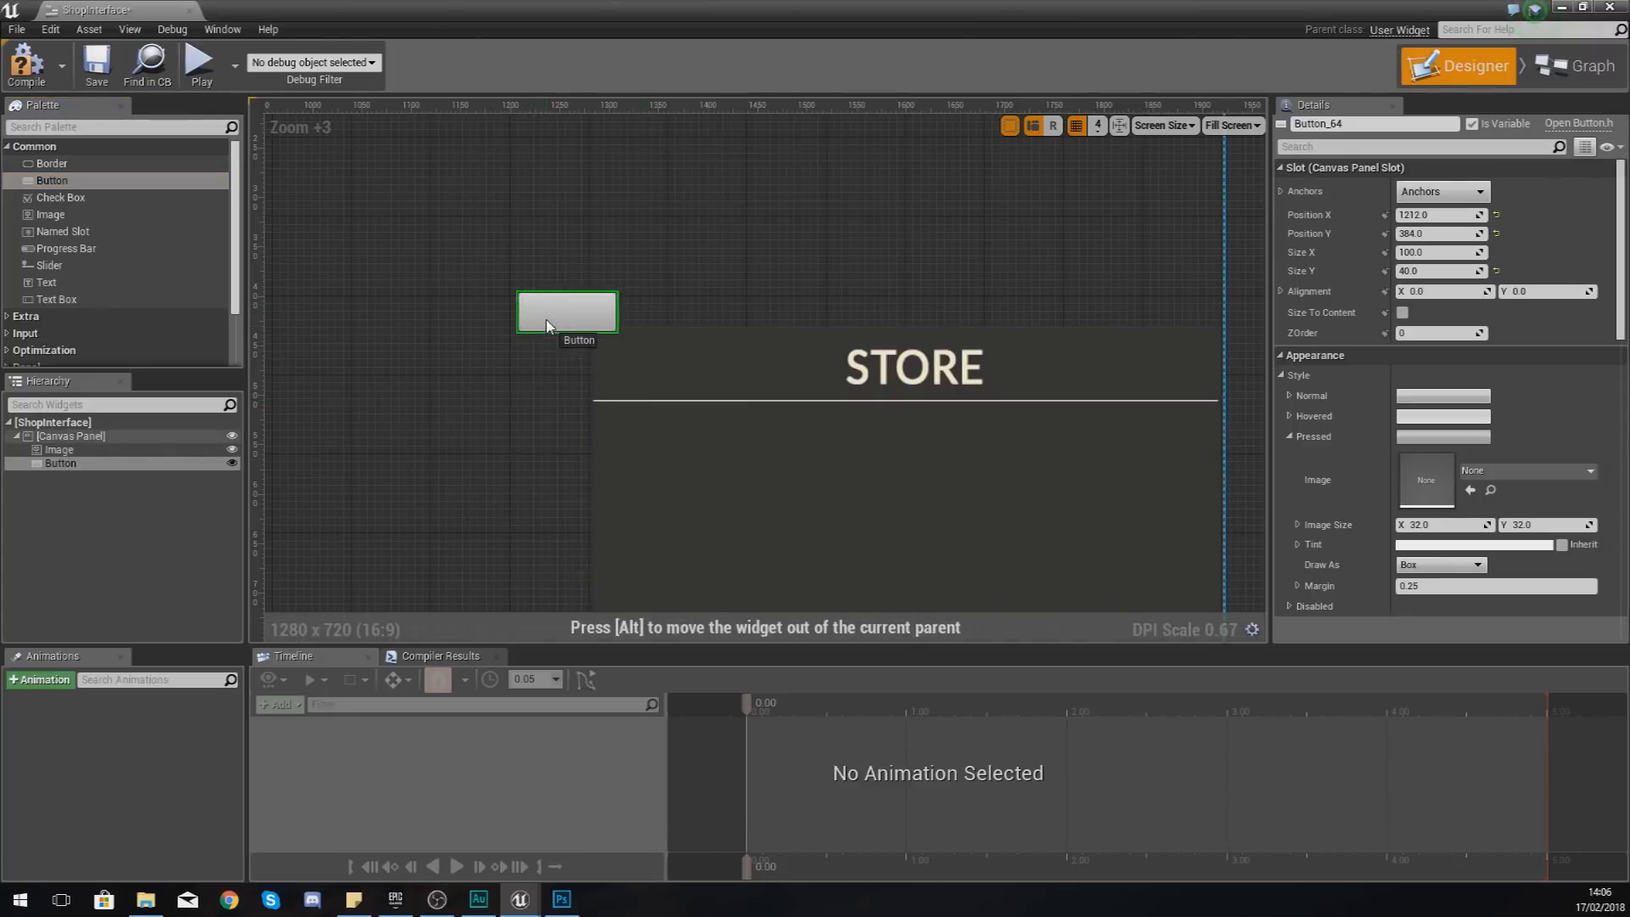
left_click_drag(567, 312, 523, 293)
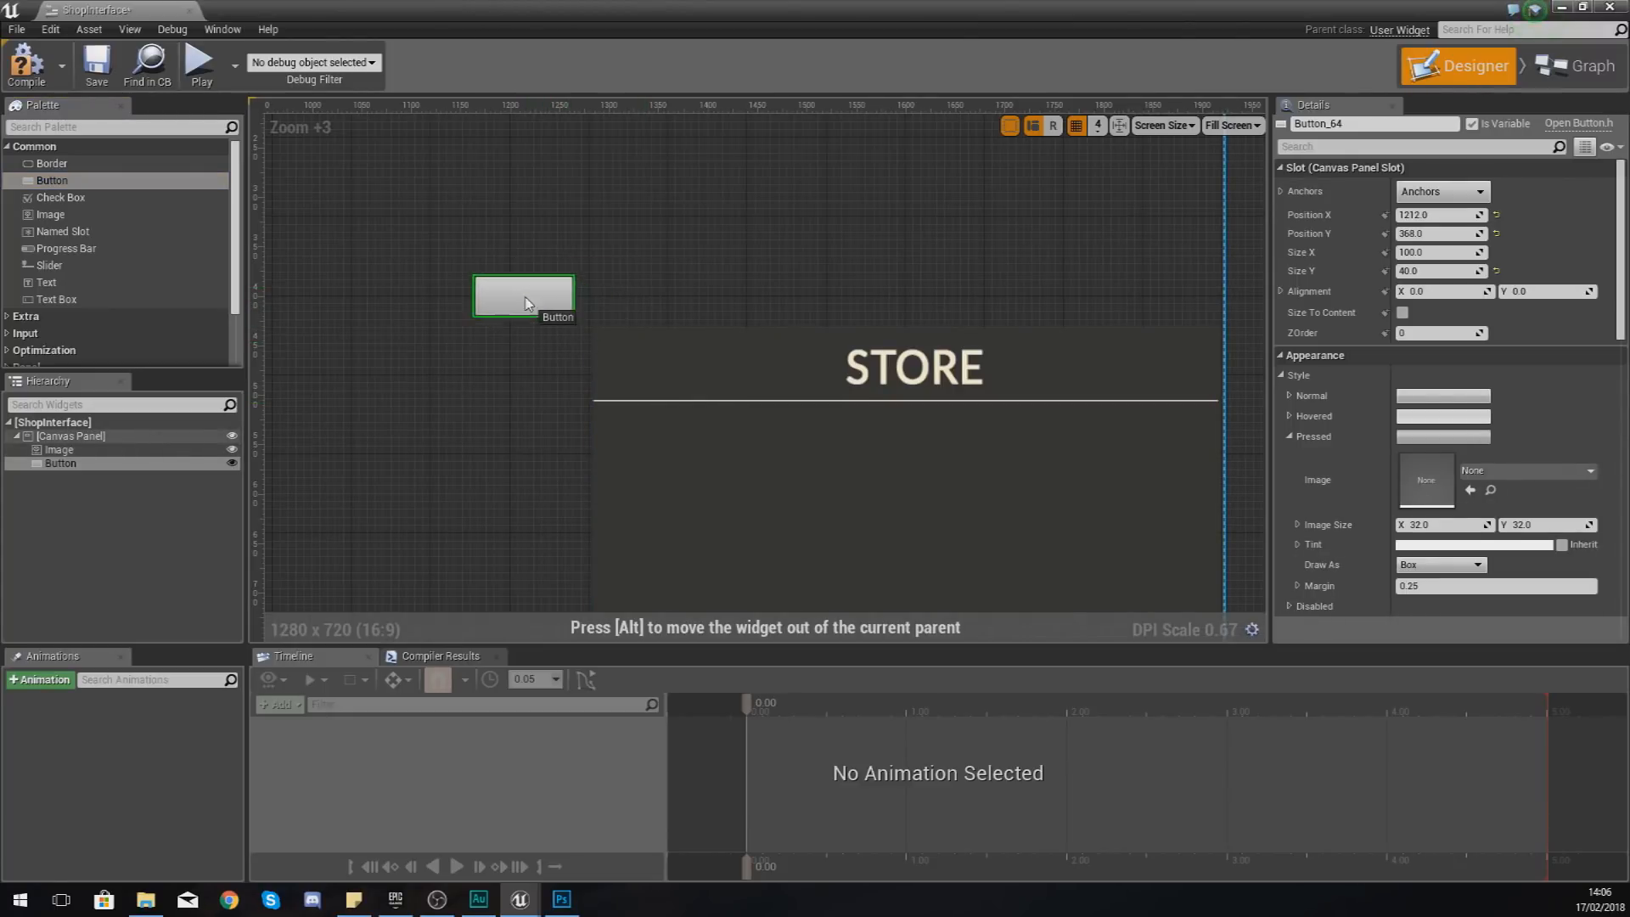
left_click_drag(523, 295, 523, 291)
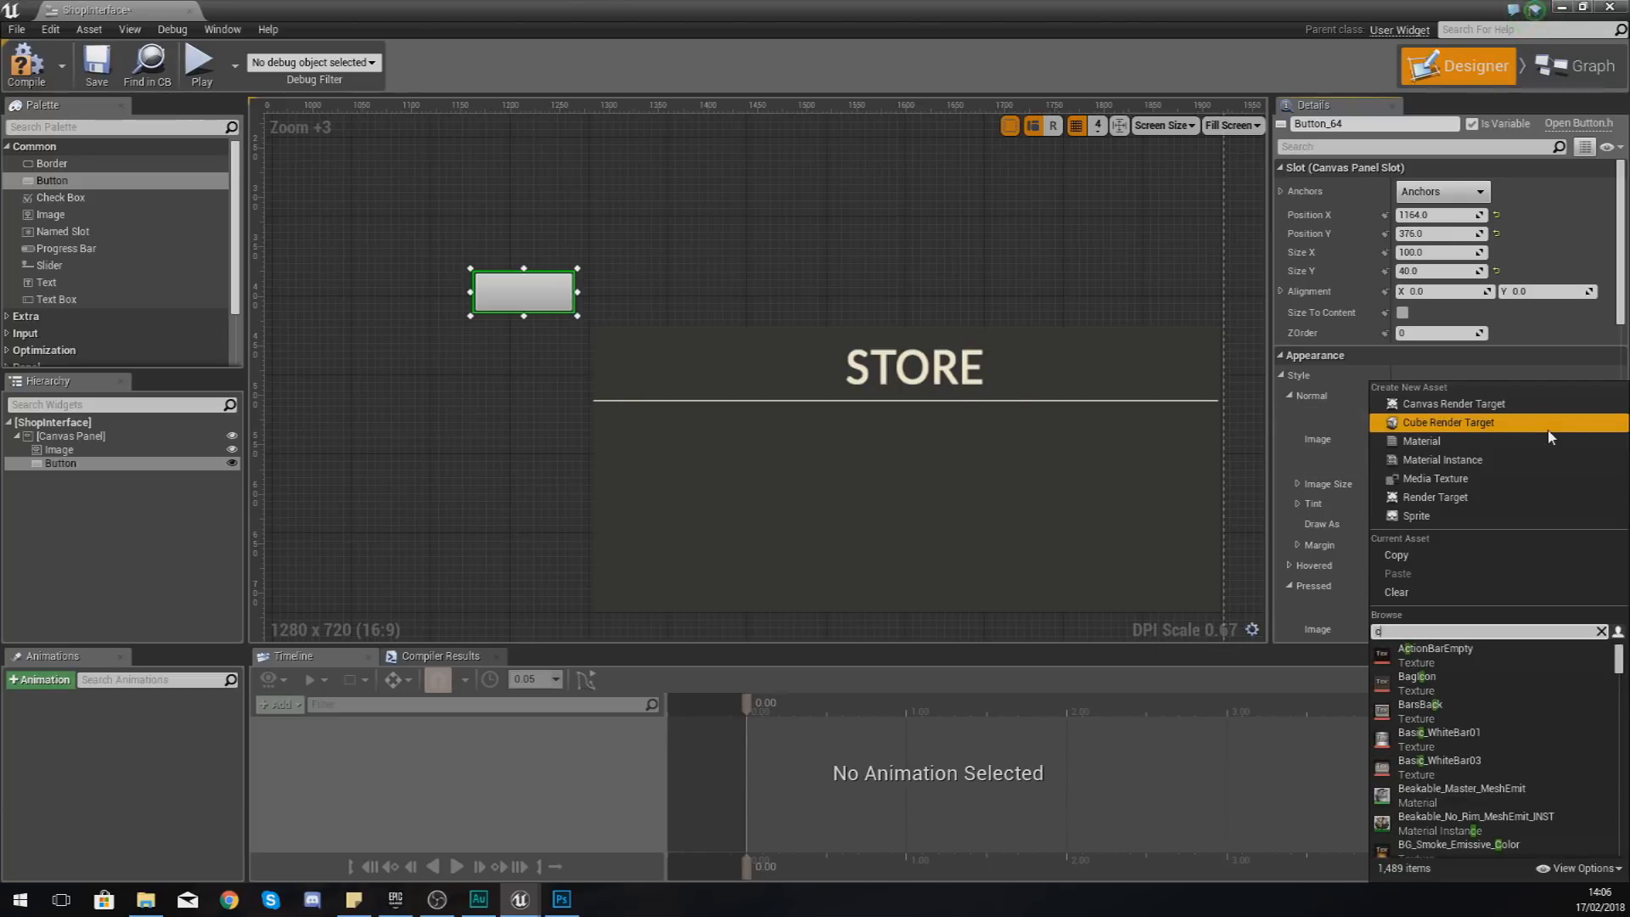
type("close")
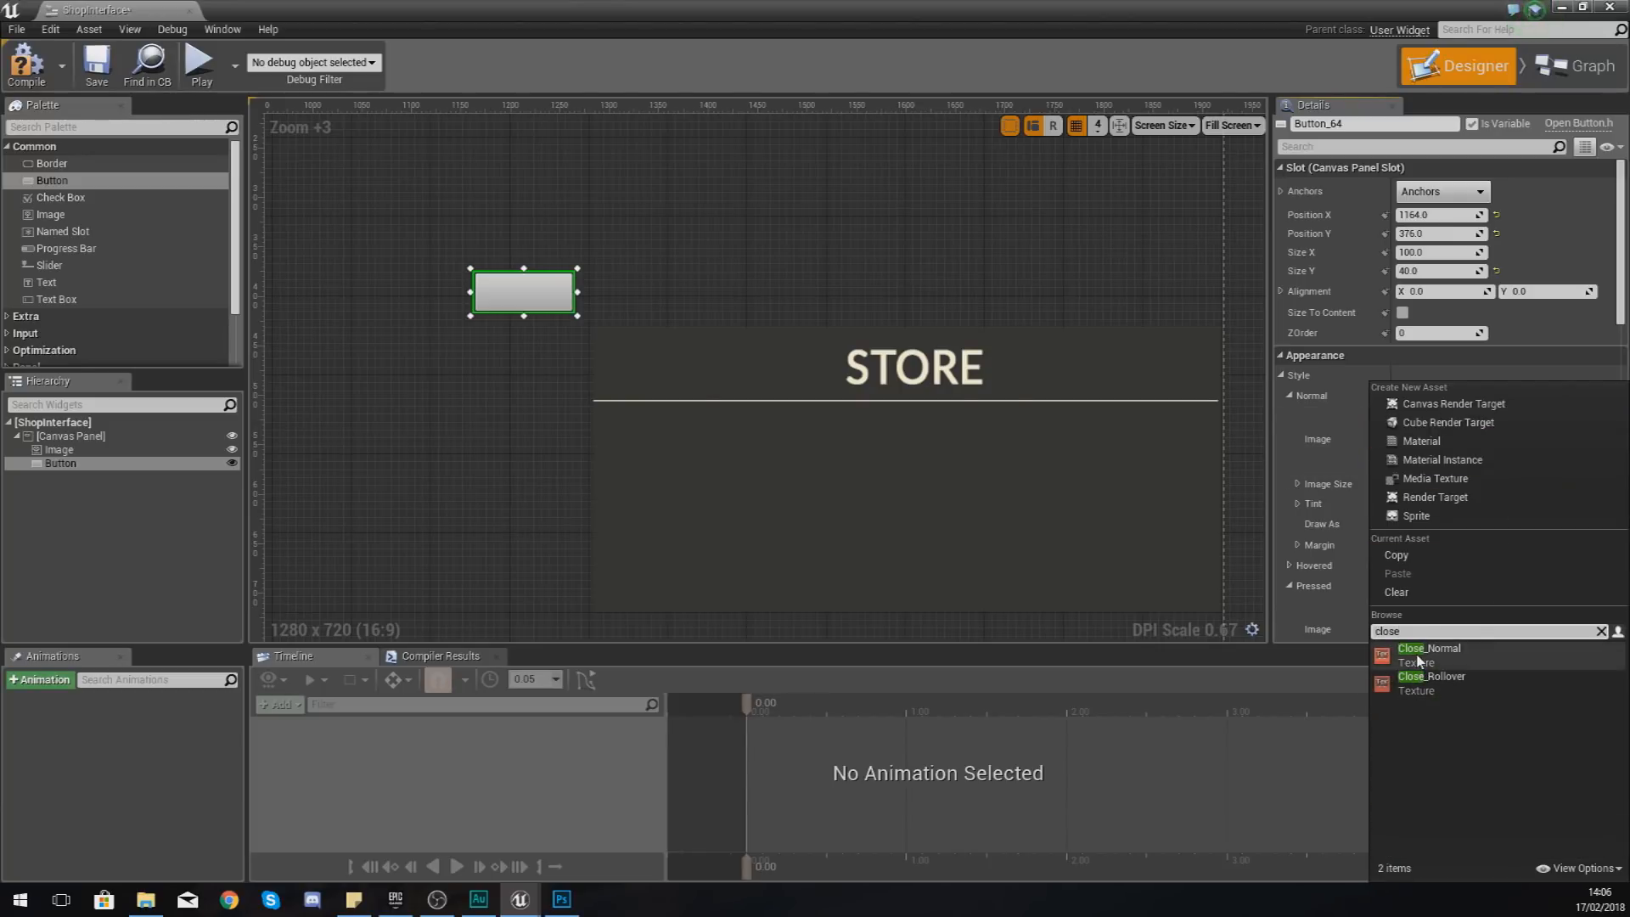
left_click(1429, 649)
type("40")
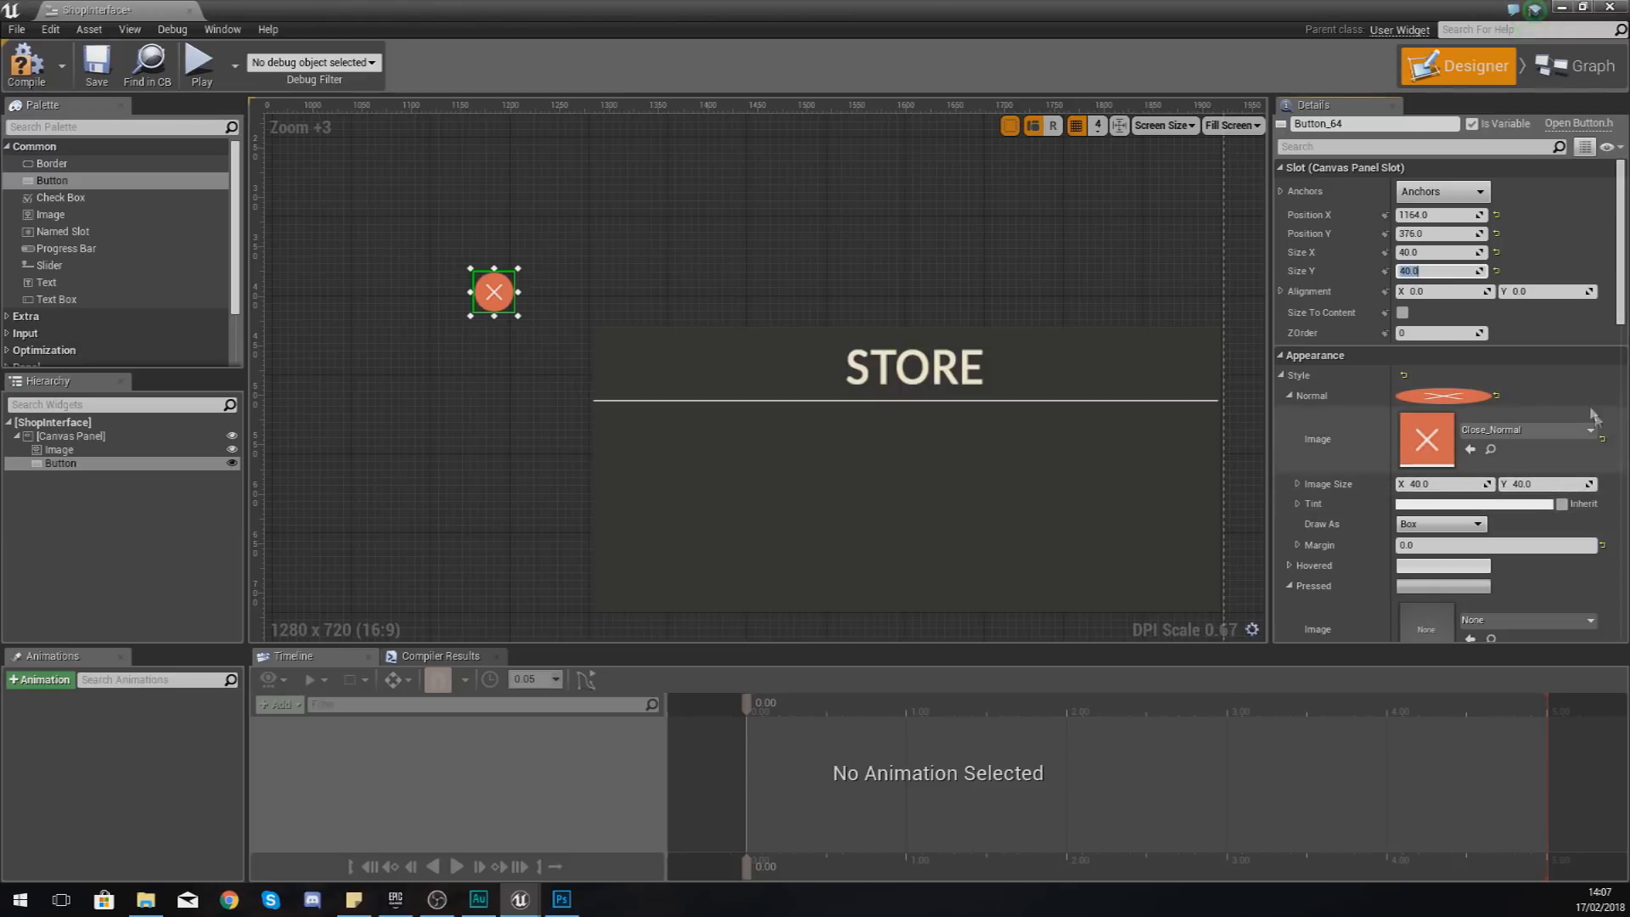
left_click_drag(492, 291, 554, 314)
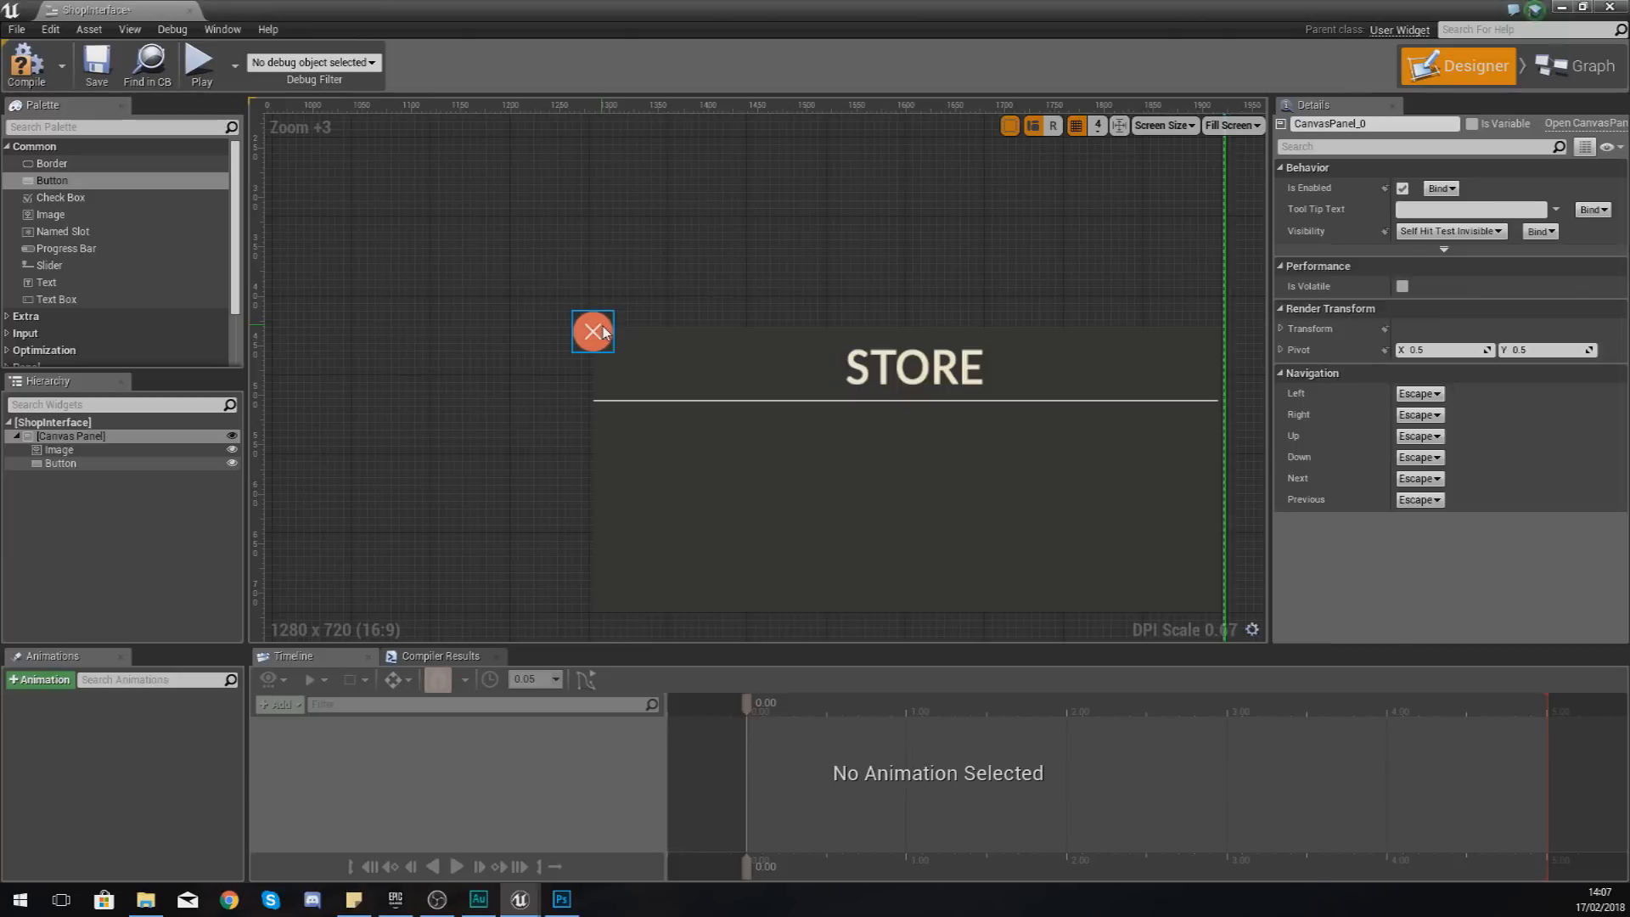
Step: Give the close button Close_Rollover hovered and Close_Normal pressed images, sized 40×40
left_click(592, 331)
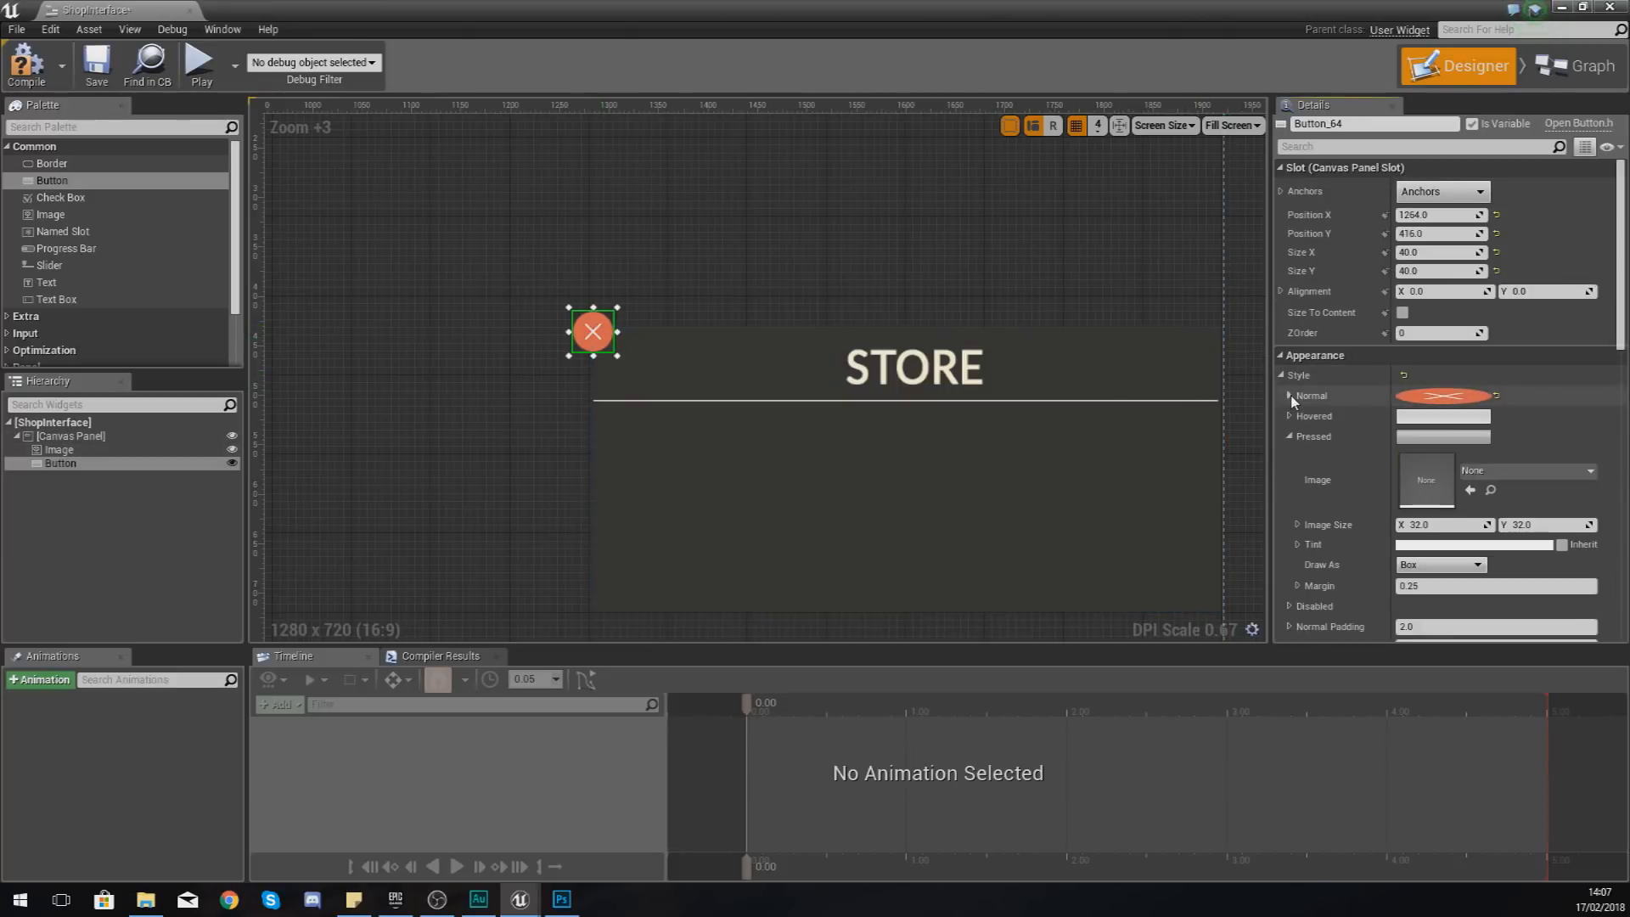
left_click(1291, 416)
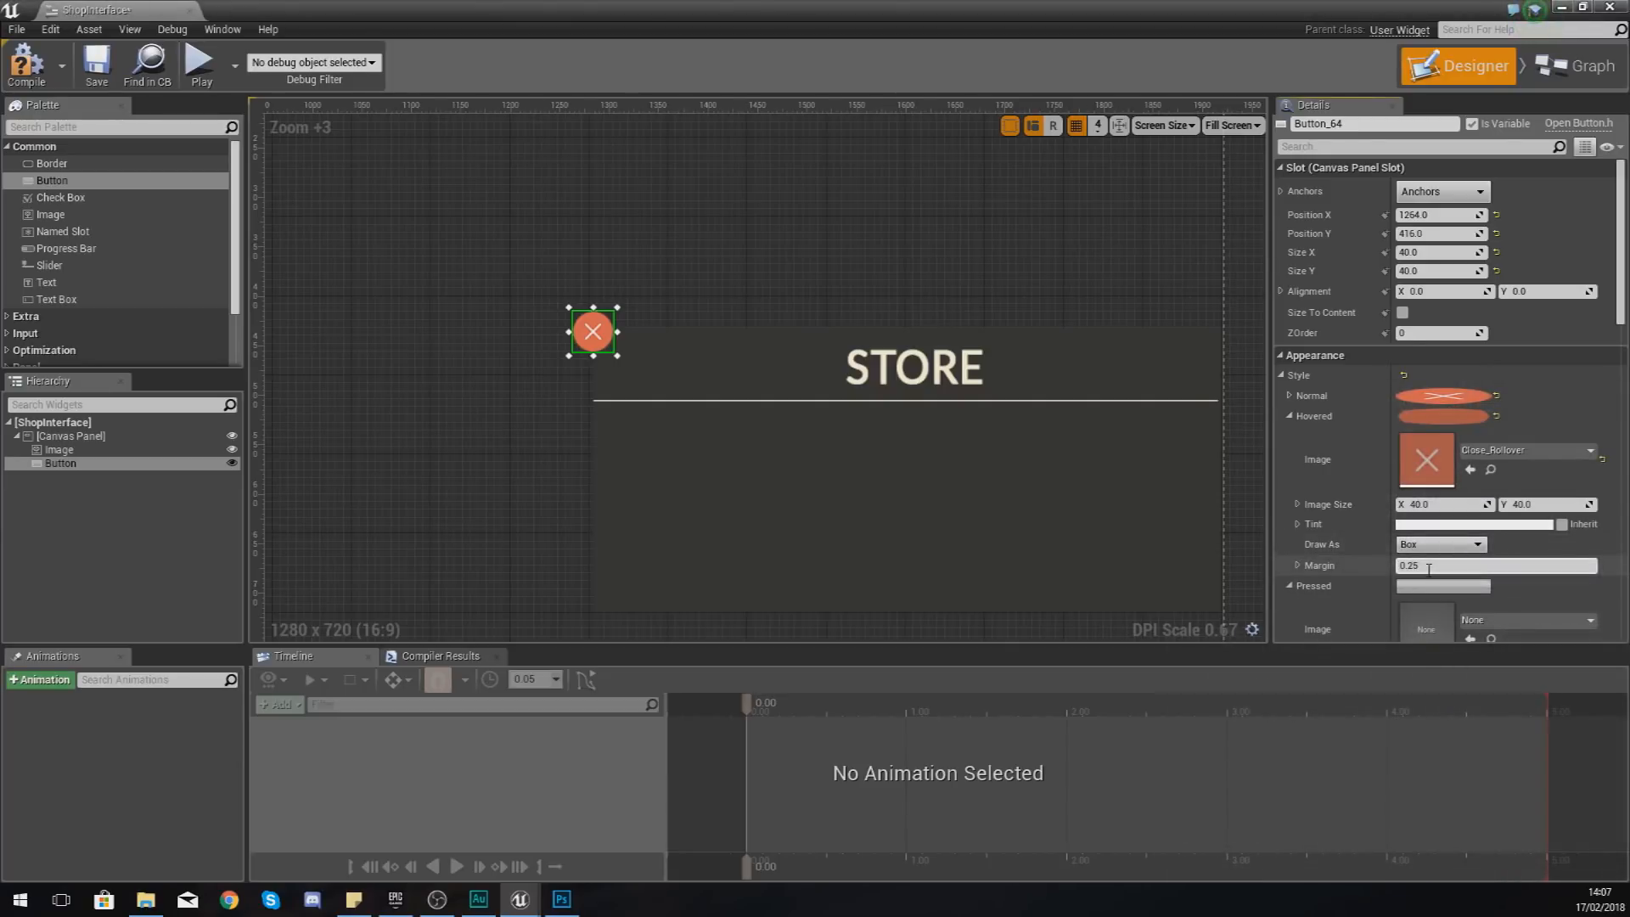
left_click(1297, 416)
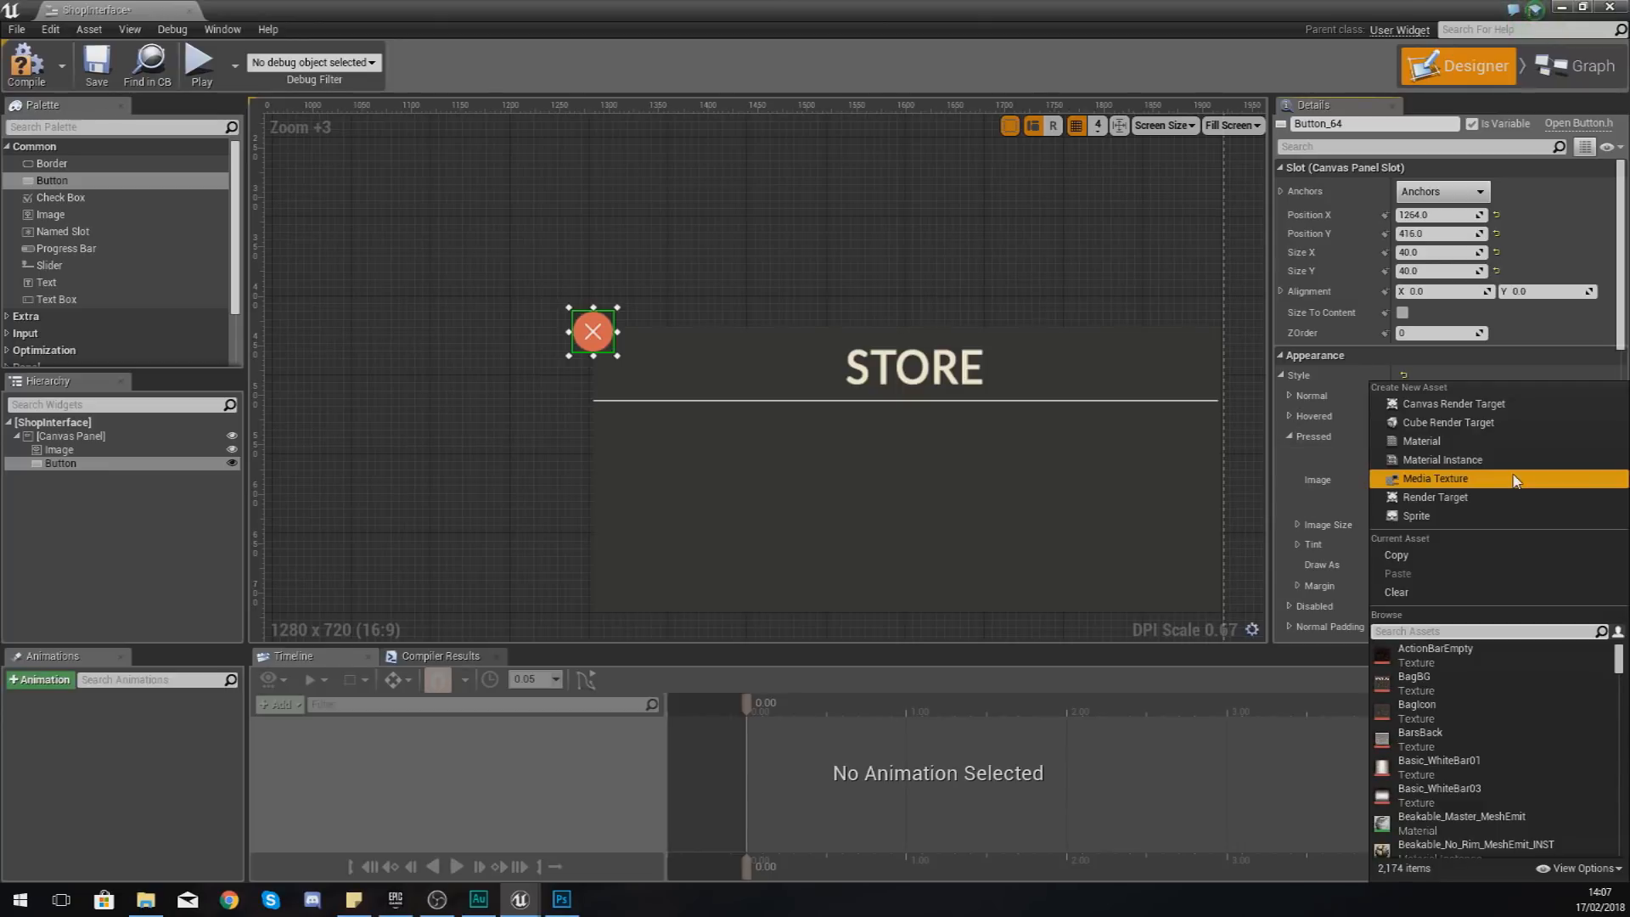
type("close")
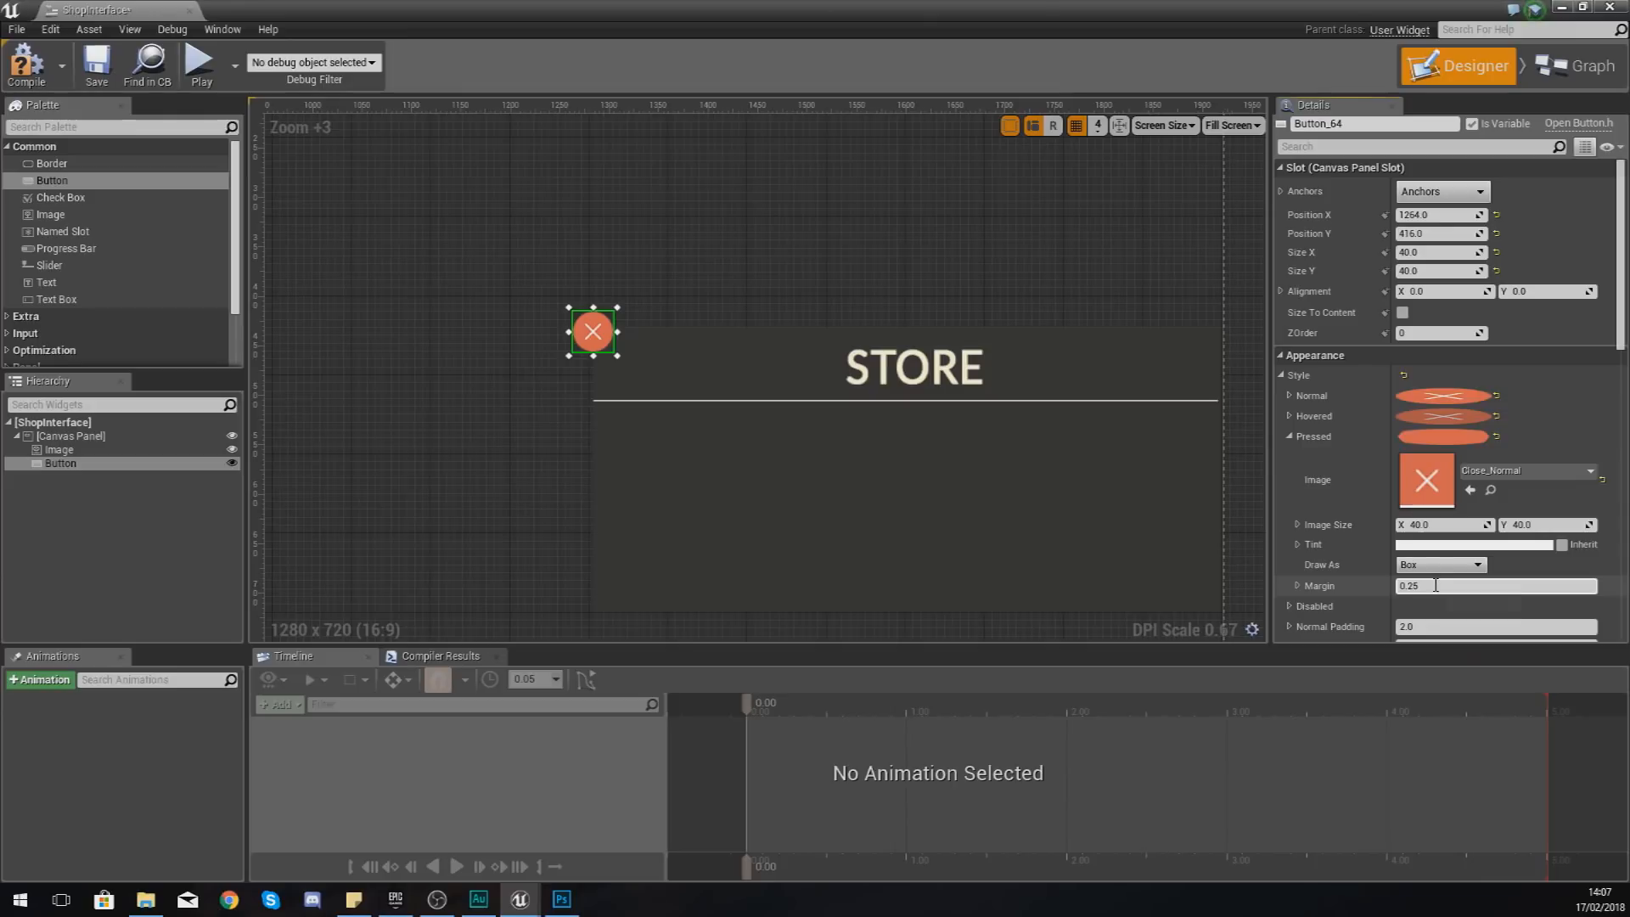
type("0.0")
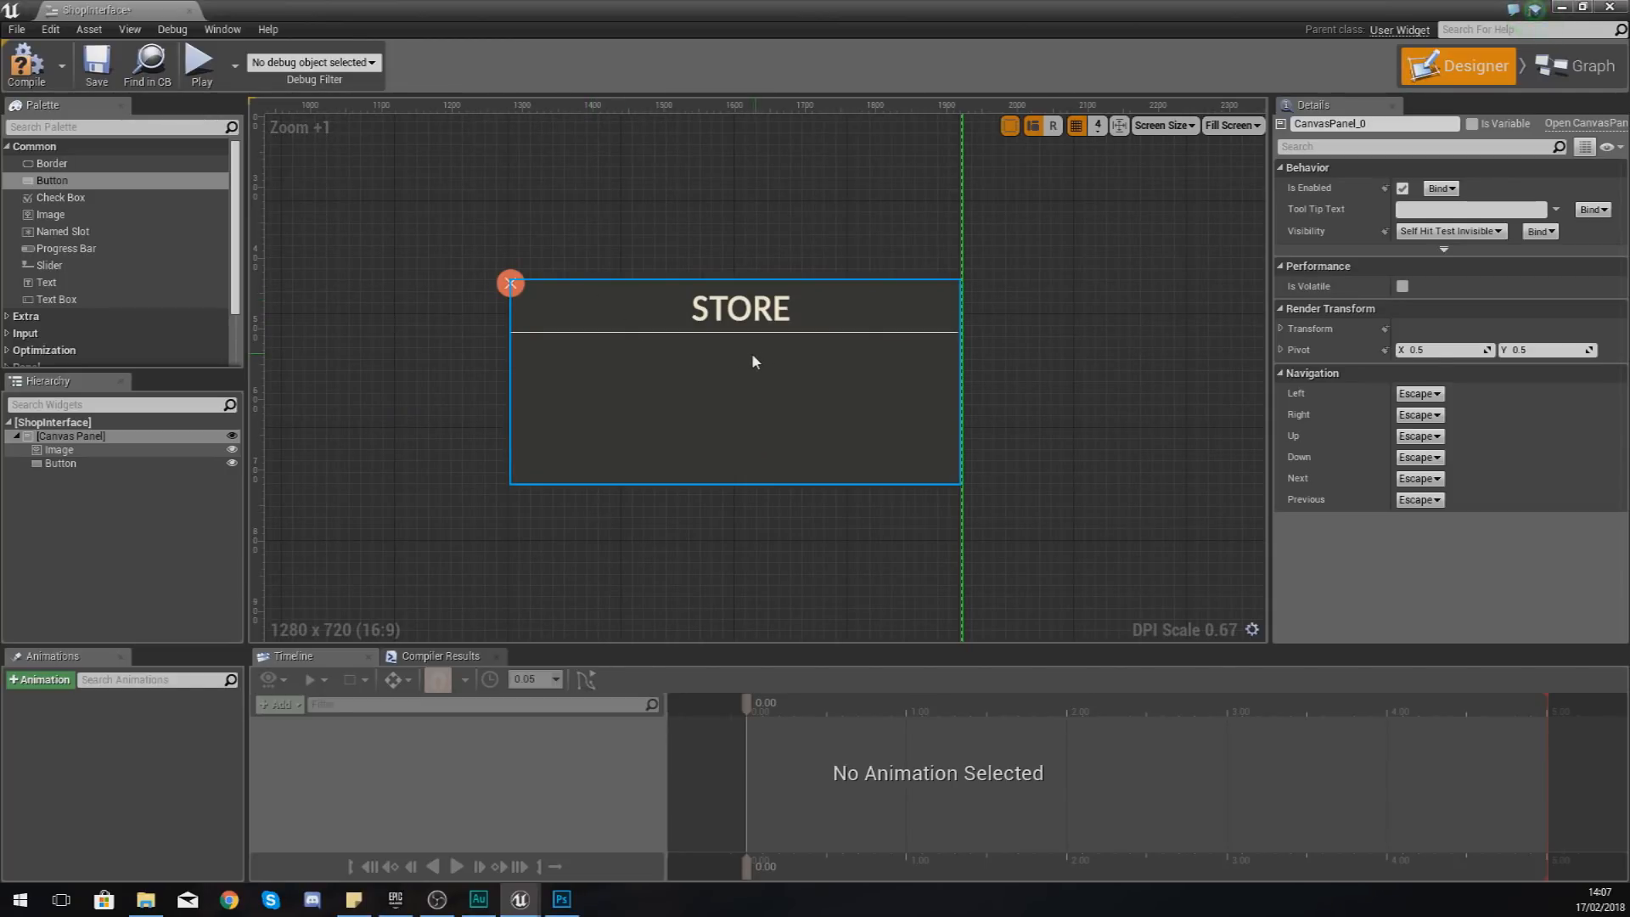
Step: Add a small square Image inside the STORE panel just below the header
left_click(560, 898)
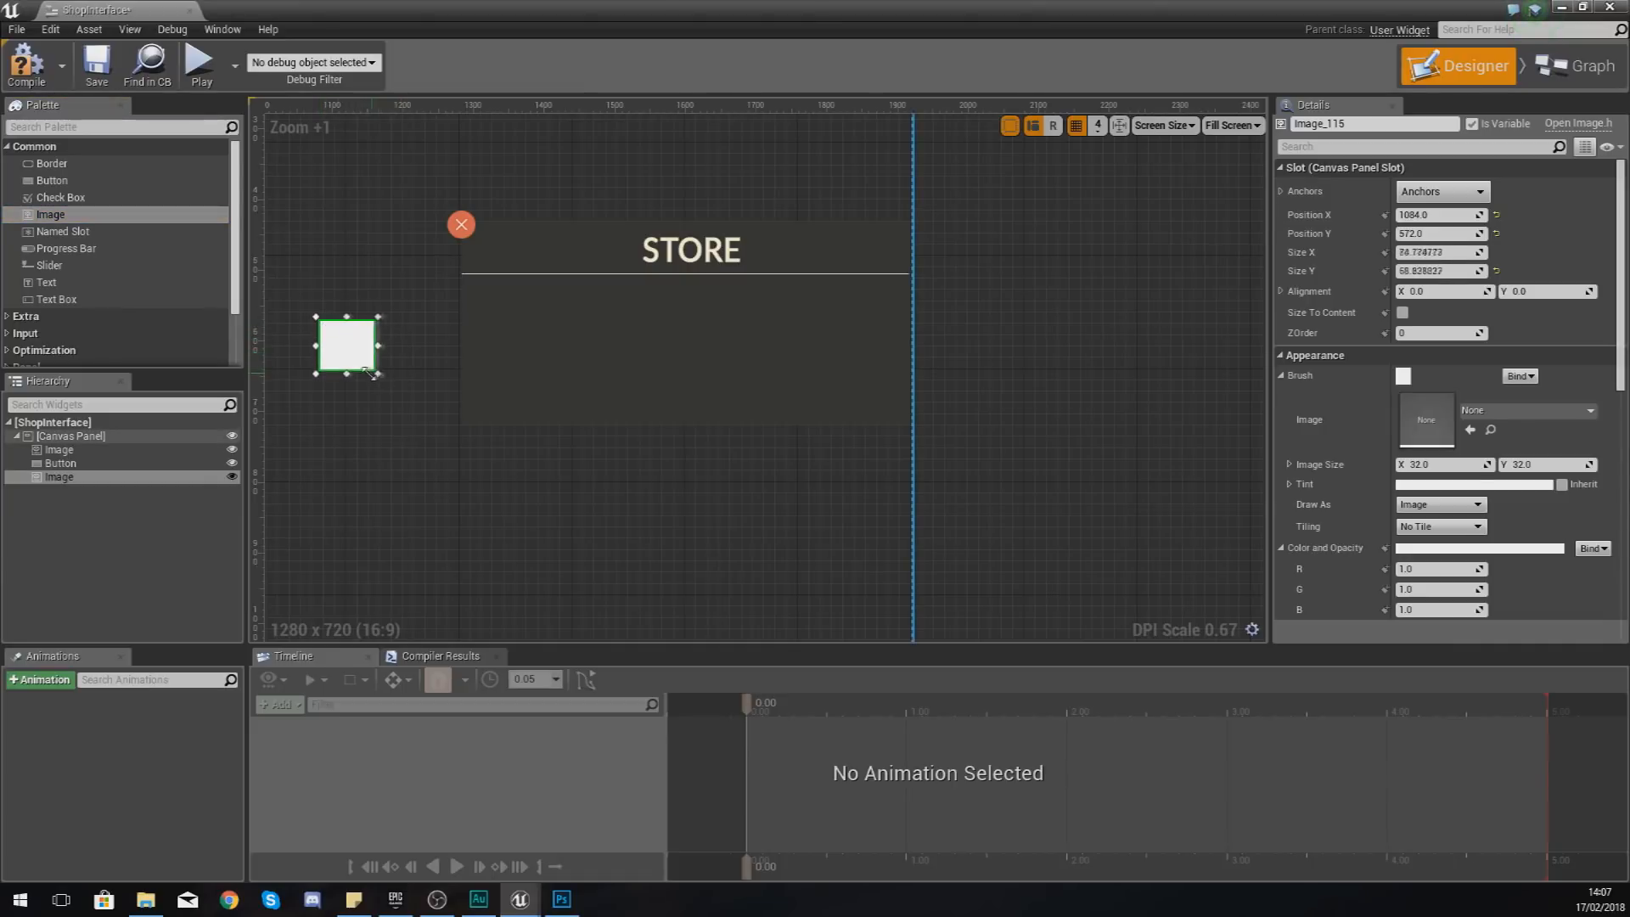
left_click_drag(377, 374, 377, 363)
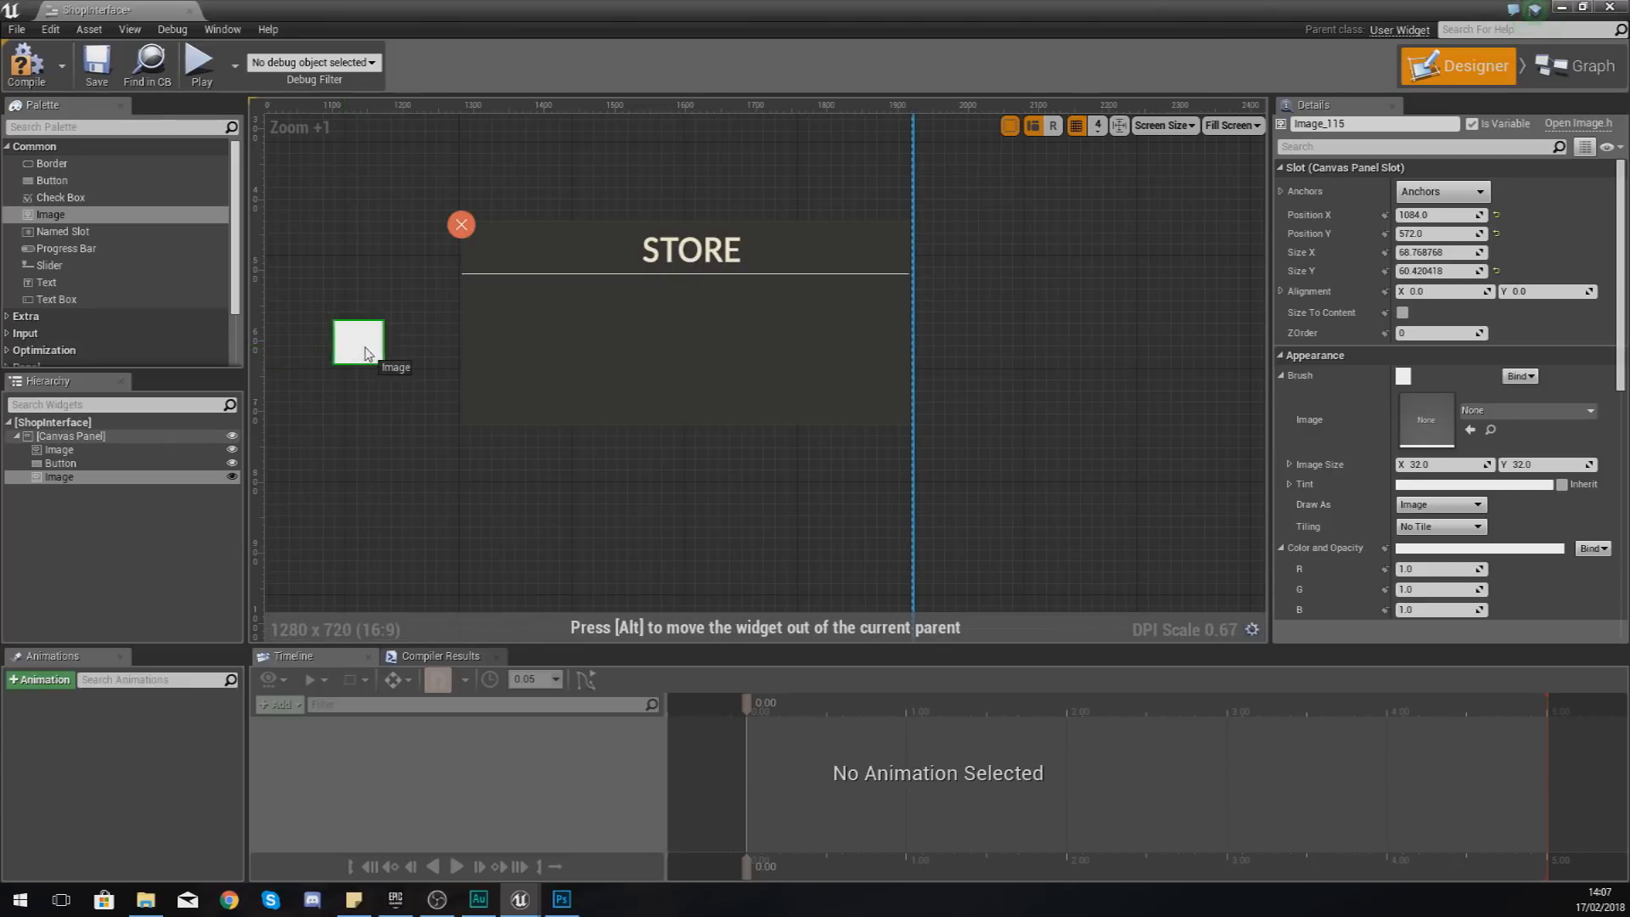
left_click_drag(358, 342, 503, 304)
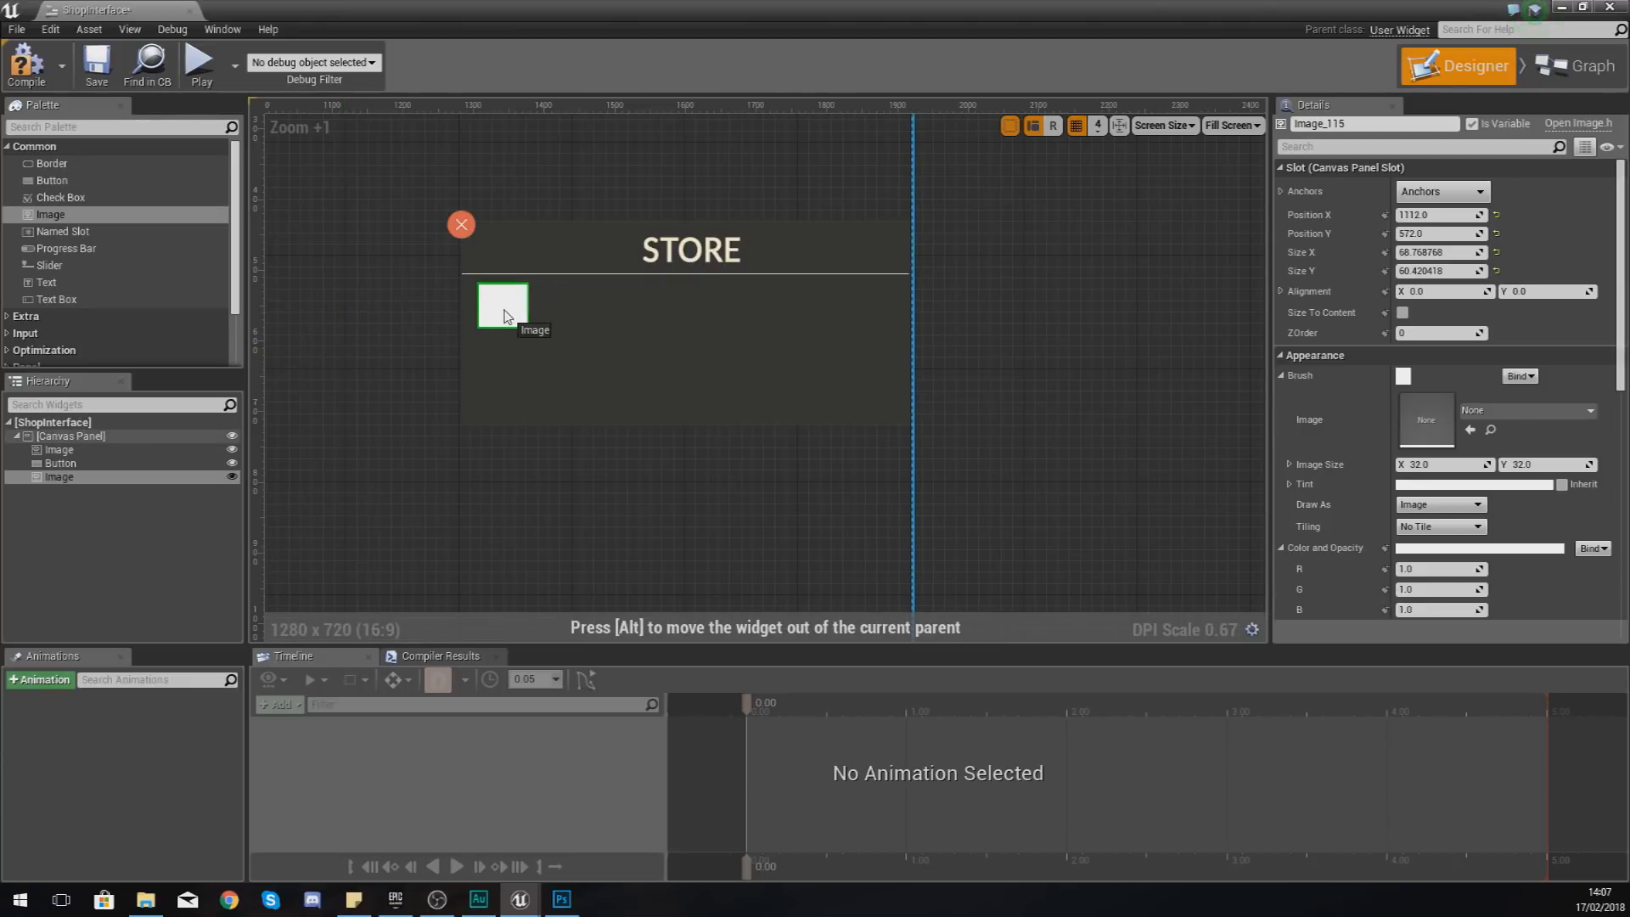
left_click_drag(505, 307, 515, 328)
type("wood")
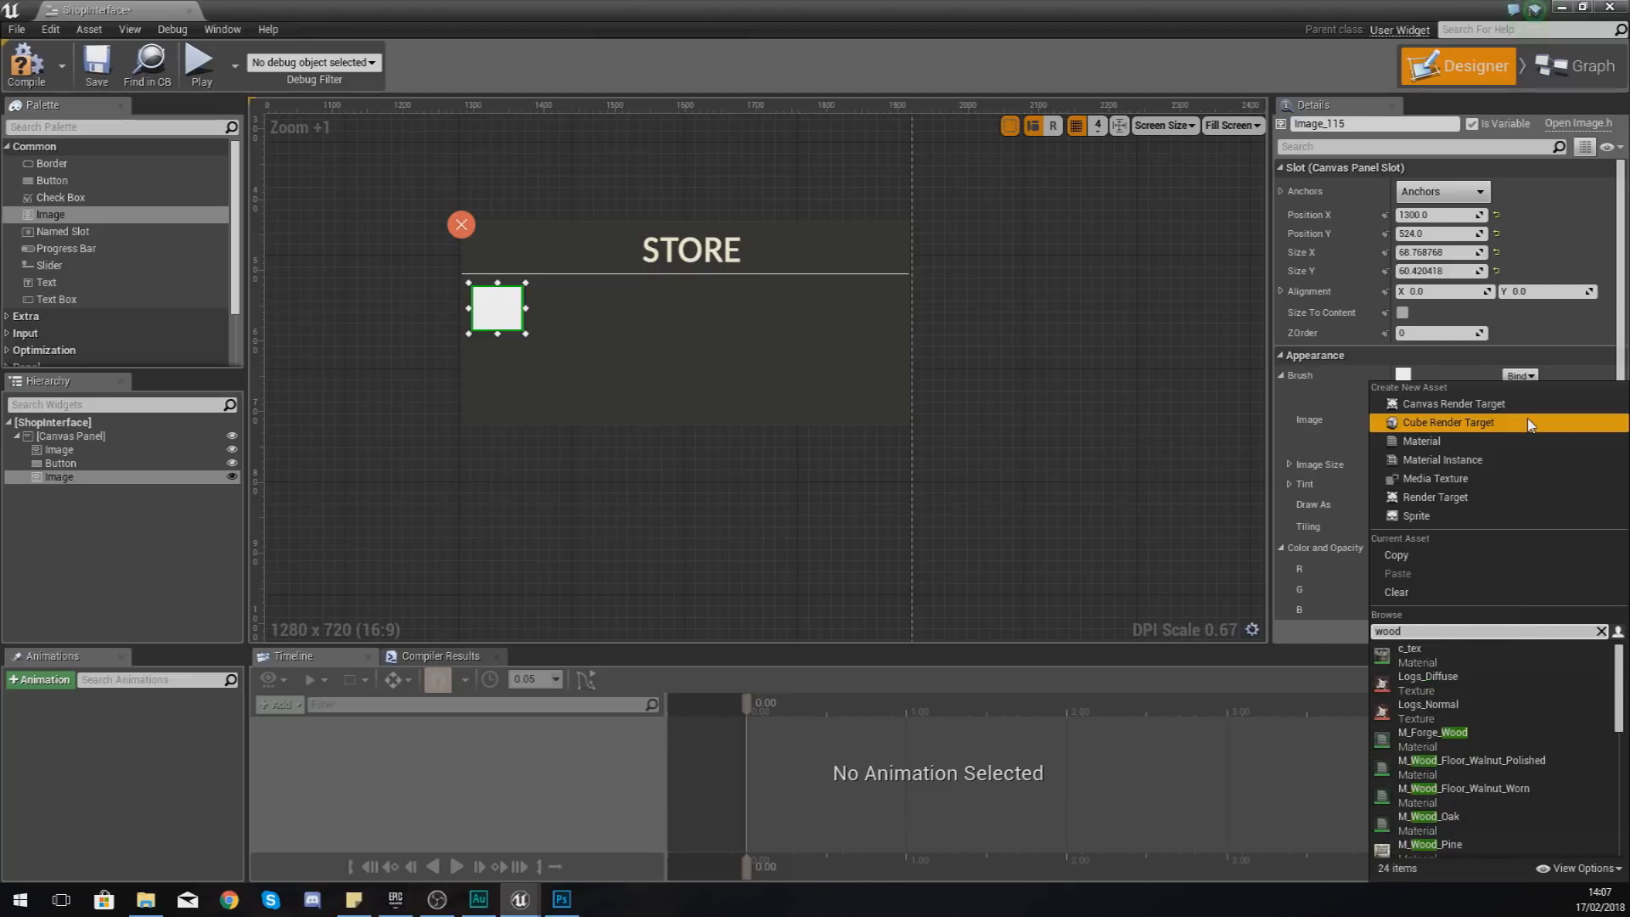
scroll("down", 3)
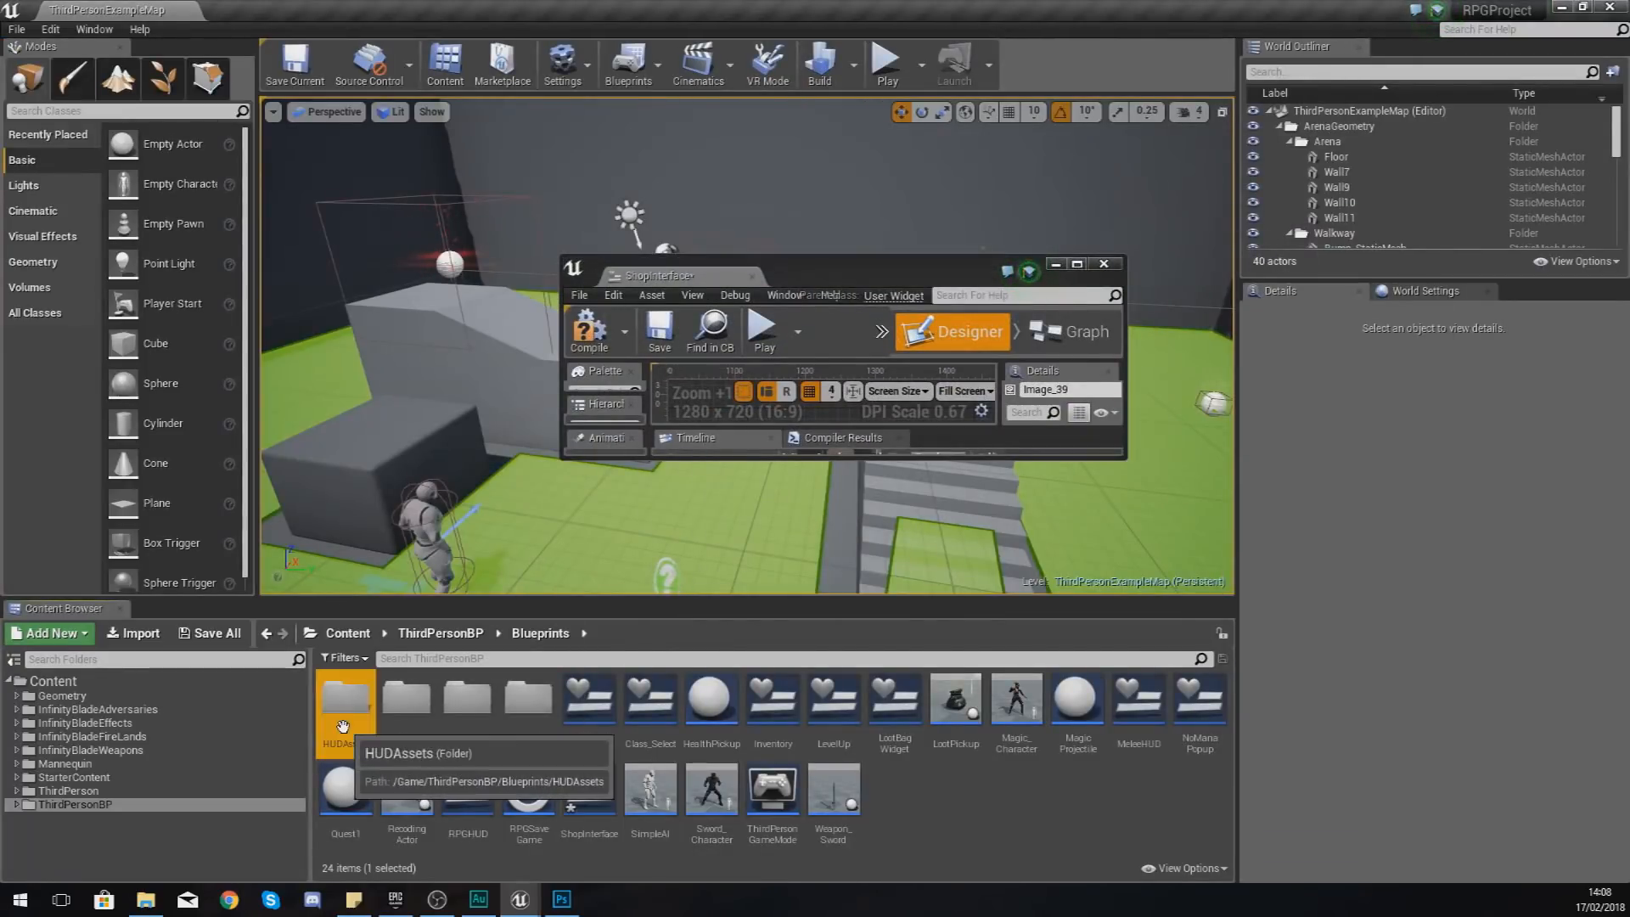
Step: Browse into HUDAssets and then InventoryItems in the Content Browser
double_click(346, 696)
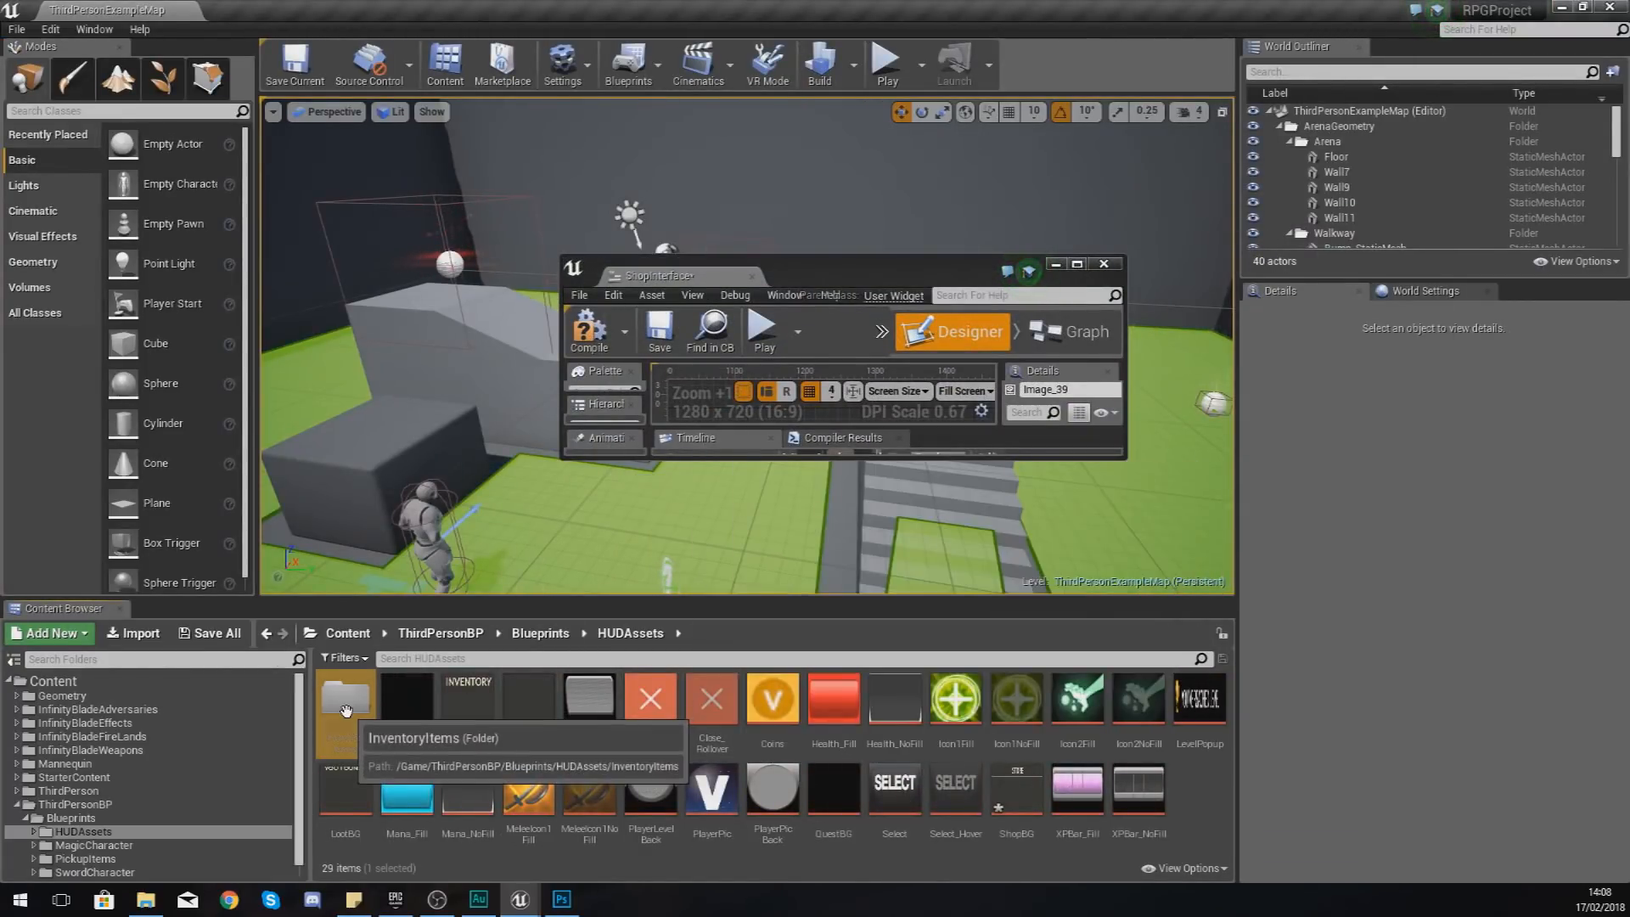
double_click(345, 696)
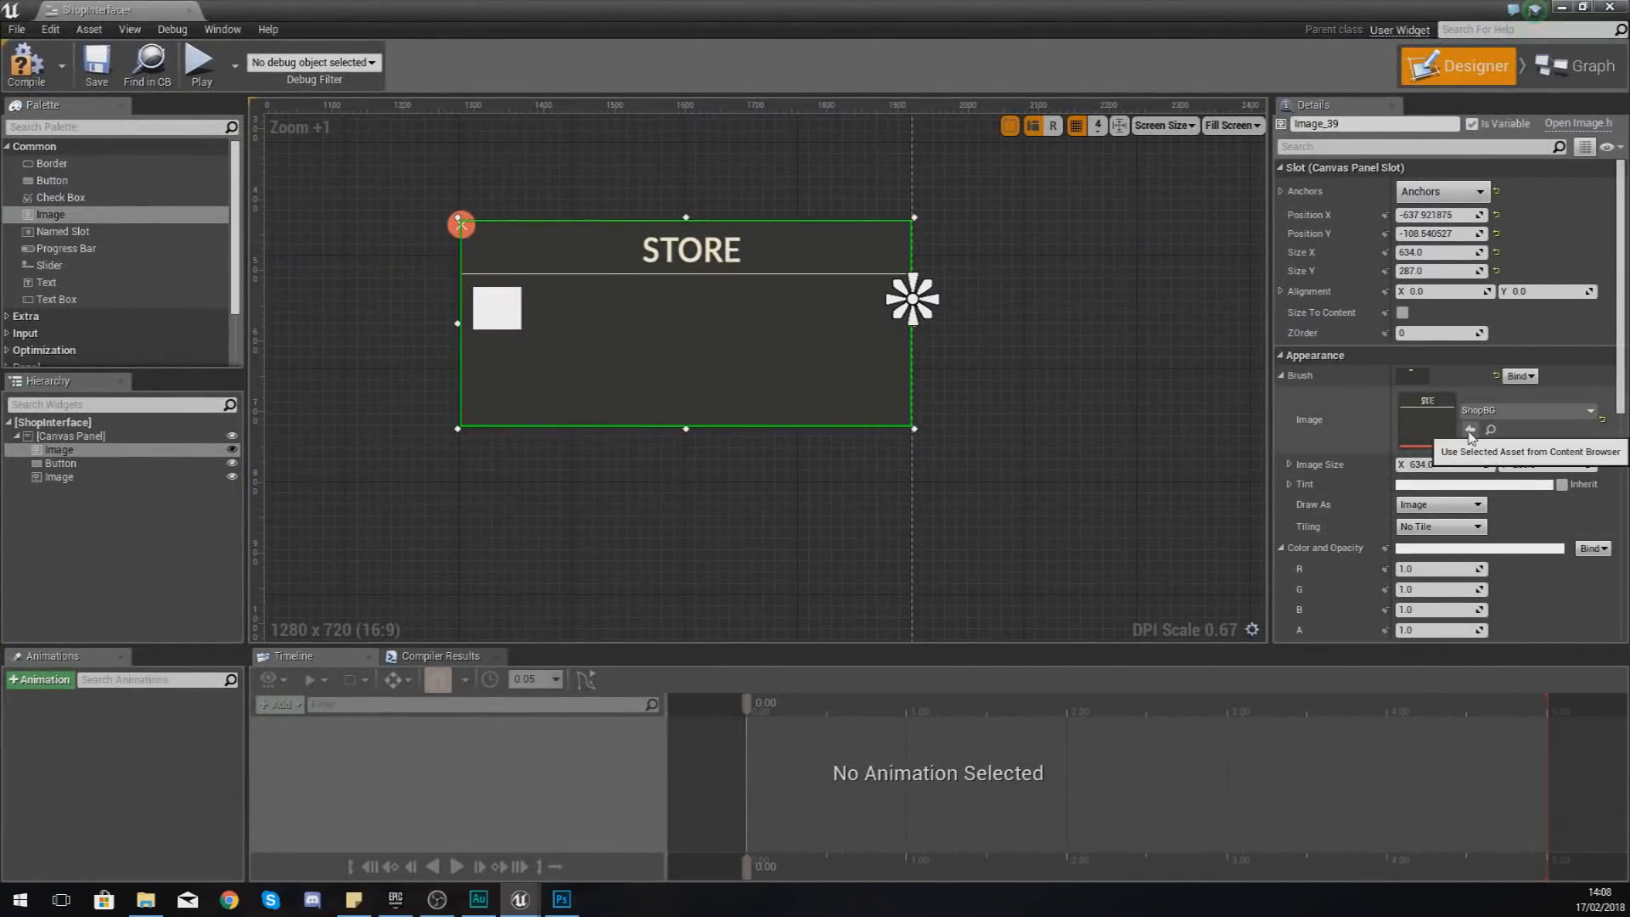
Step: Shrink the WoodLogs icon and place it at the panel's left below the divider
left_click(496, 309)
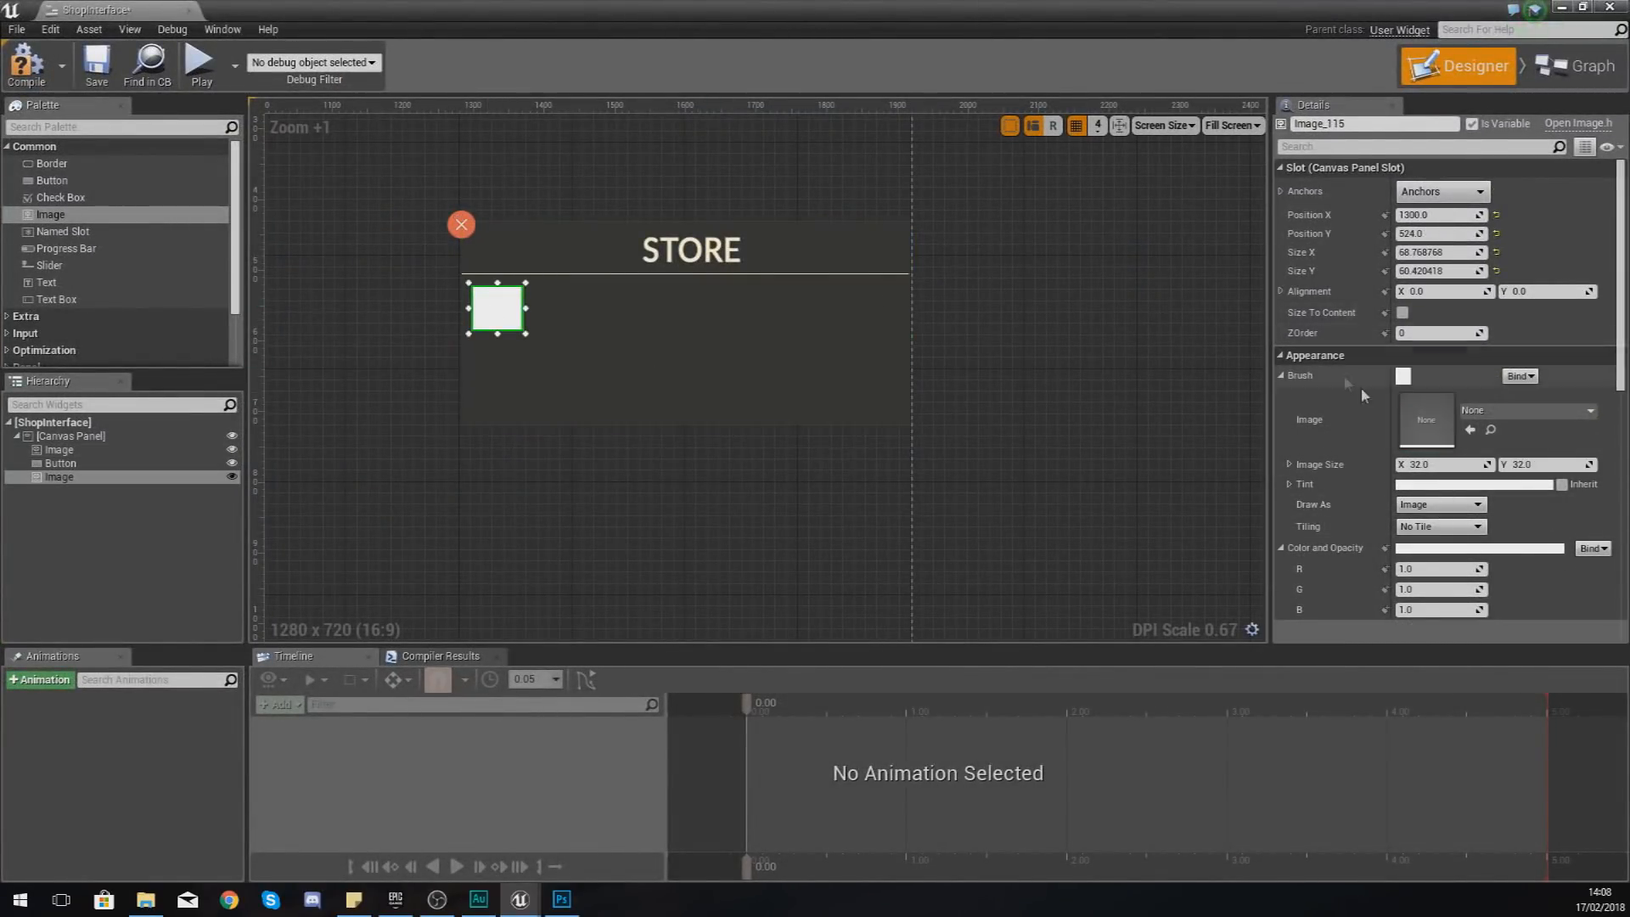
mouse_move(1470, 431)
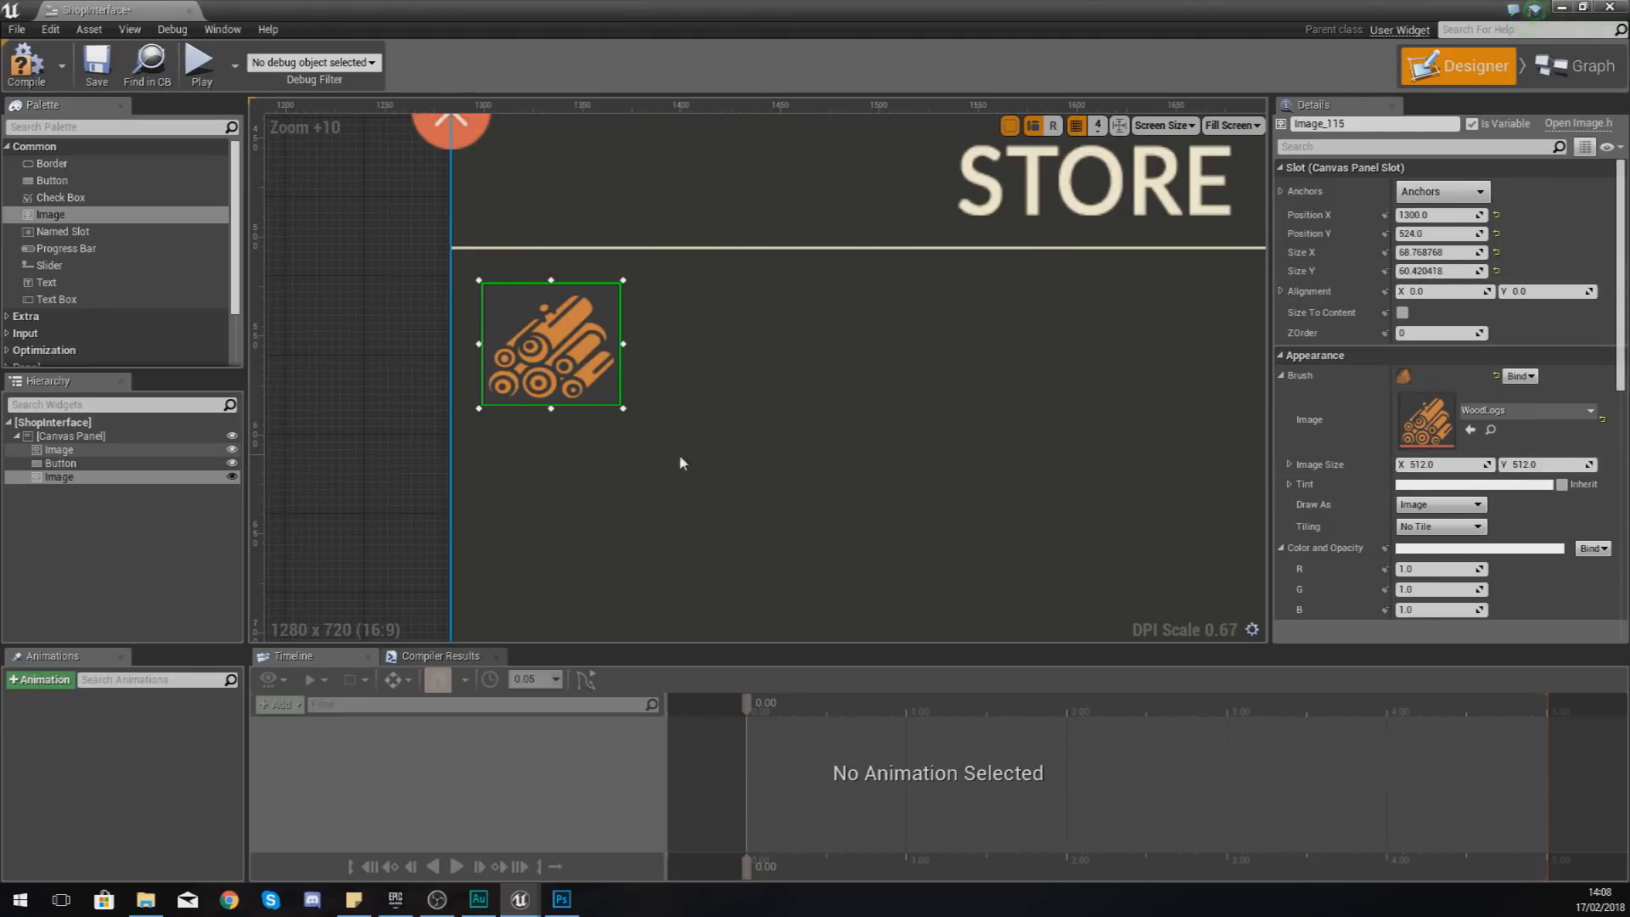
left_click_drag(623, 409, 574, 378)
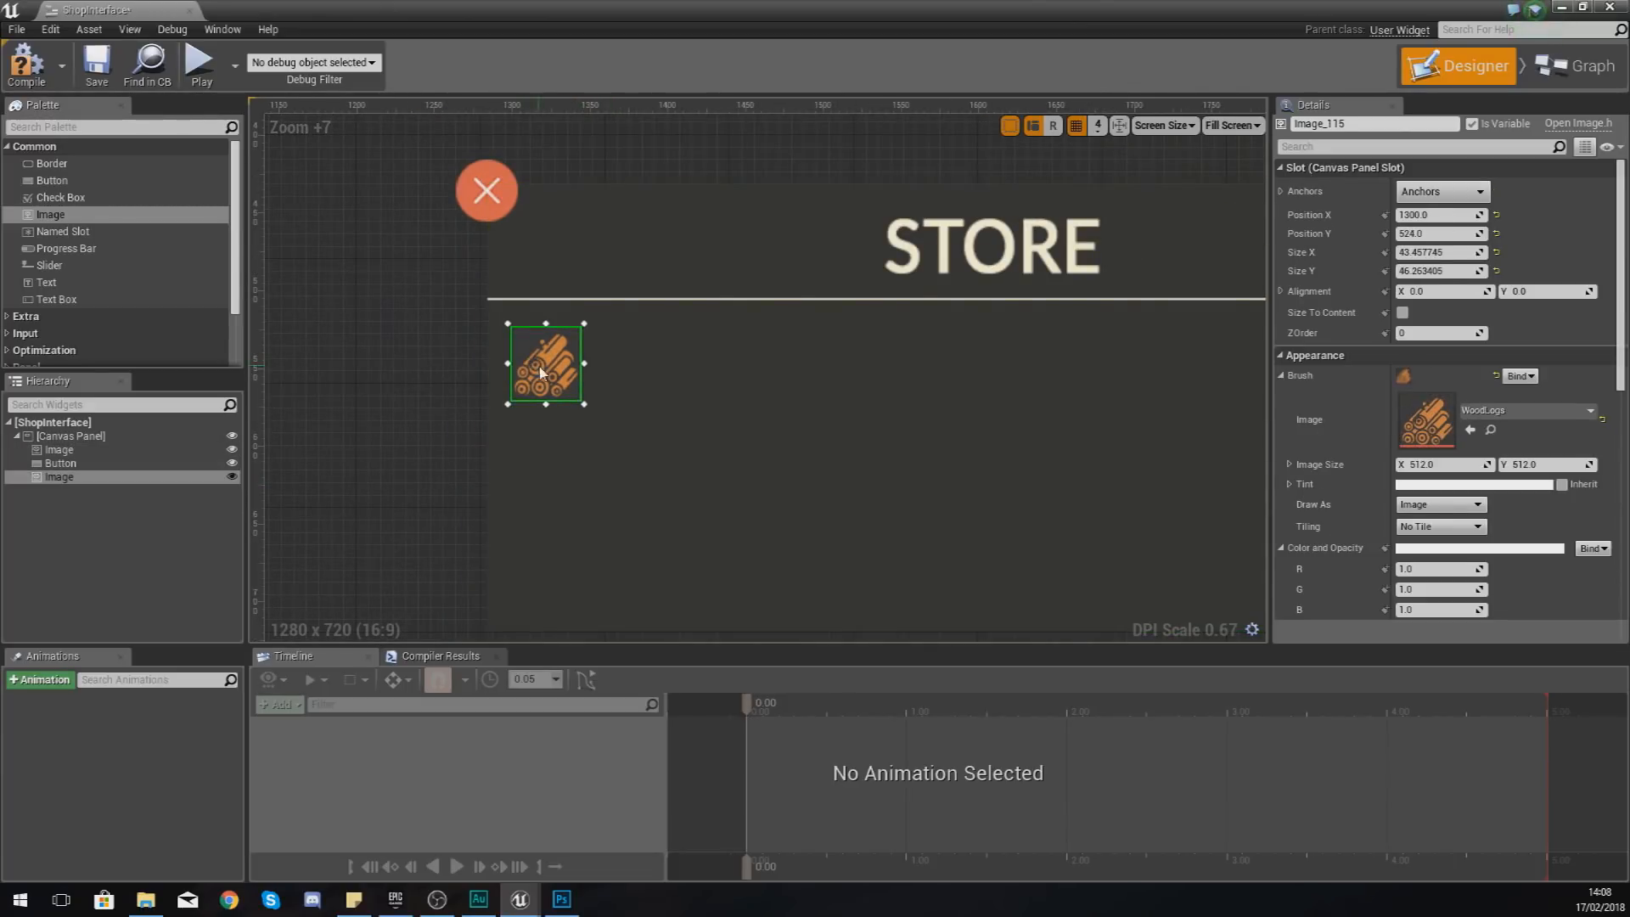
left_click_drag(546, 364, 538, 356)
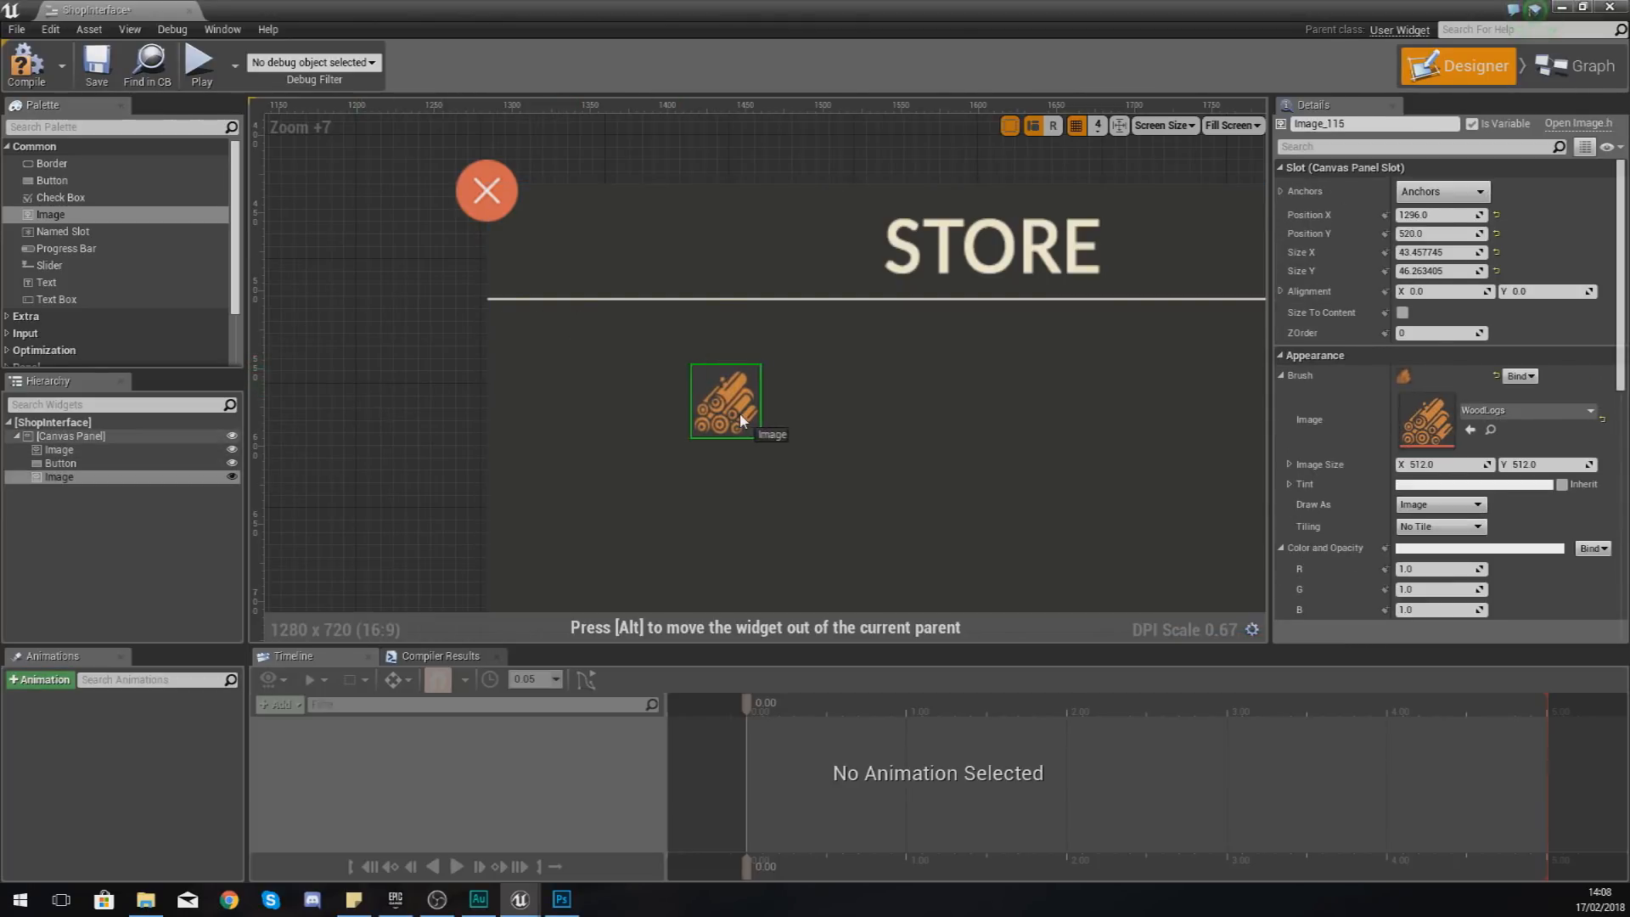
left_click_drag(725, 401, 664, 390)
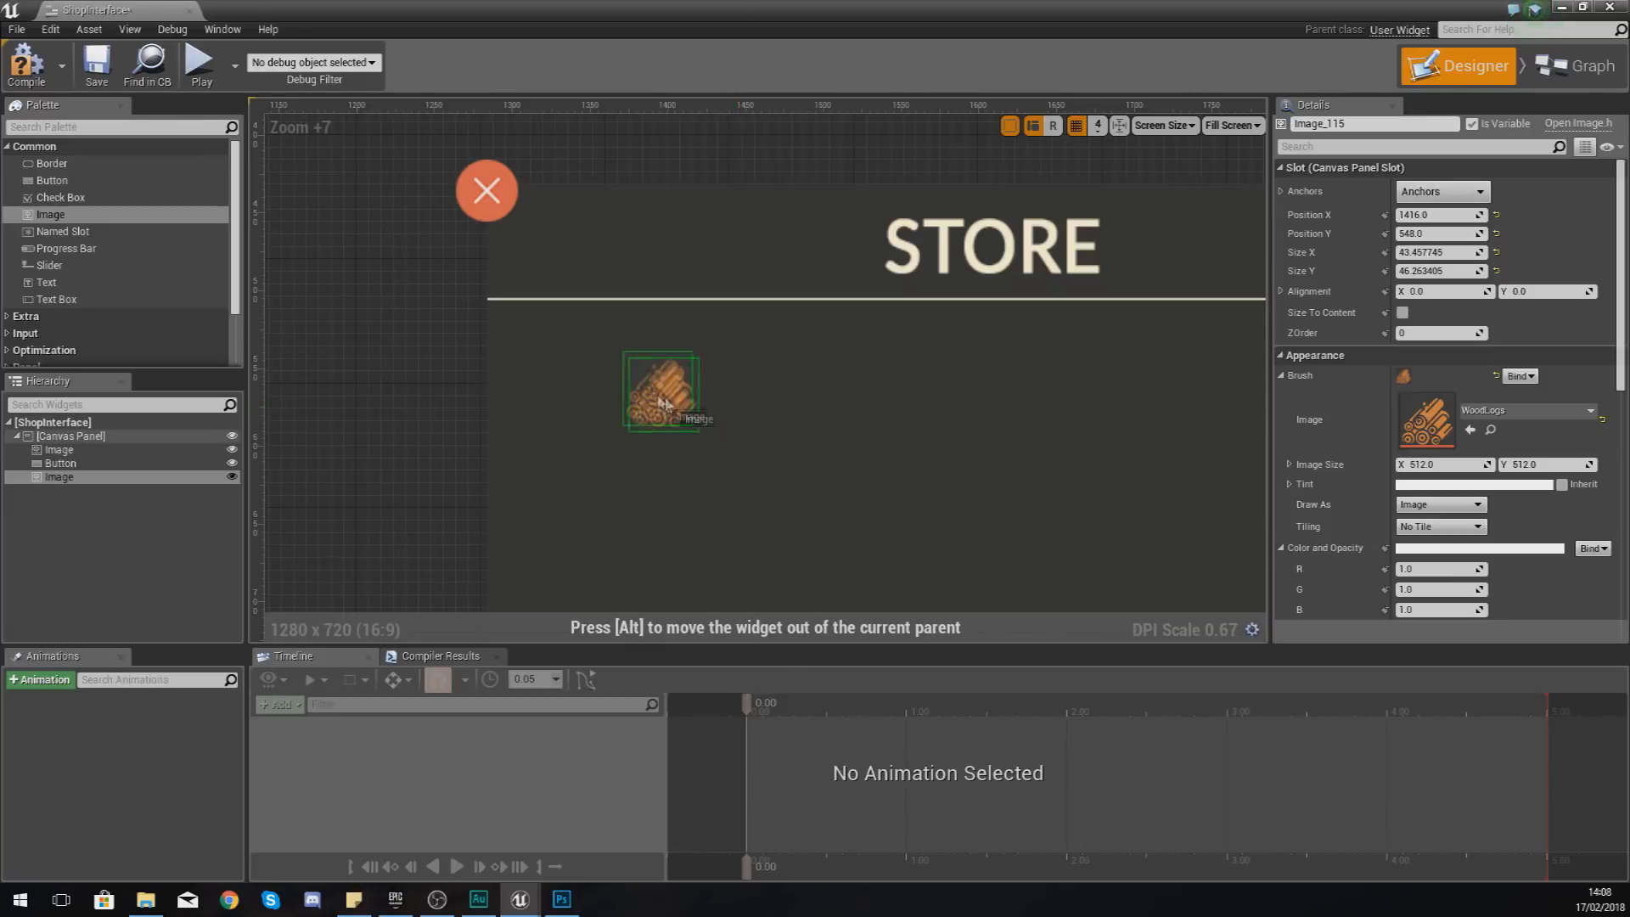
left_click_drag(662, 393, 538, 349)
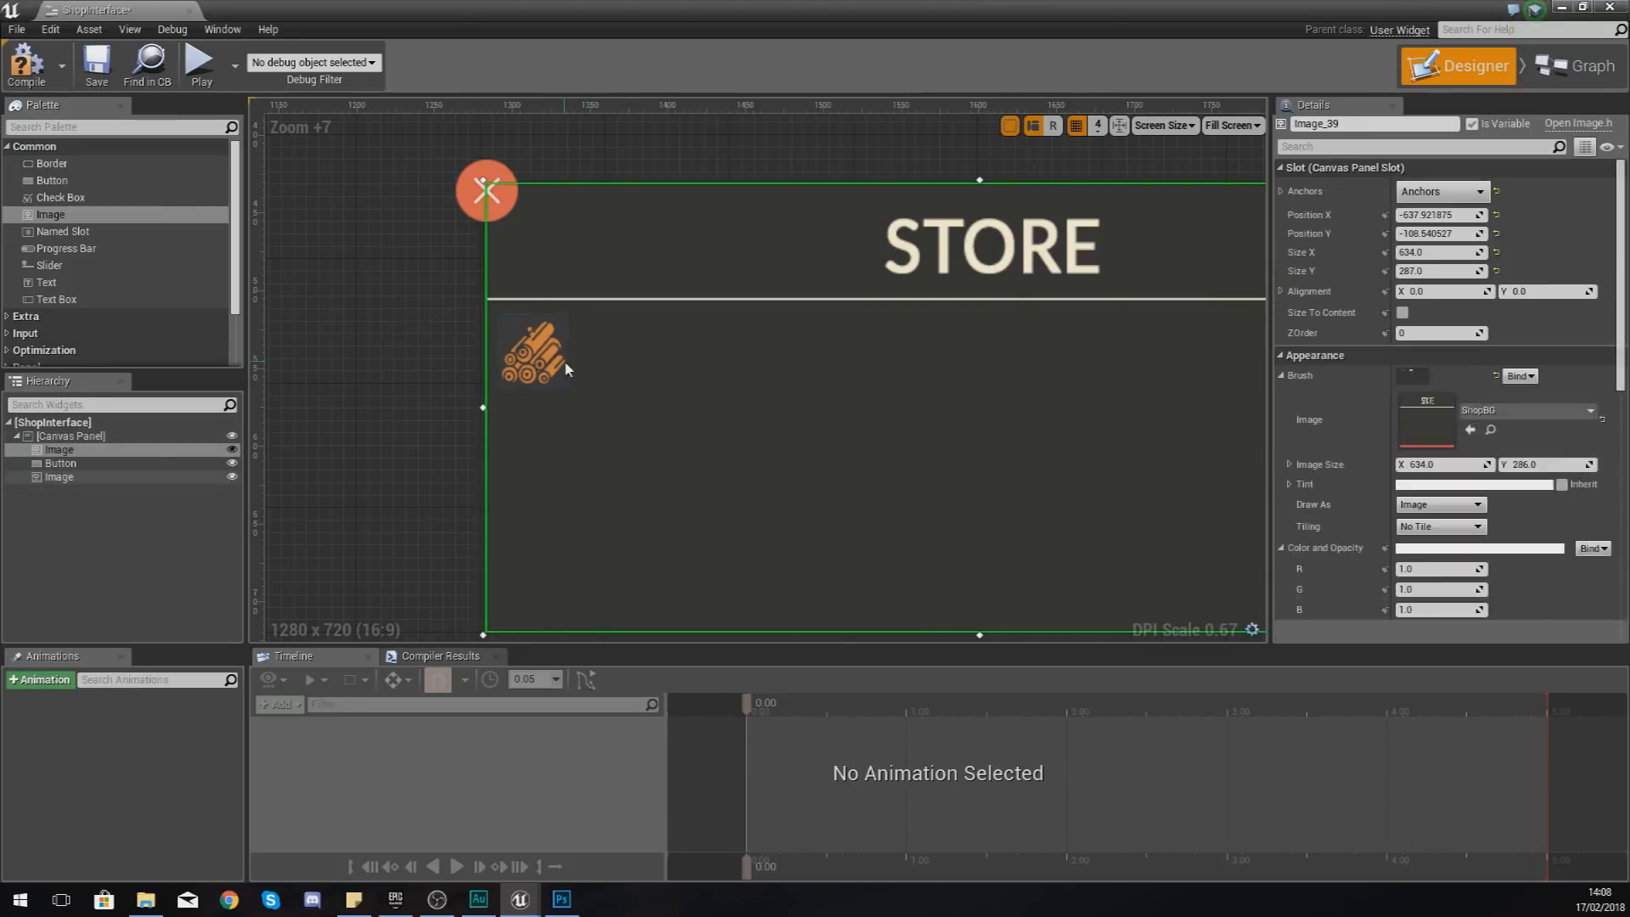
left_click(533, 350)
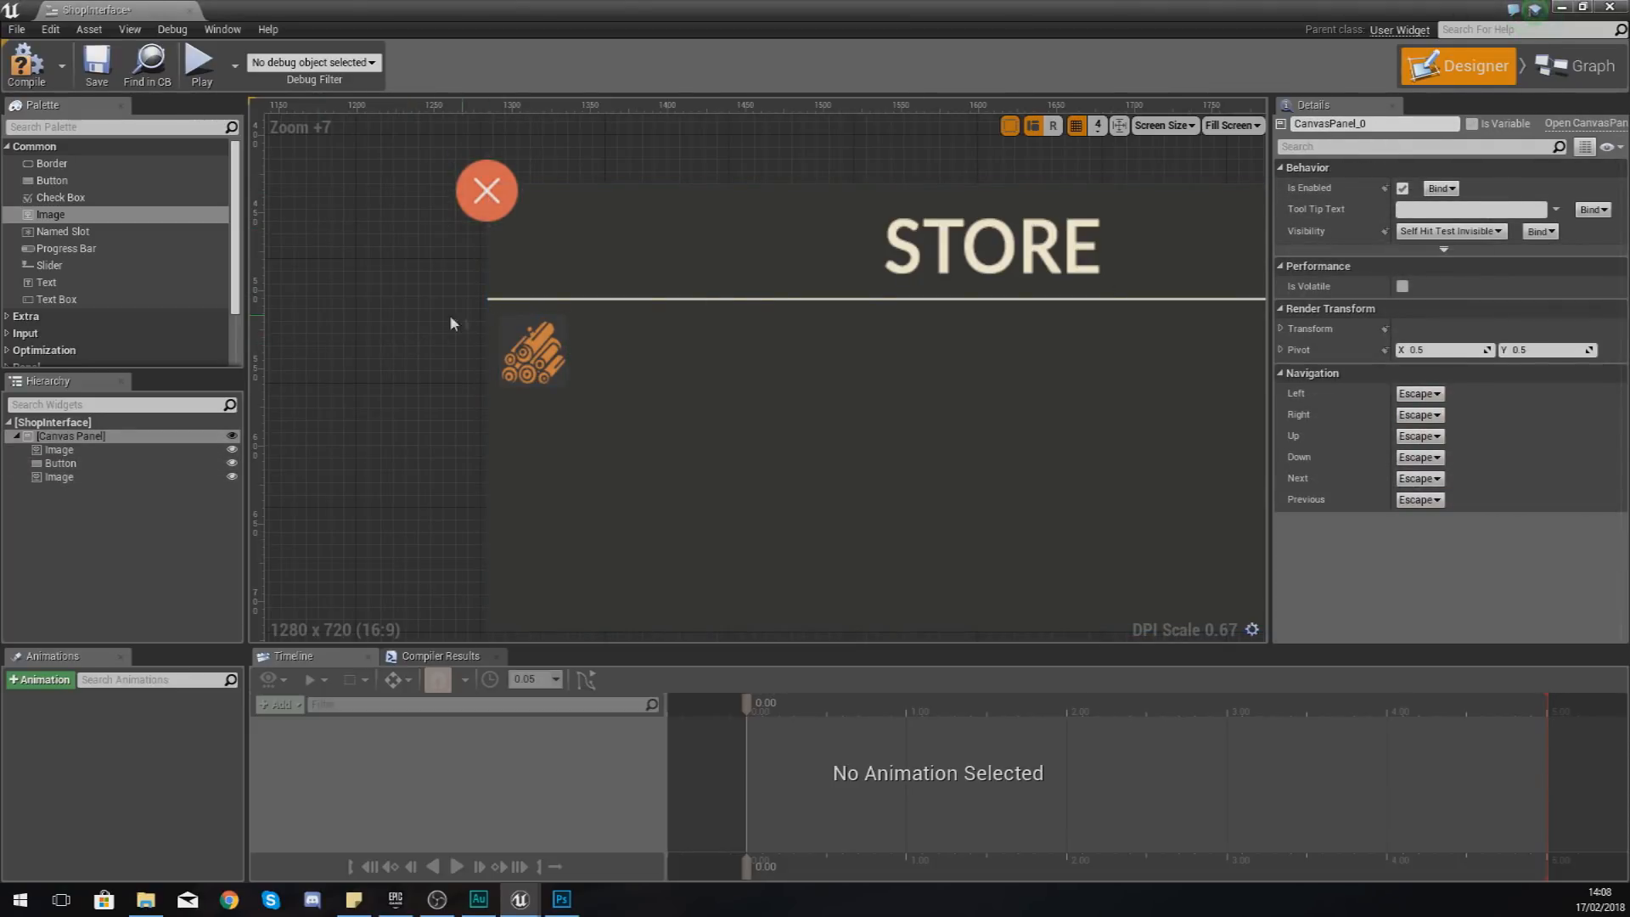
mouse_move(70, 184)
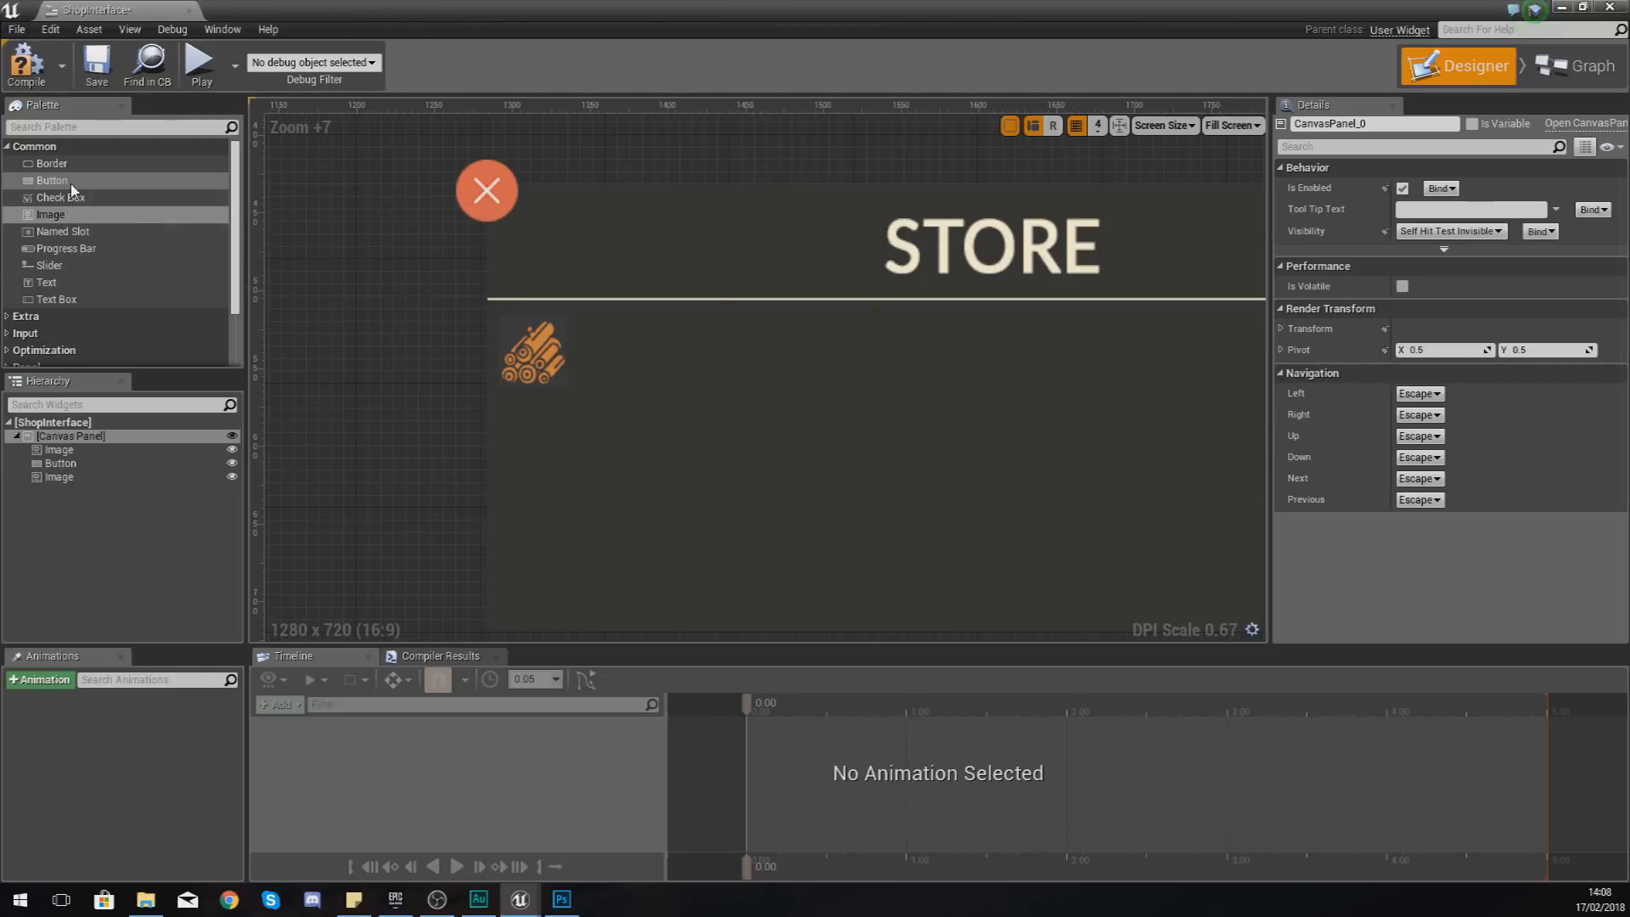
Step: Add a Text Block and a 14×14 Coins image beside the wood logs icon
left_click_drag(46, 282, 593, 355)
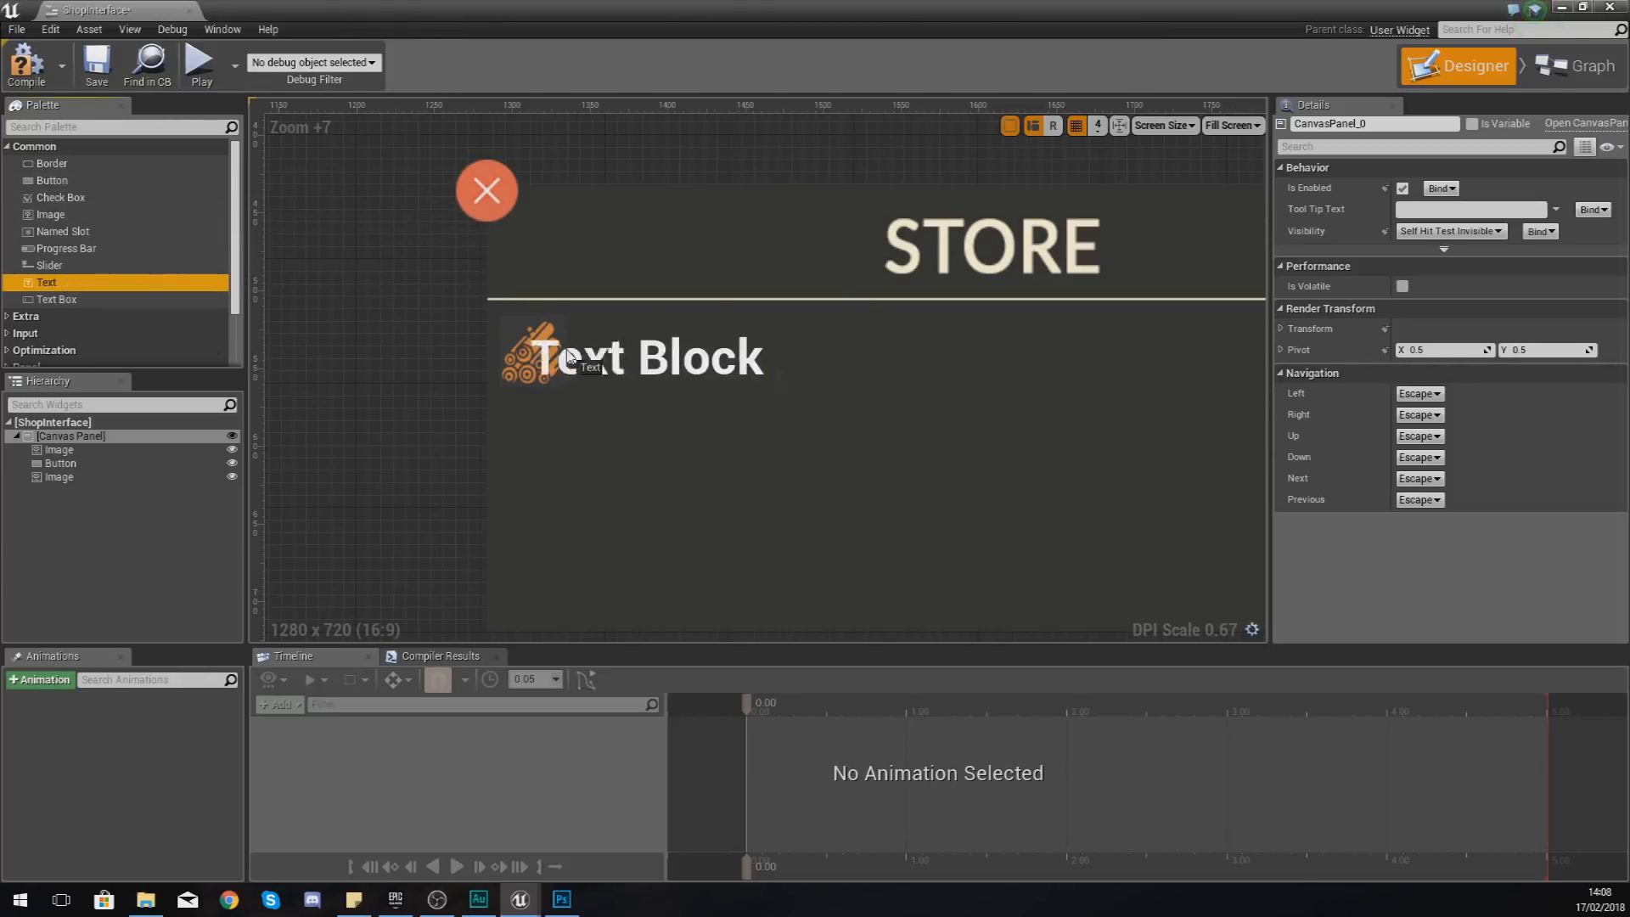
left_click(643, 357)
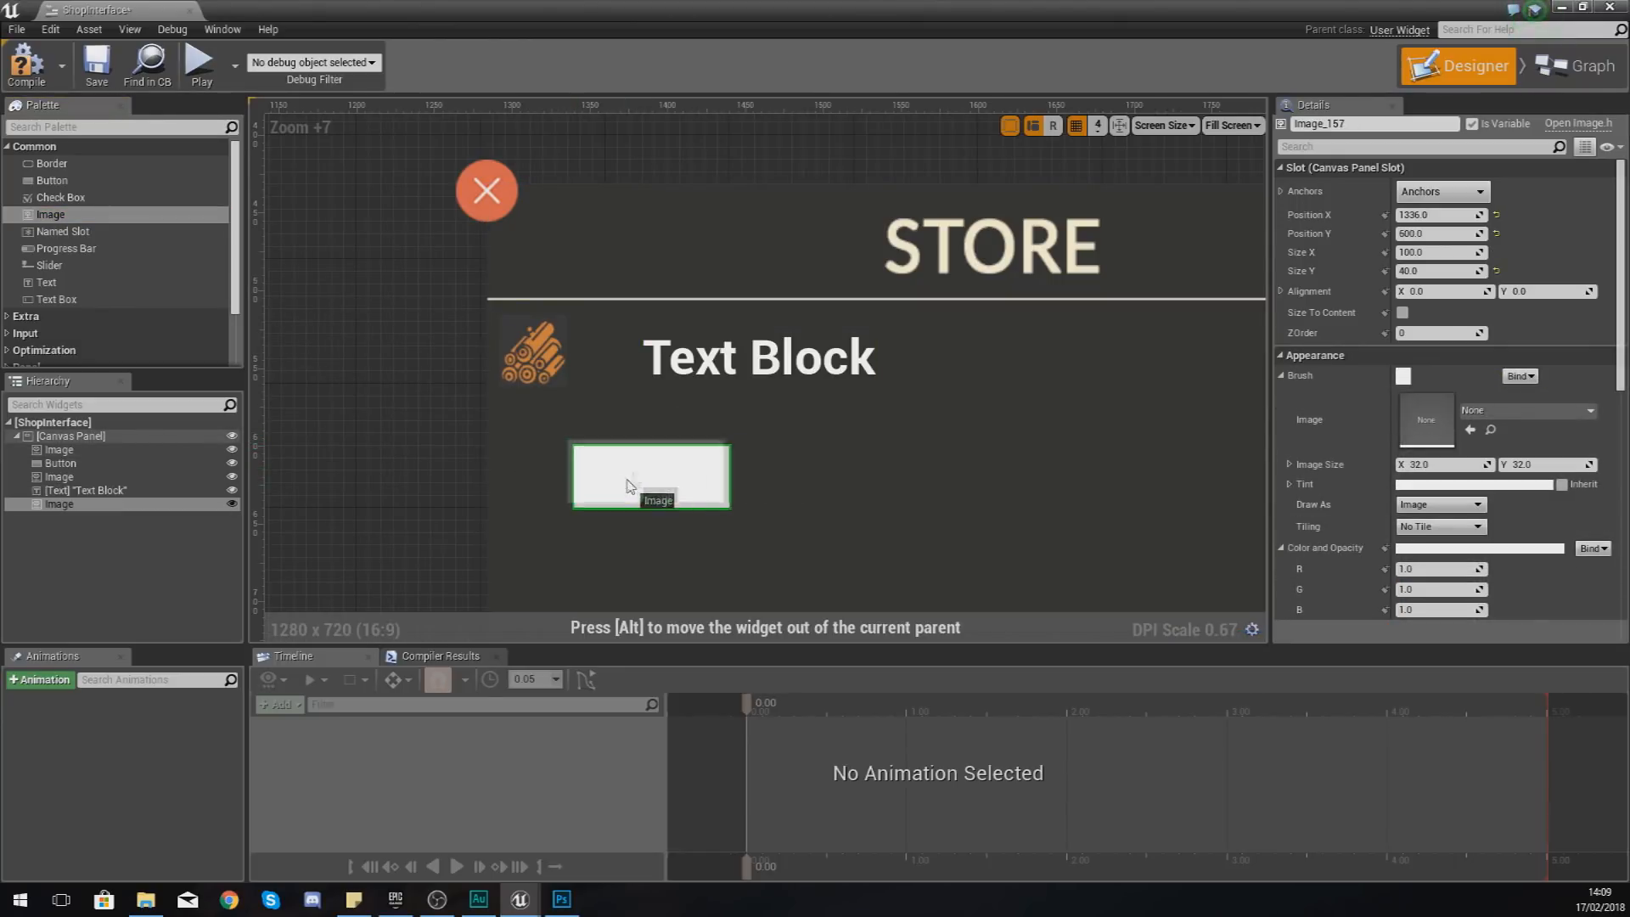
left_click_drag(650, 475, 689, 463)
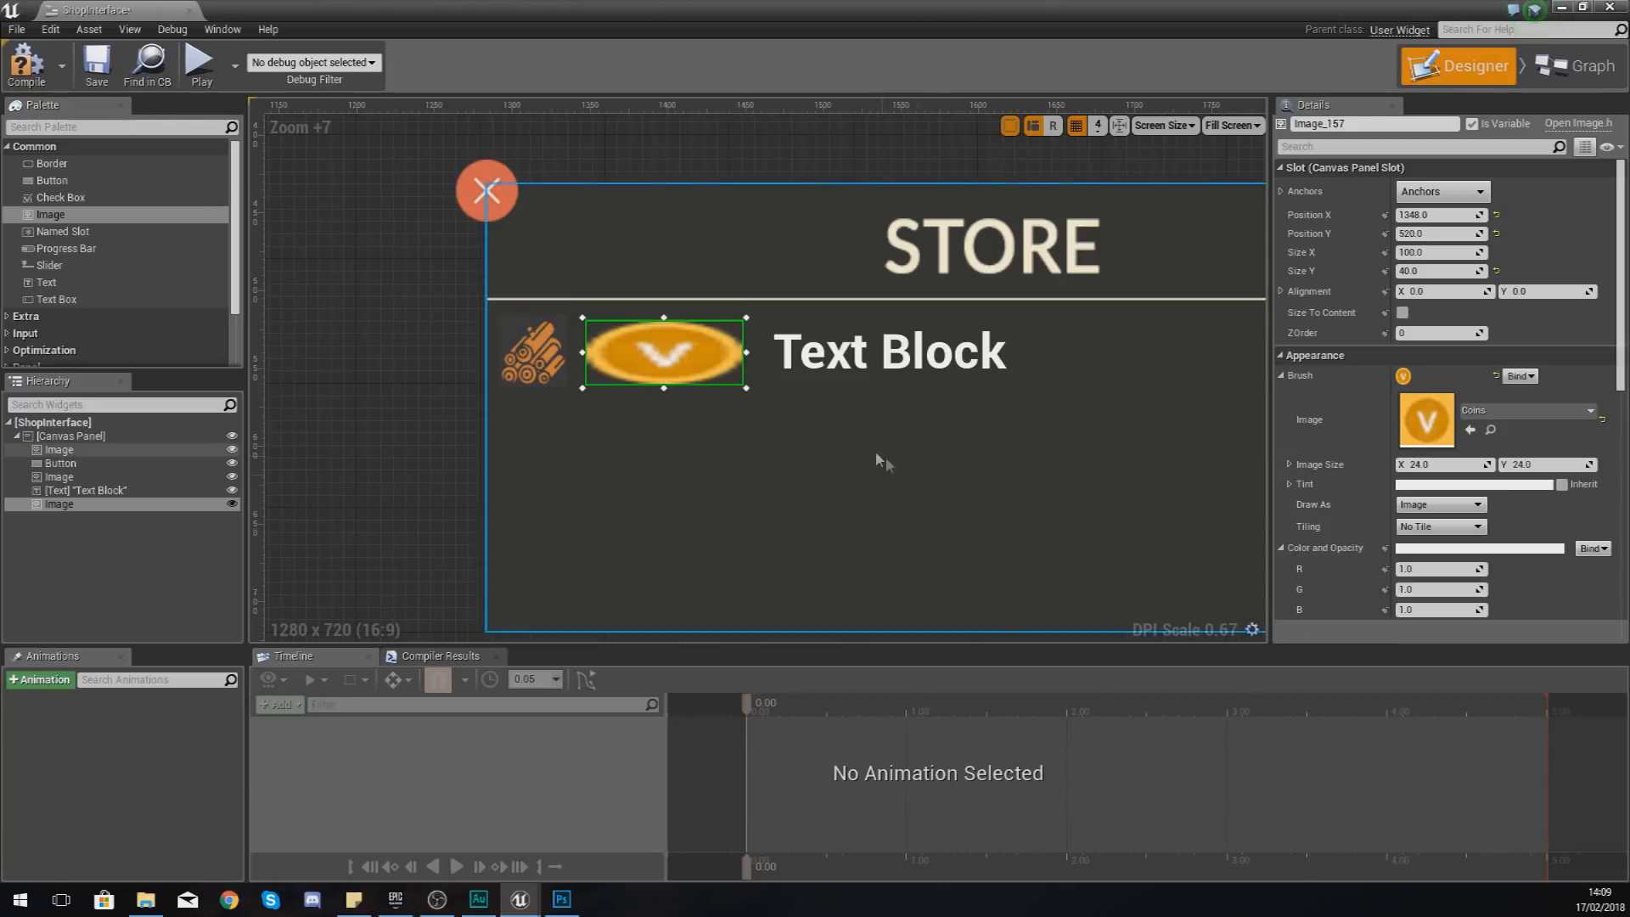
mouse_move(747, 389)
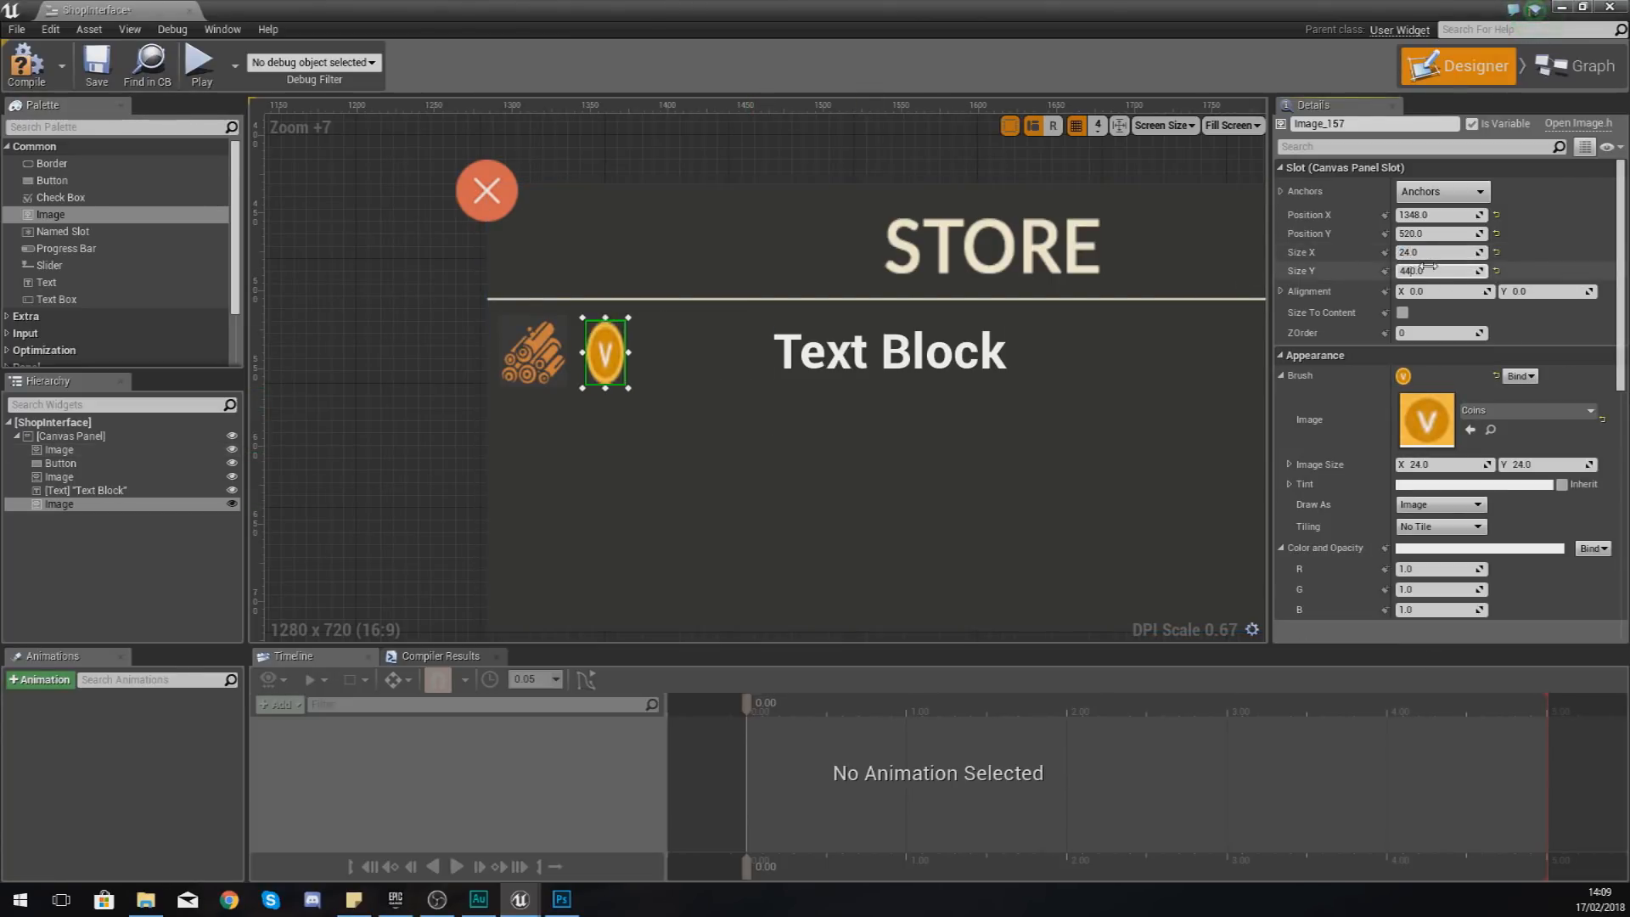
type("24.0")
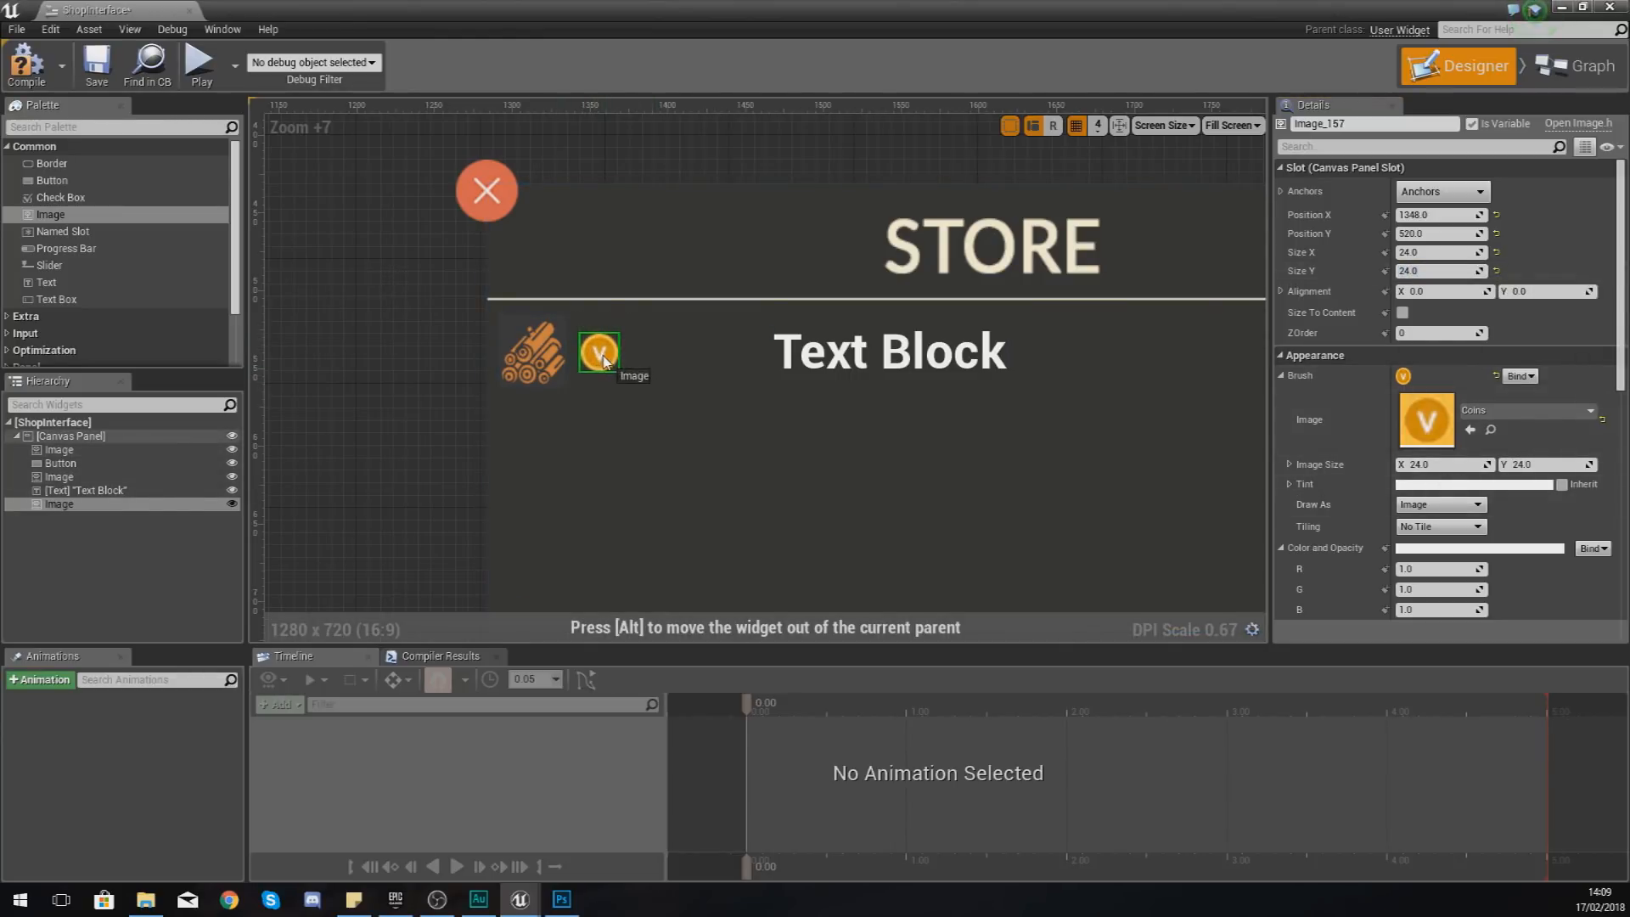
left_click_drag(602, 352, 596, 353)
type("1")
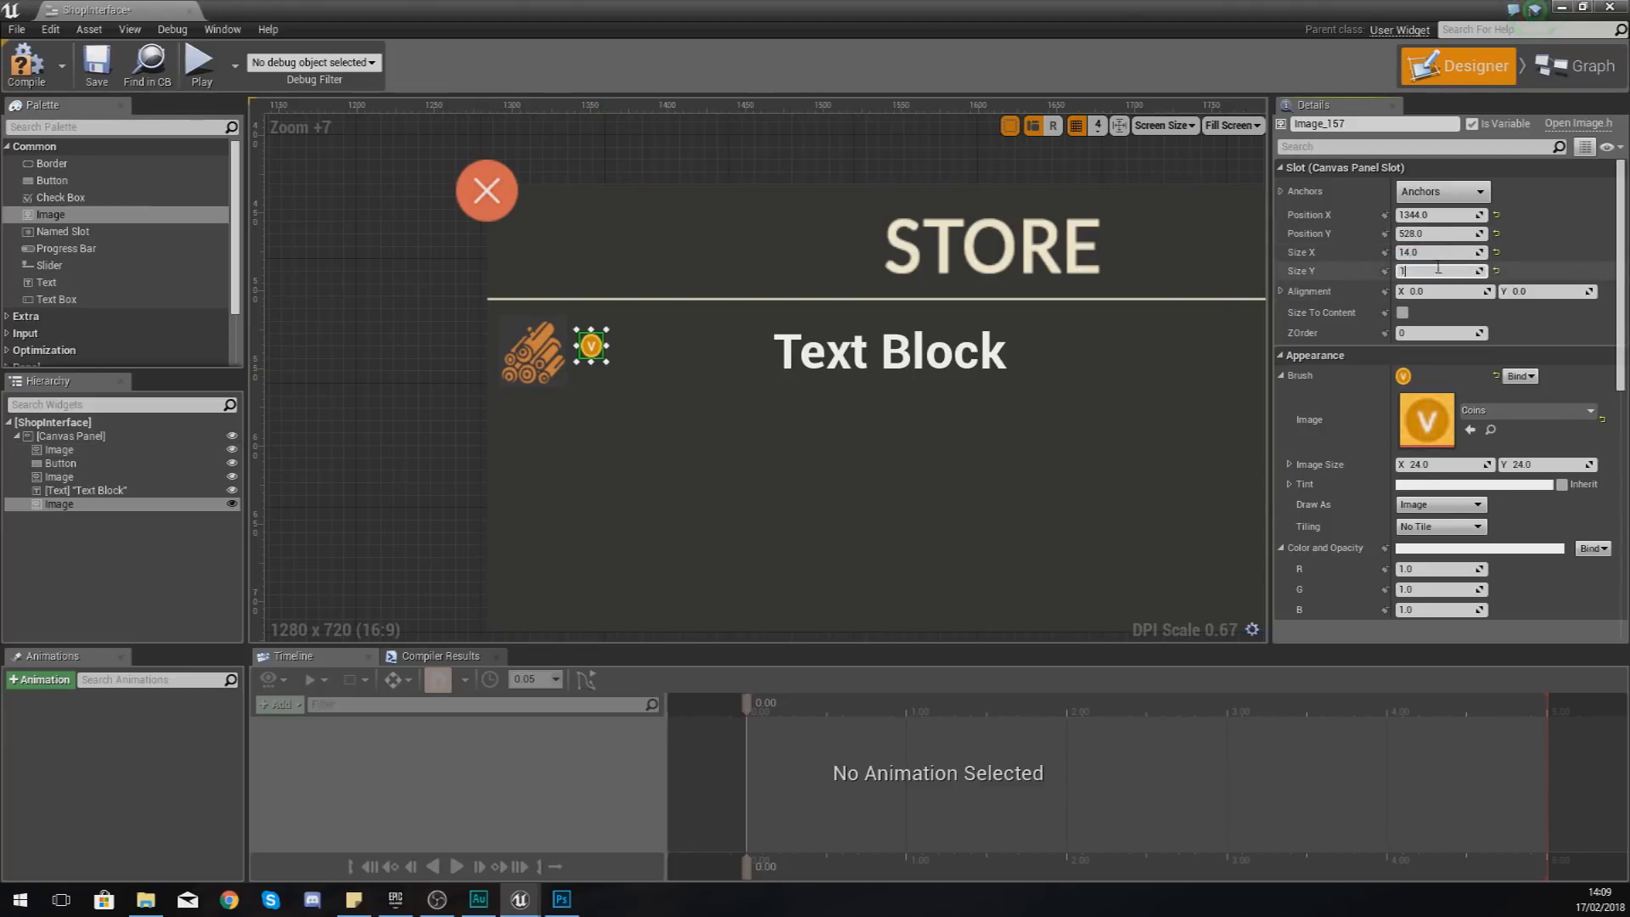
left_click(60, 448)
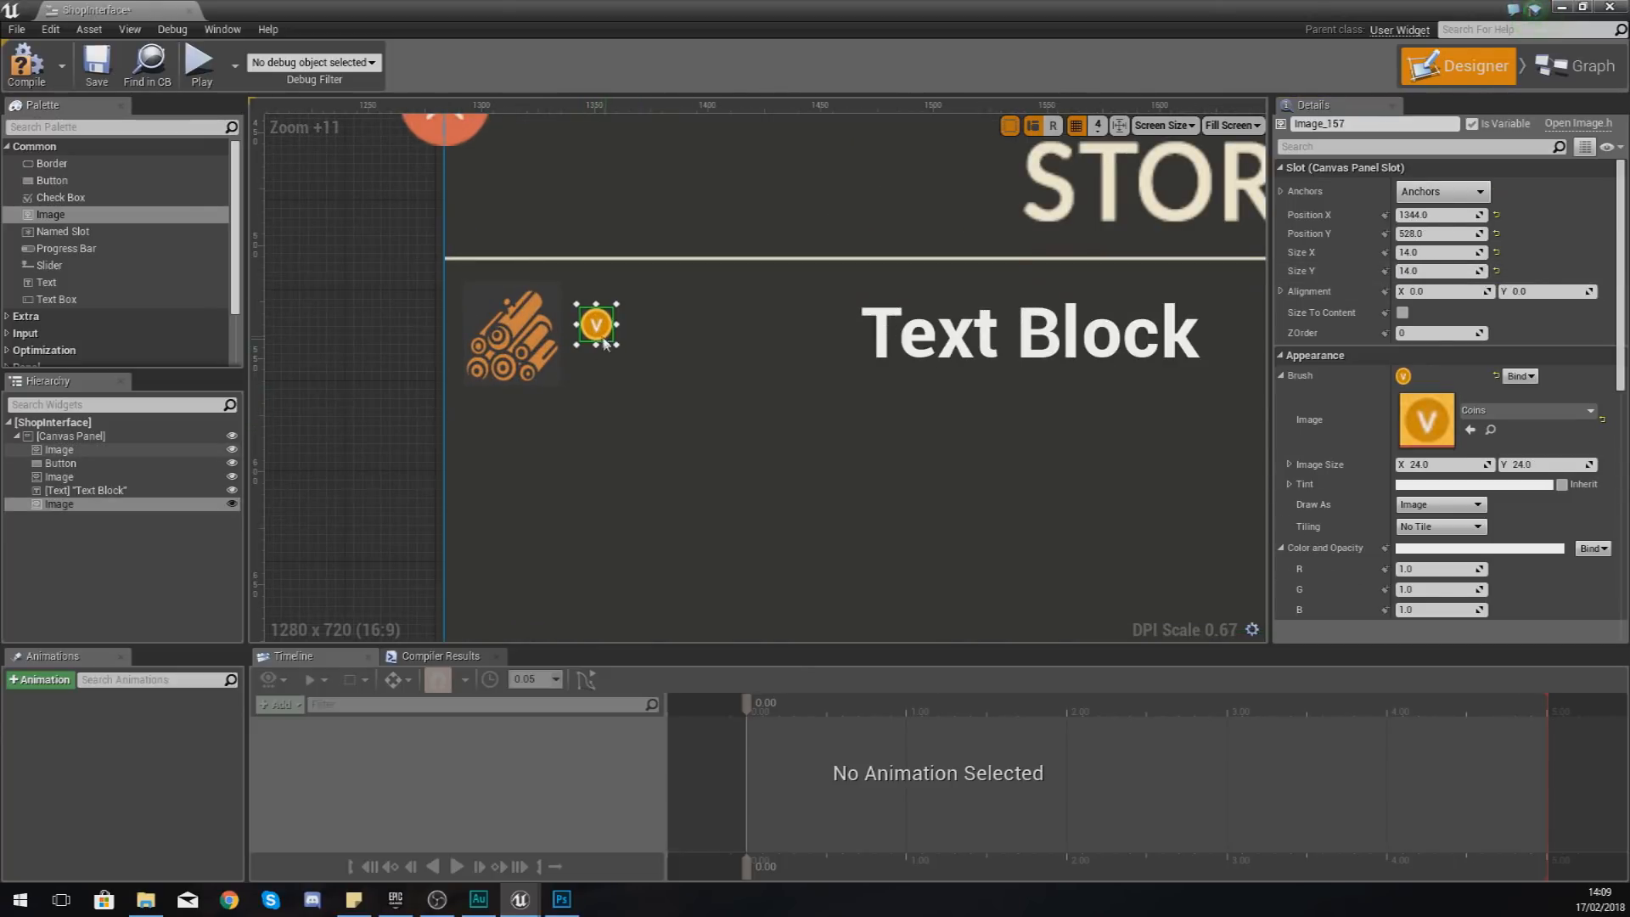
Step: Give the Text Block a Light size 9 font and place it beside the coin
left_click(1032, 333)
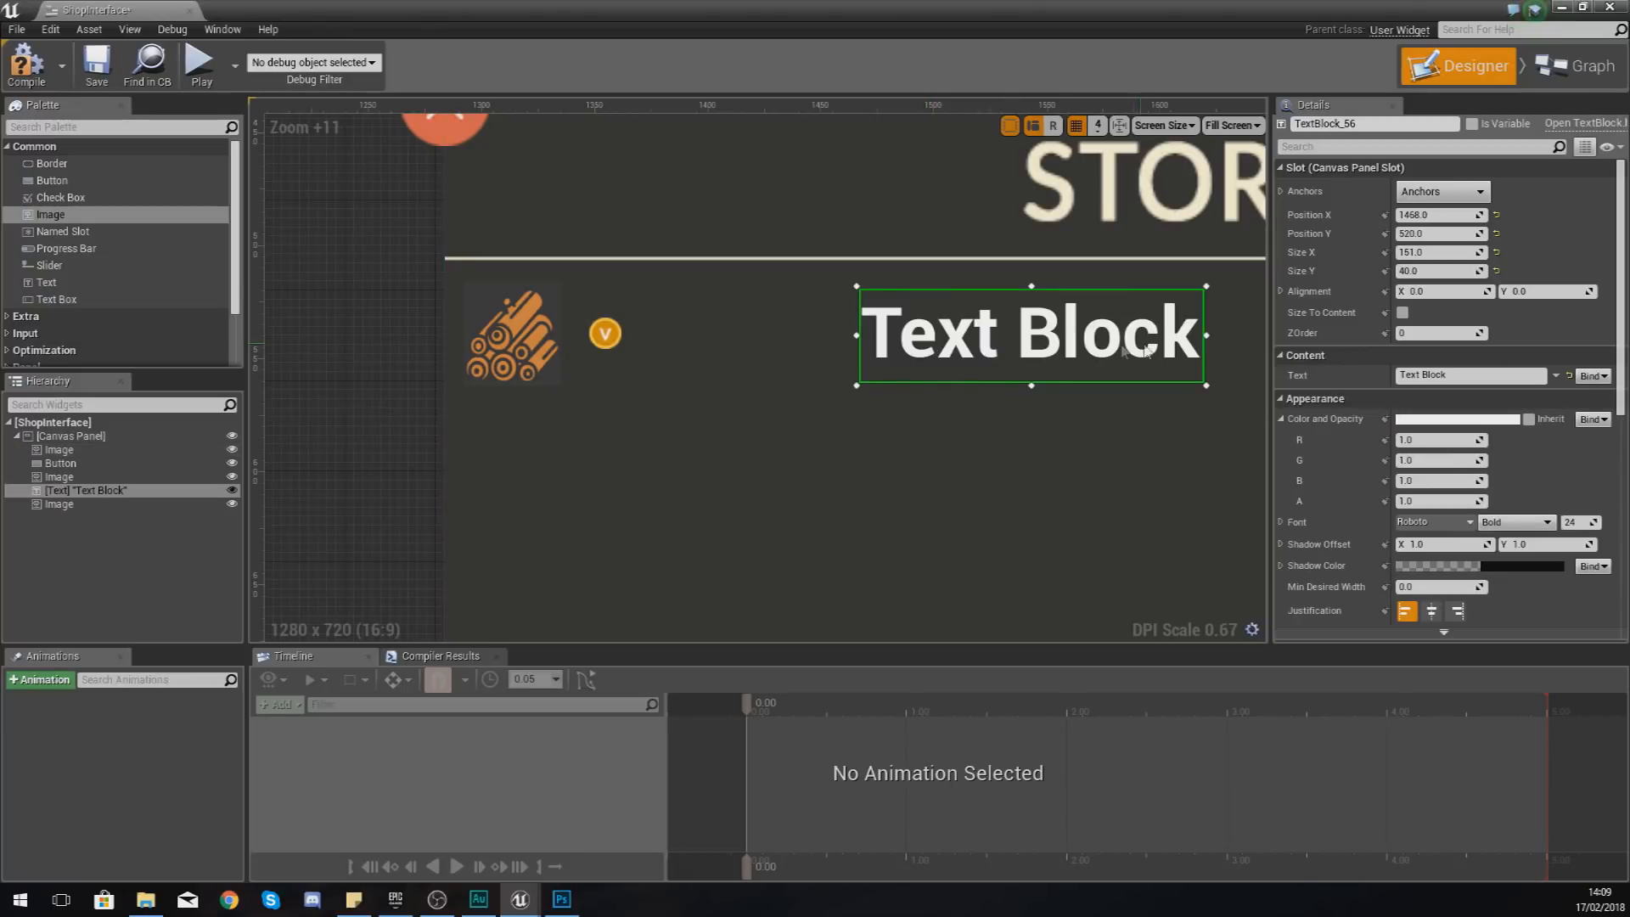
mouse_move(1433, 523)
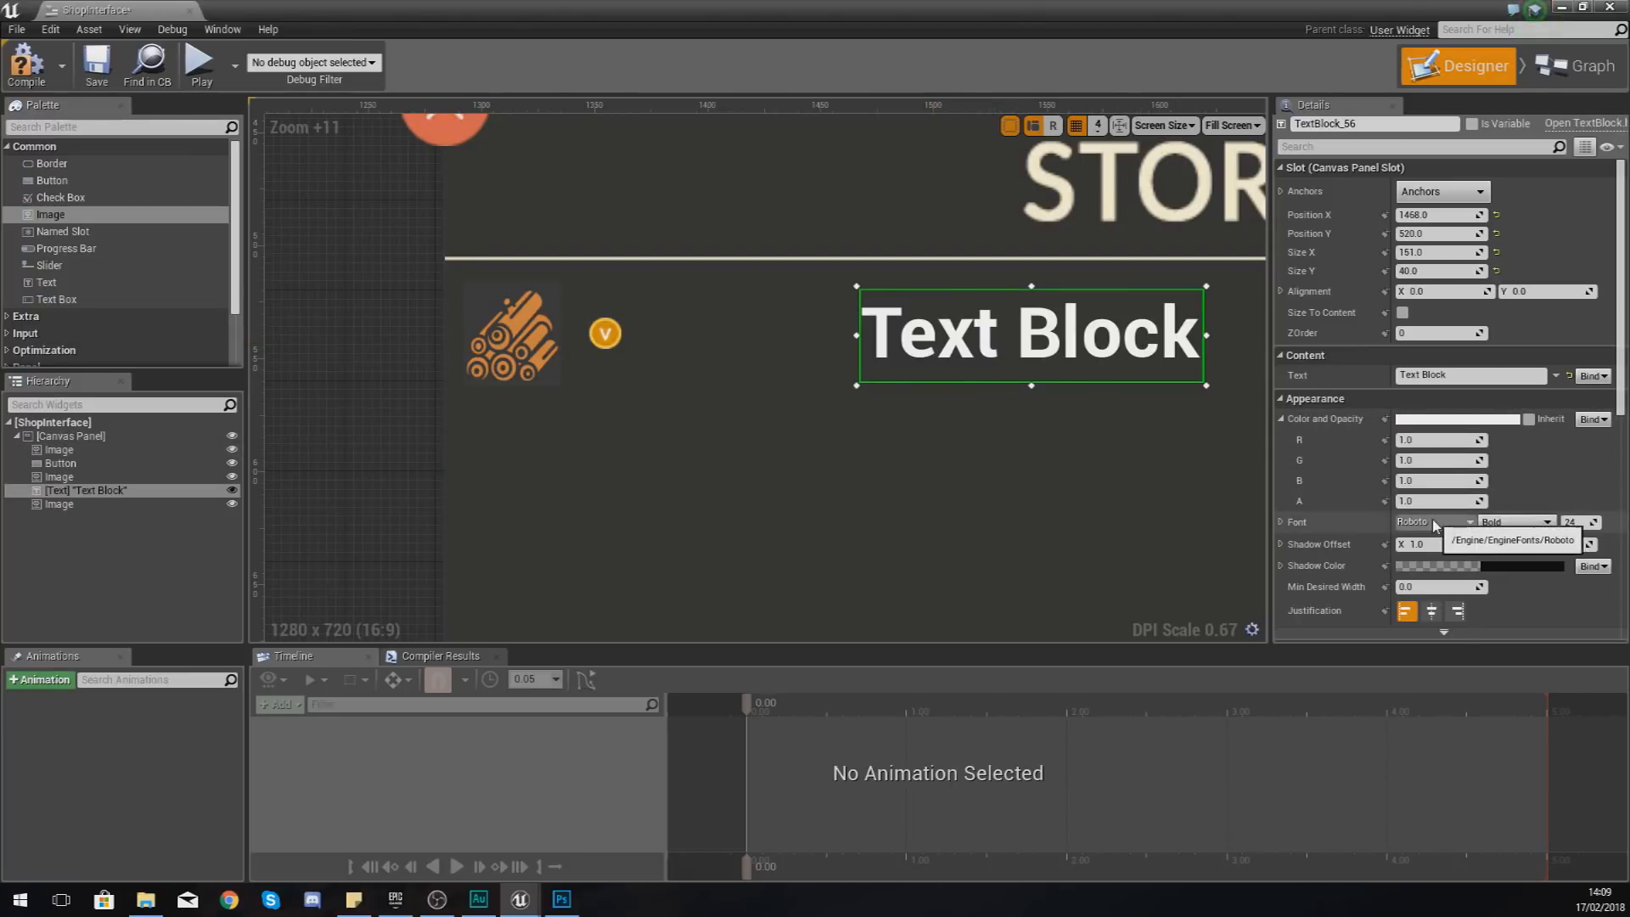
left_click(1545, 523)
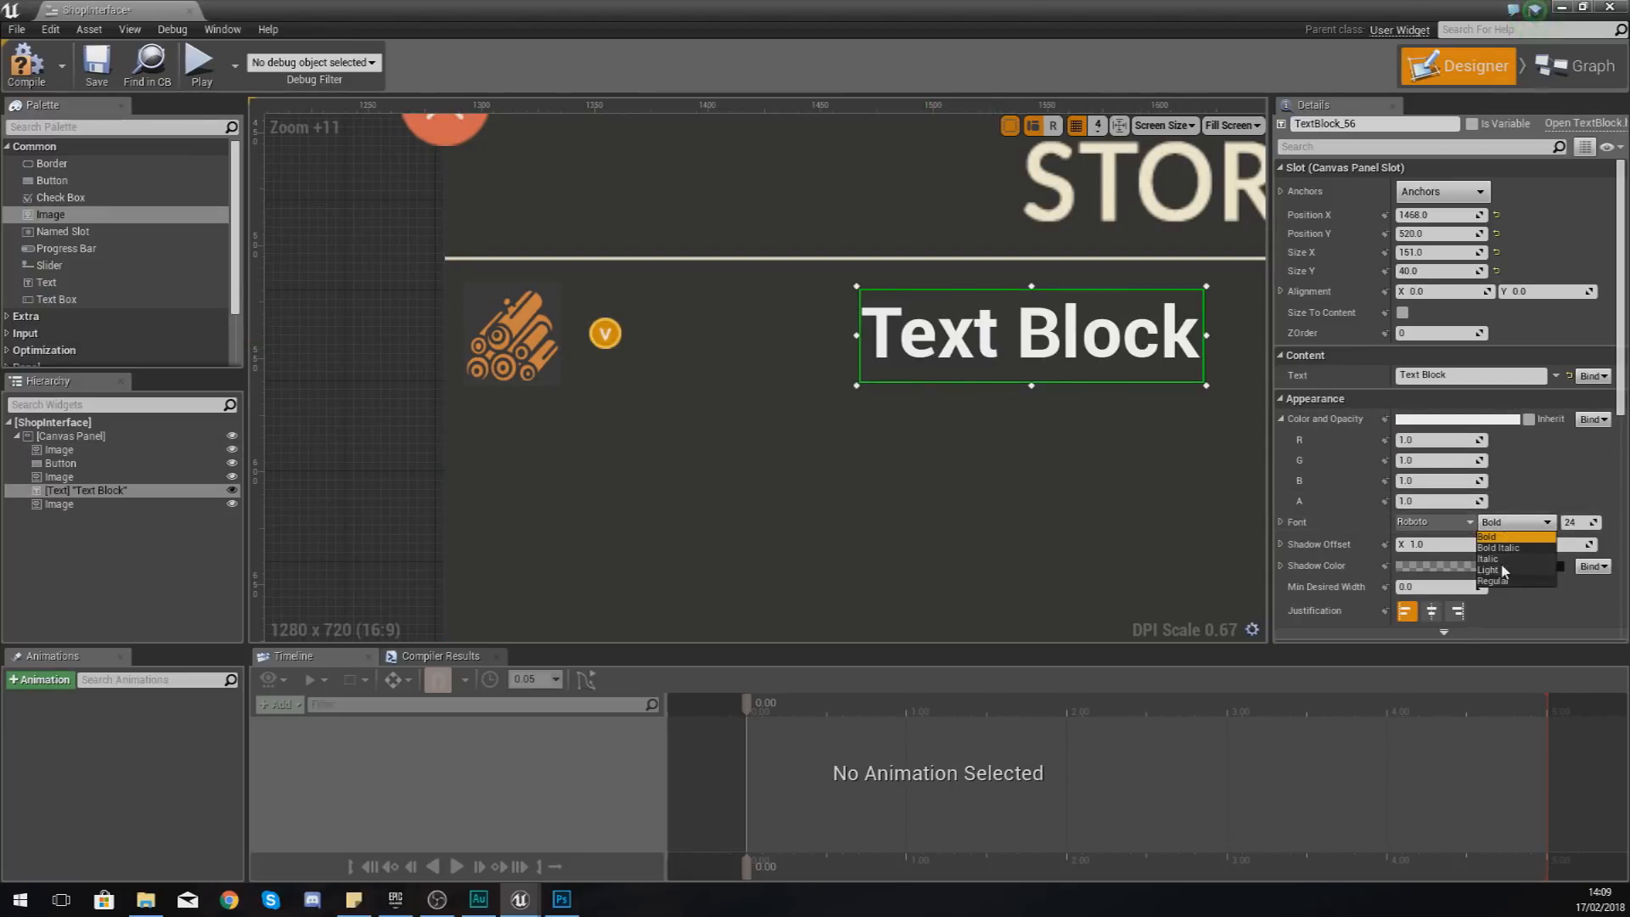
left_click(1487, 571)
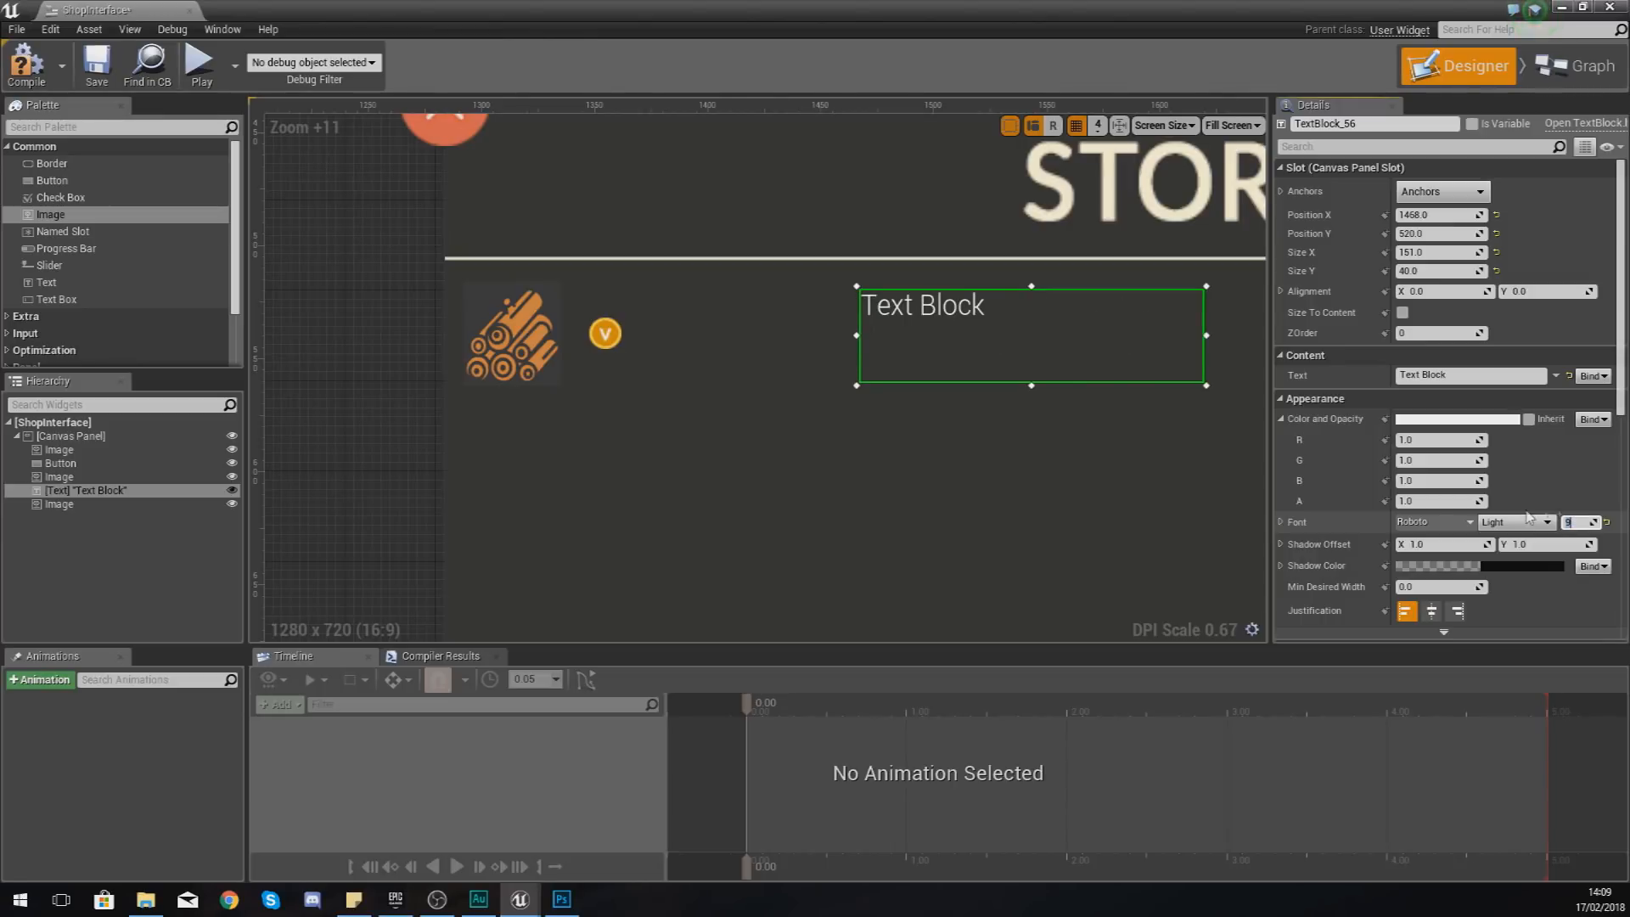
left_click_drag(1029, 335, 821, 362)
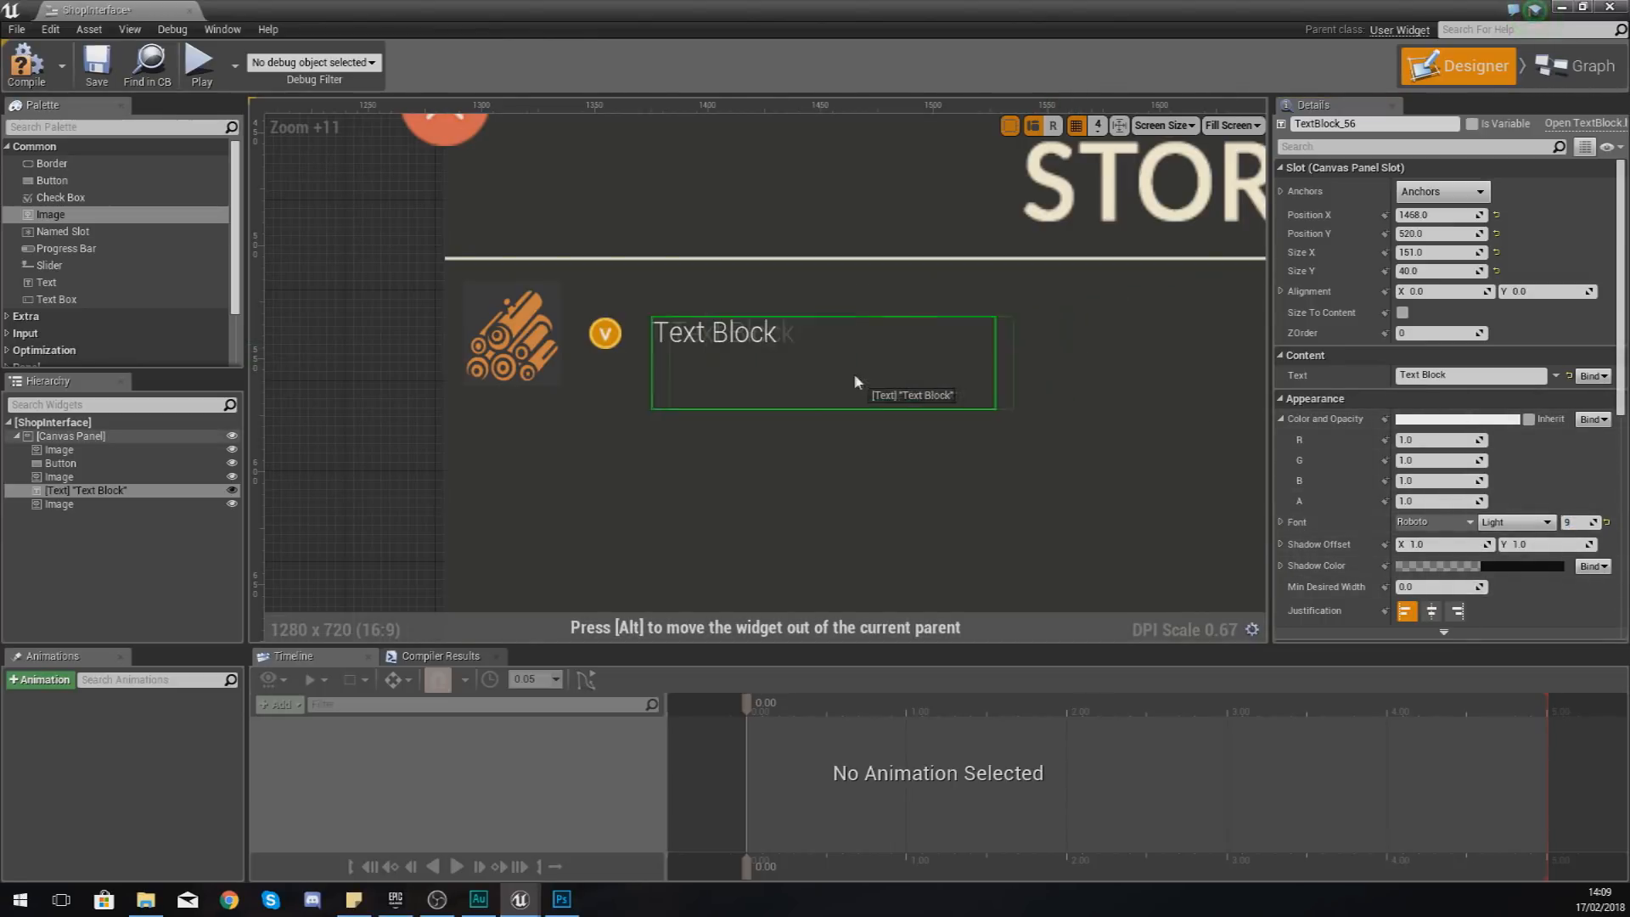
left_click_drag(822, 362, 800, 373)
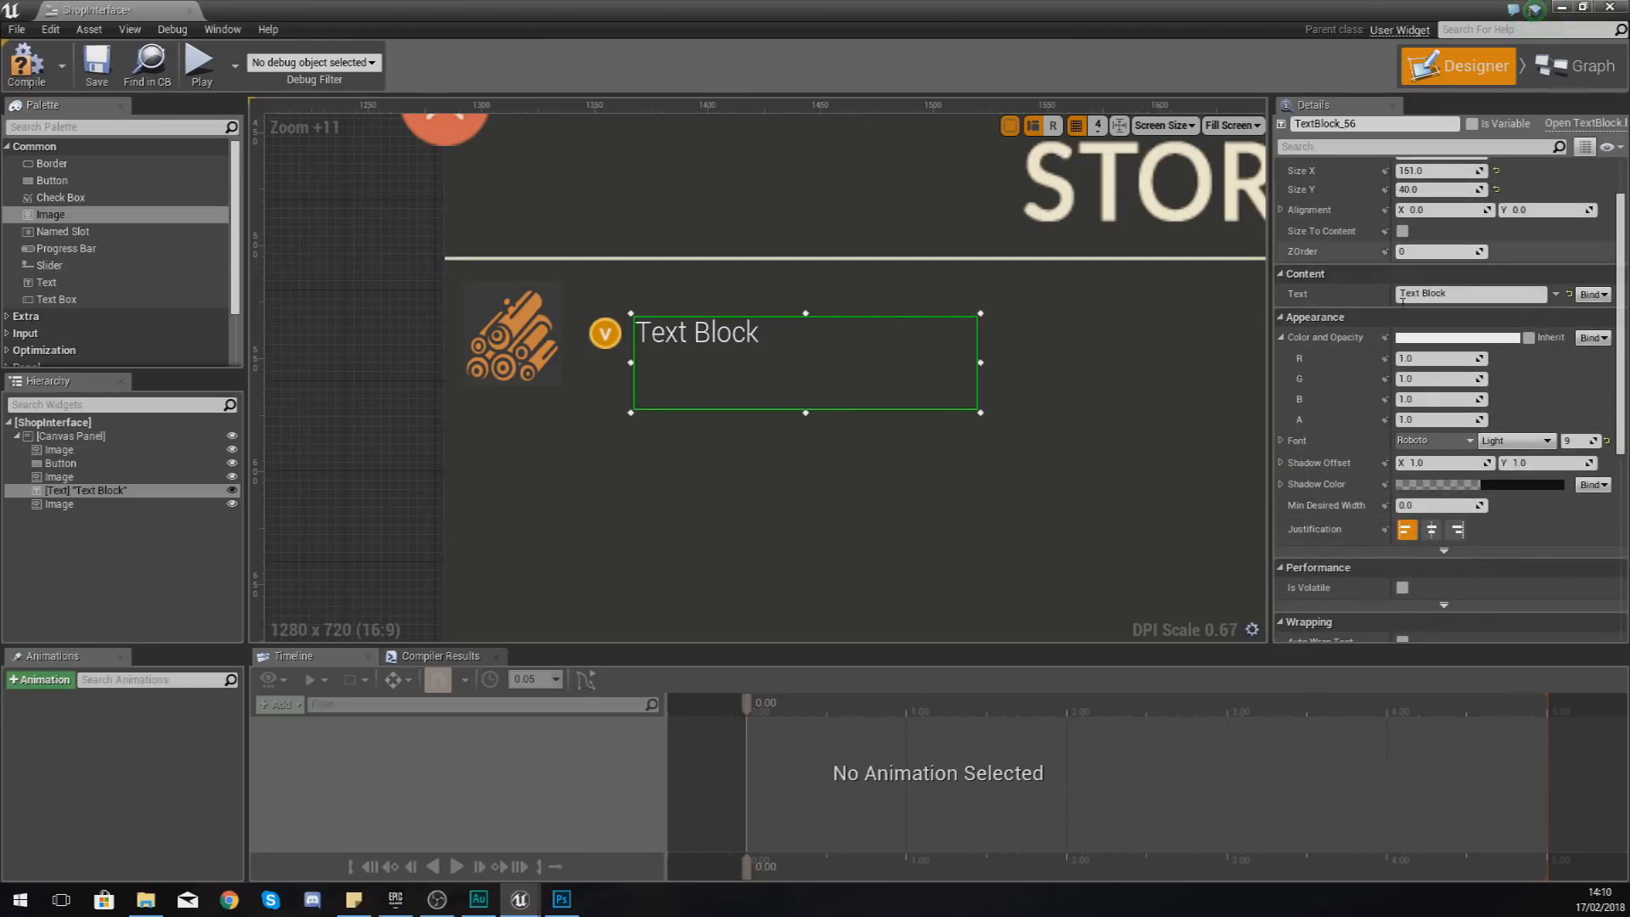
Step: Tint the price text pale orange and set its content to 12
left_click(1494, 336)
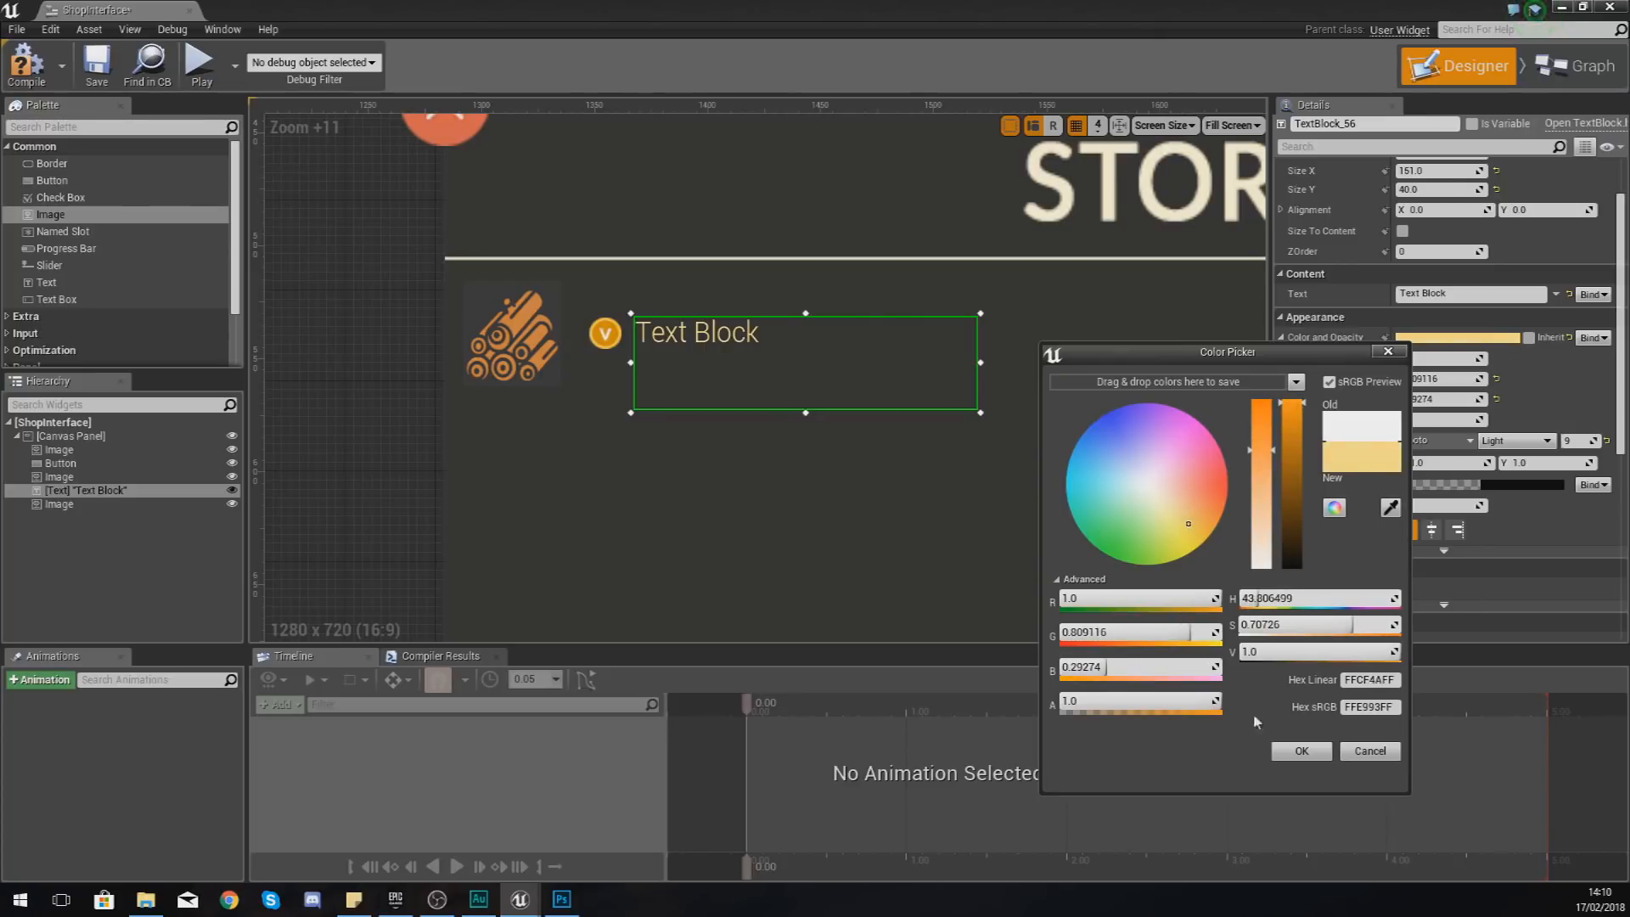
left_click(1301, 750)
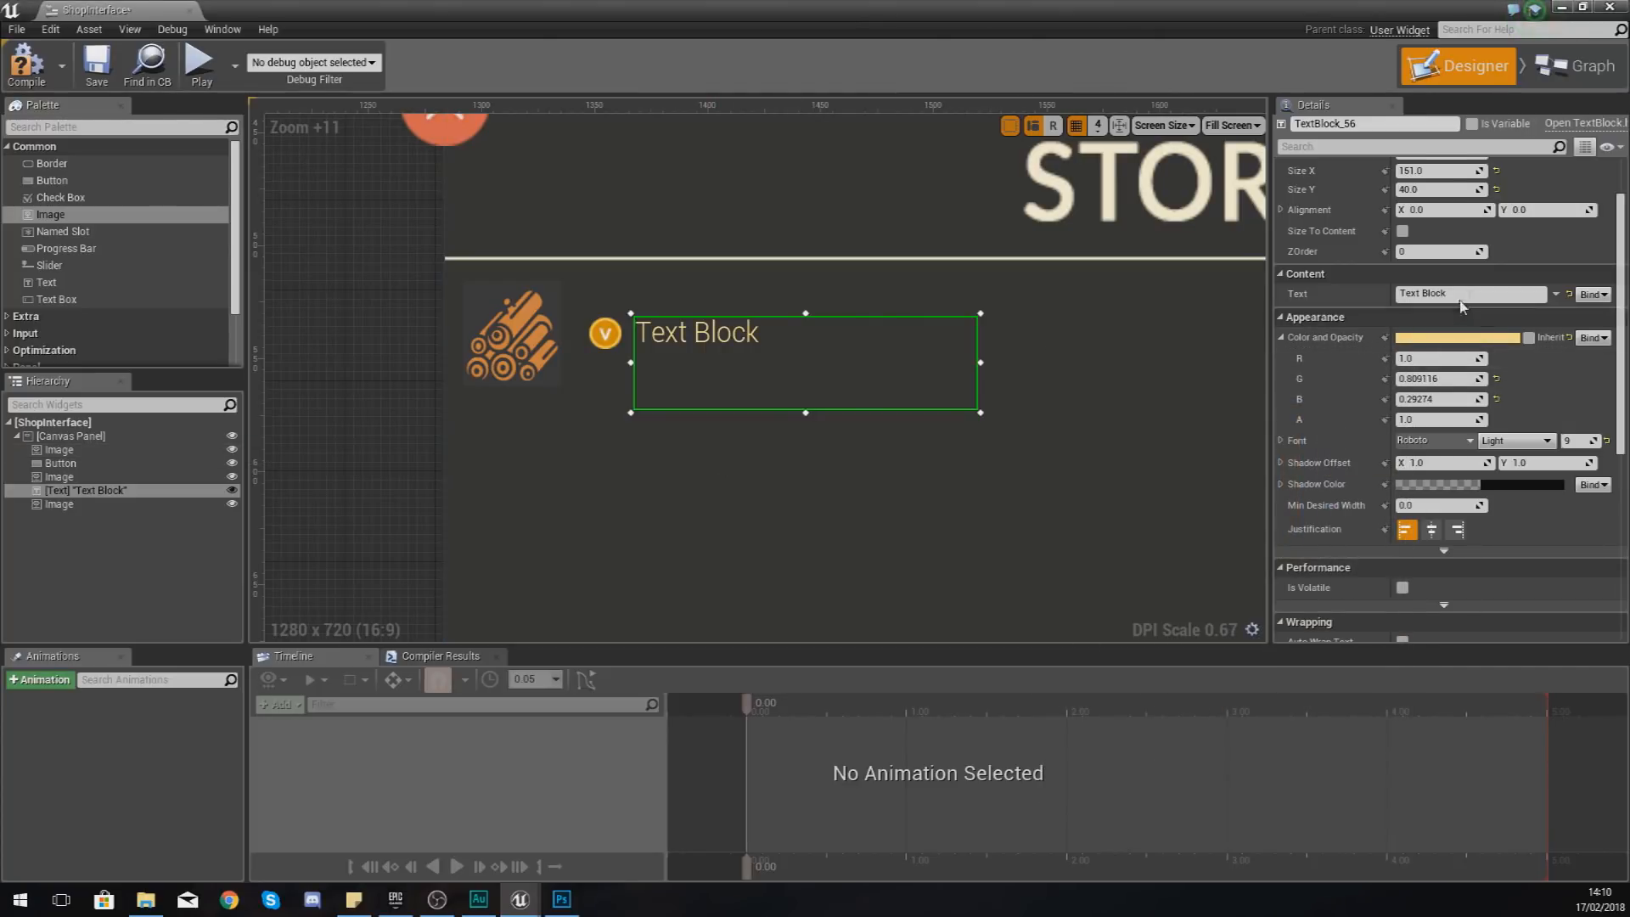
left_click(1471, 294)
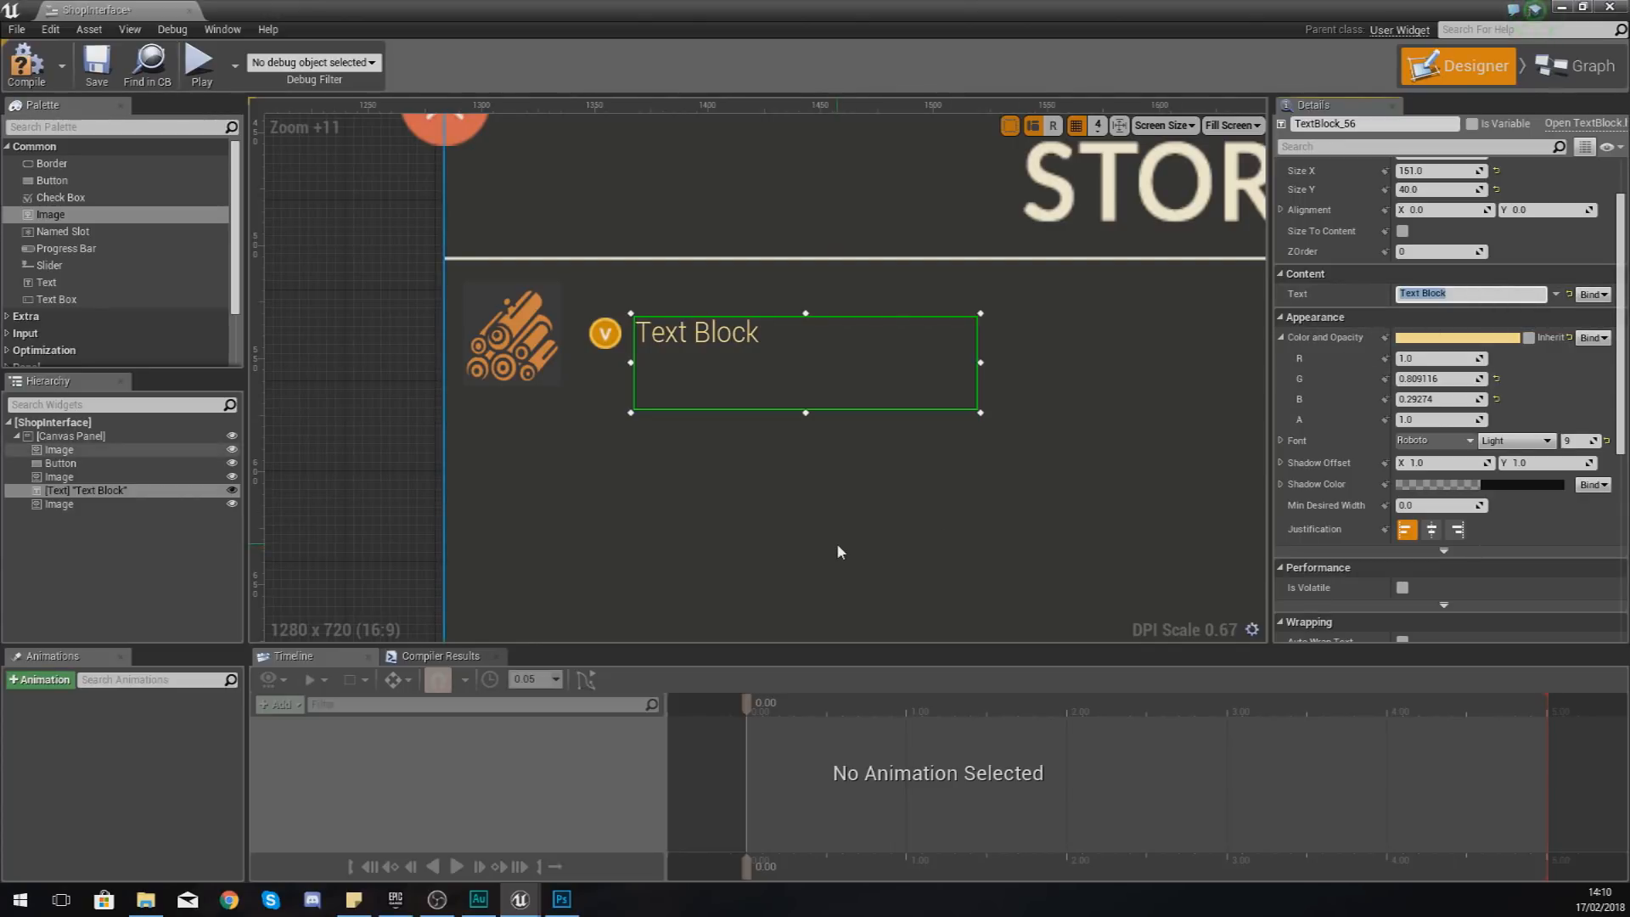
mouse_move(835, 548)
type("03")
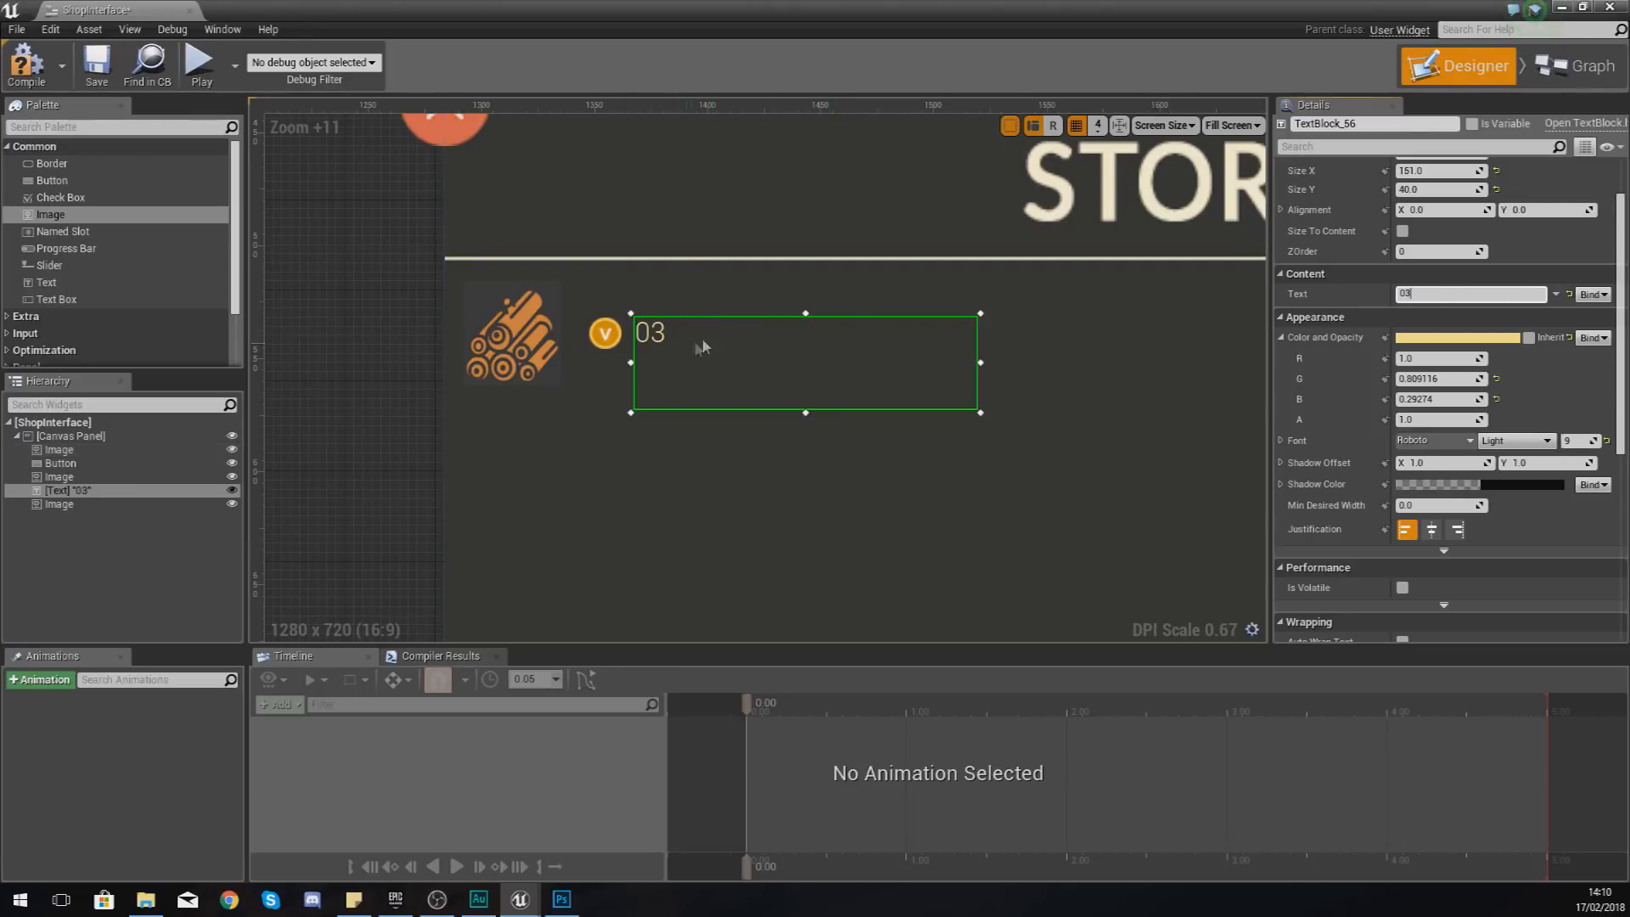
type("12")
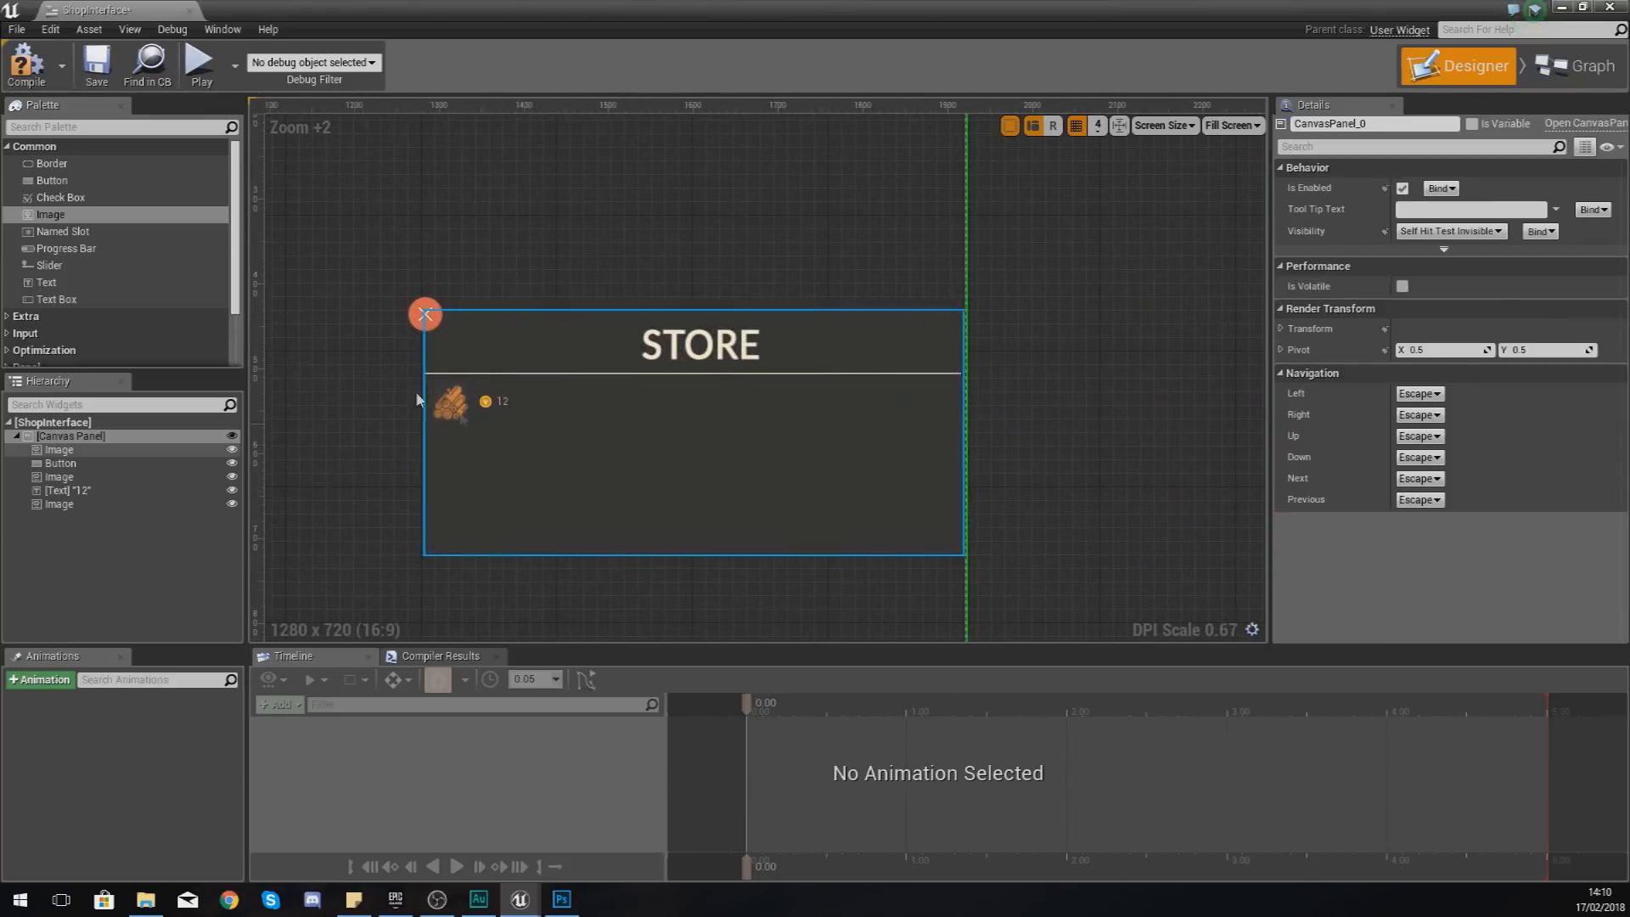
left_click(61, 448)
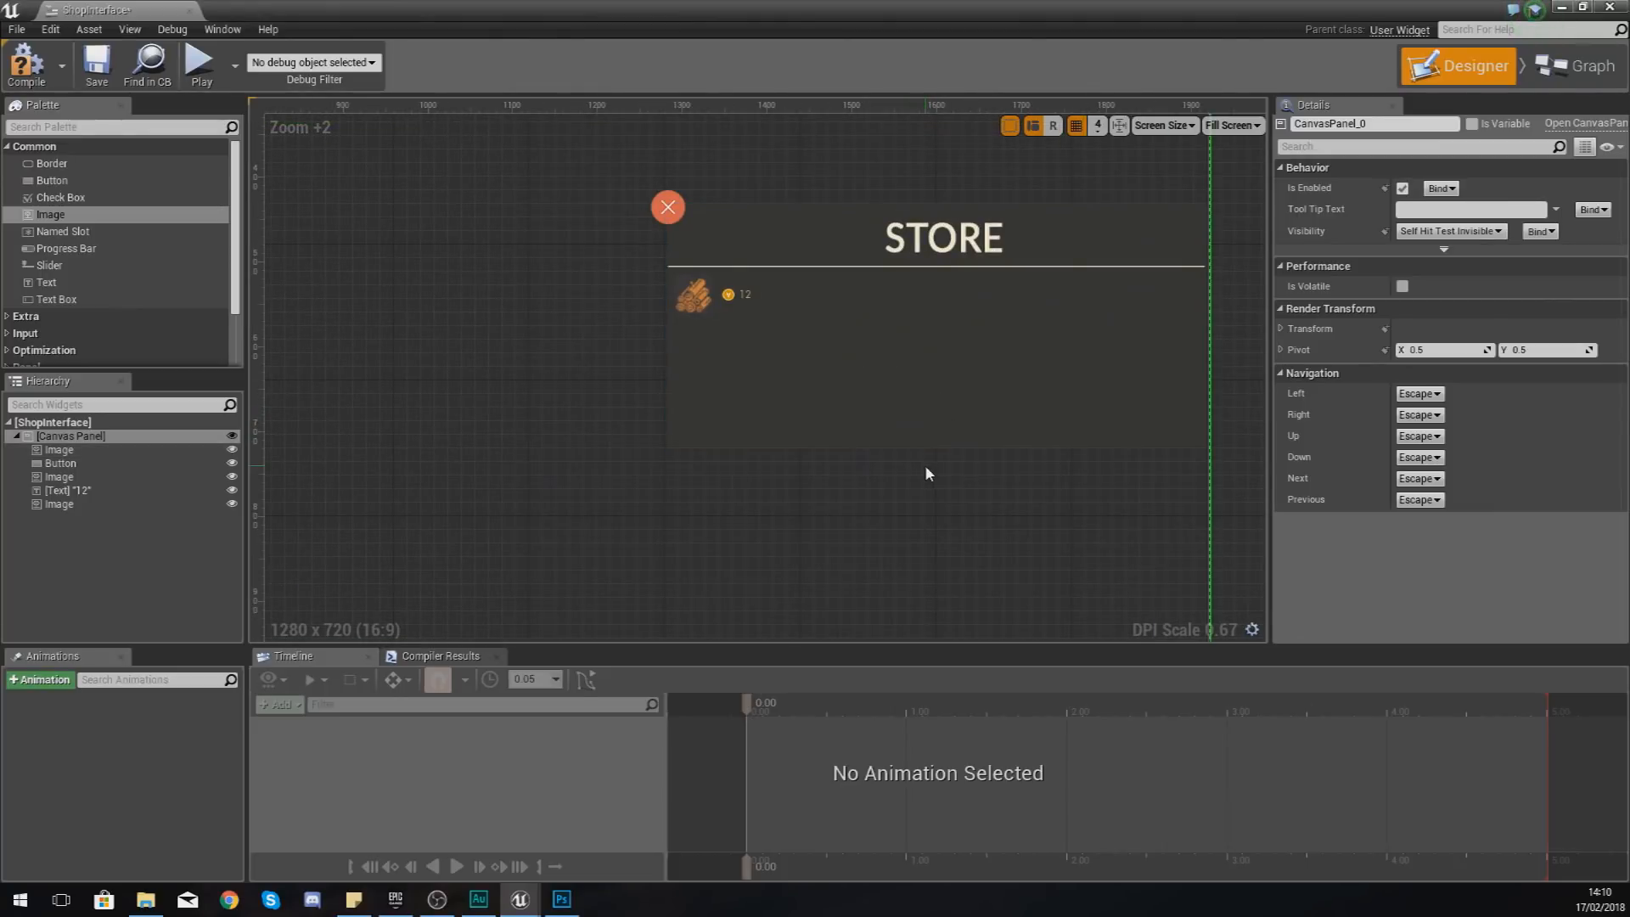
scroll("down", 3)
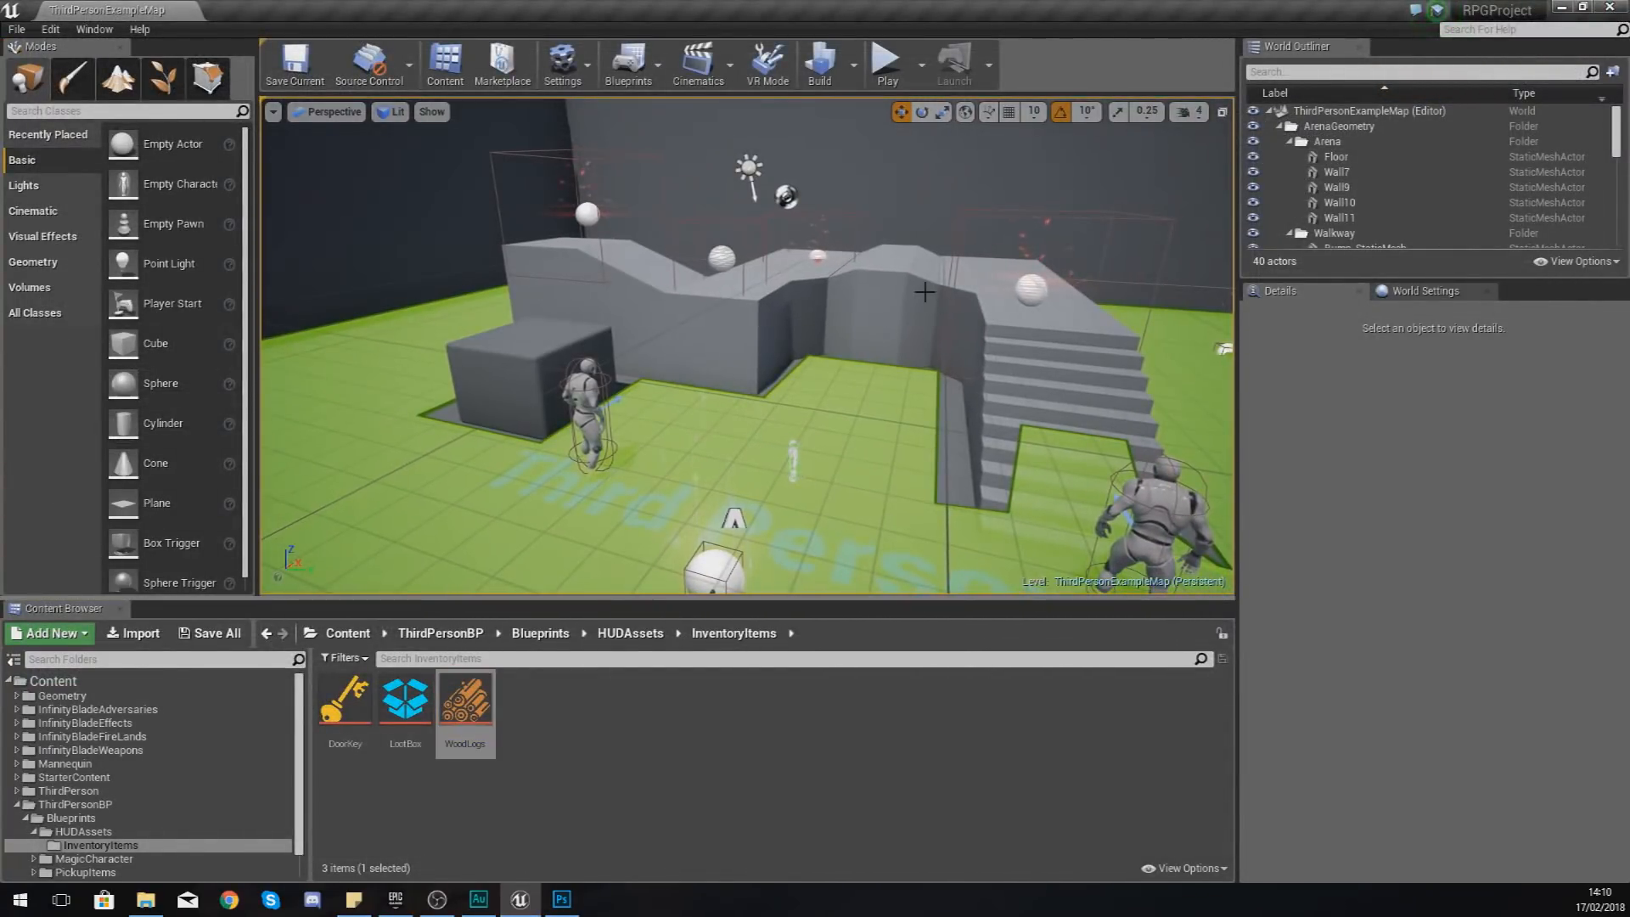
mouse_move(464, 702)
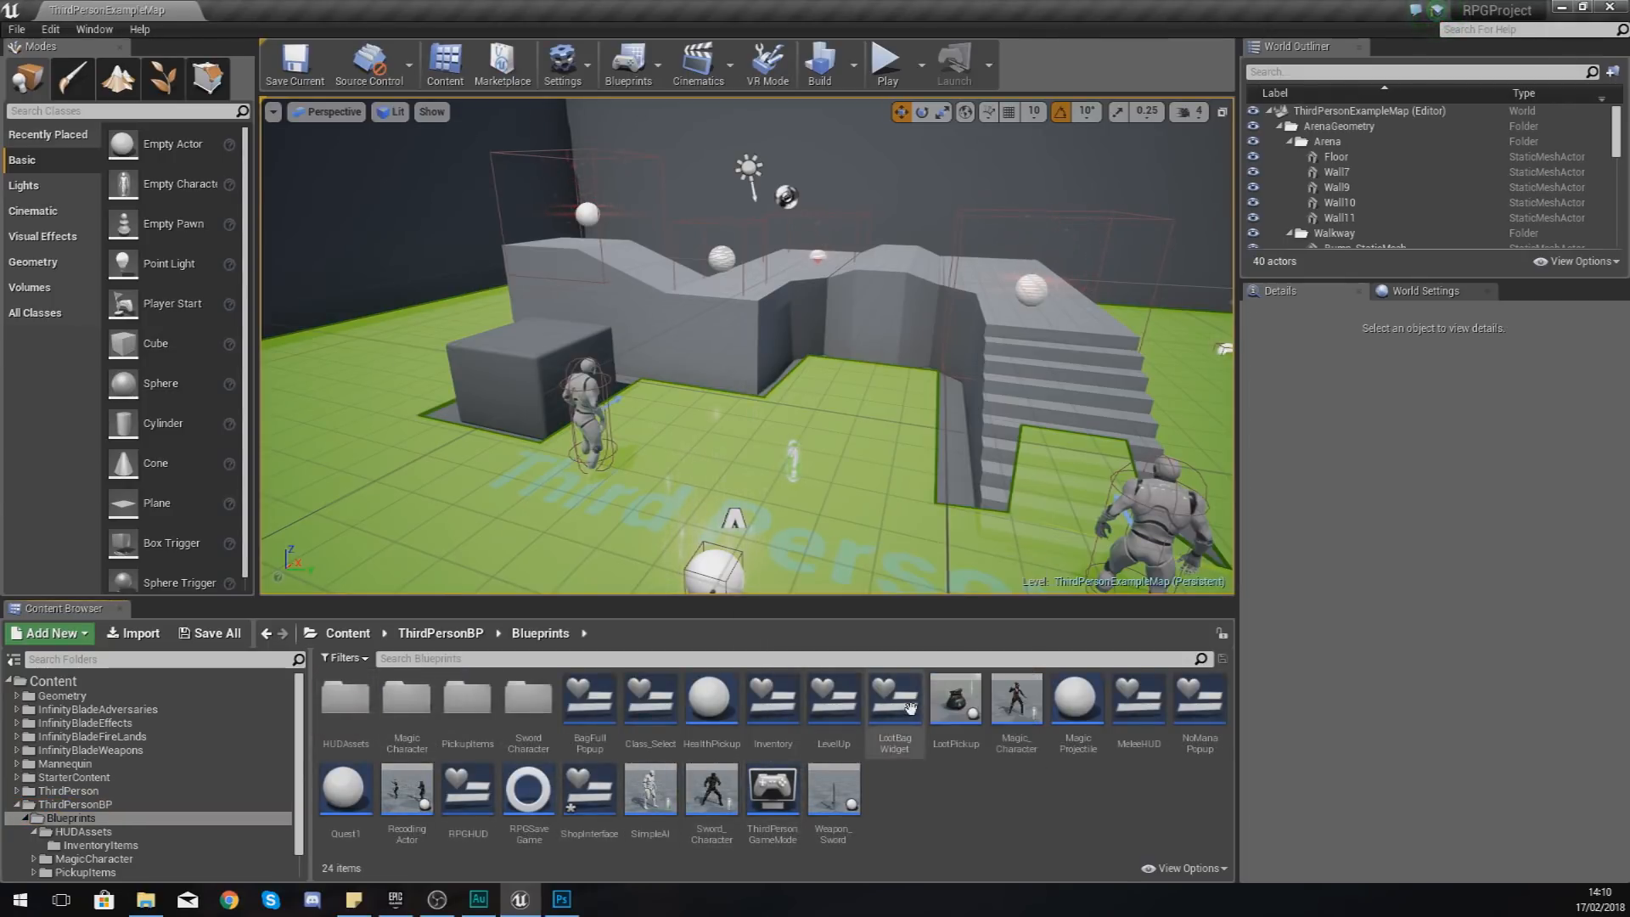
mouse_move(1138, 703)
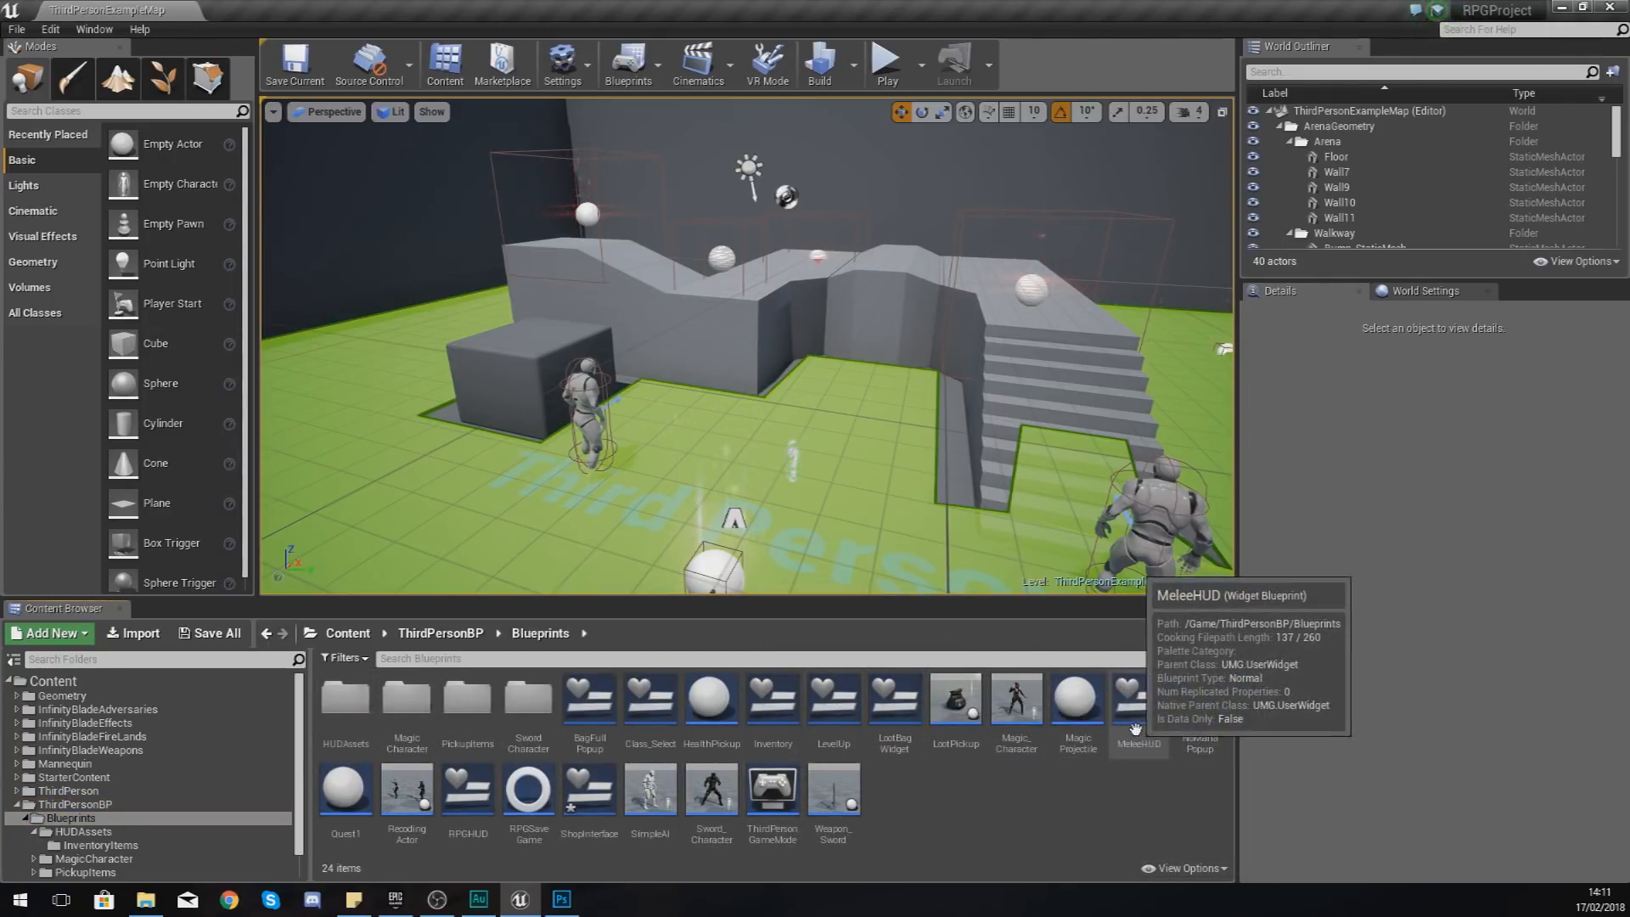
Step: Reopen the ShopInterface widget from the ThirdPersonBP > Blueprints folder
double_click(589, 786)
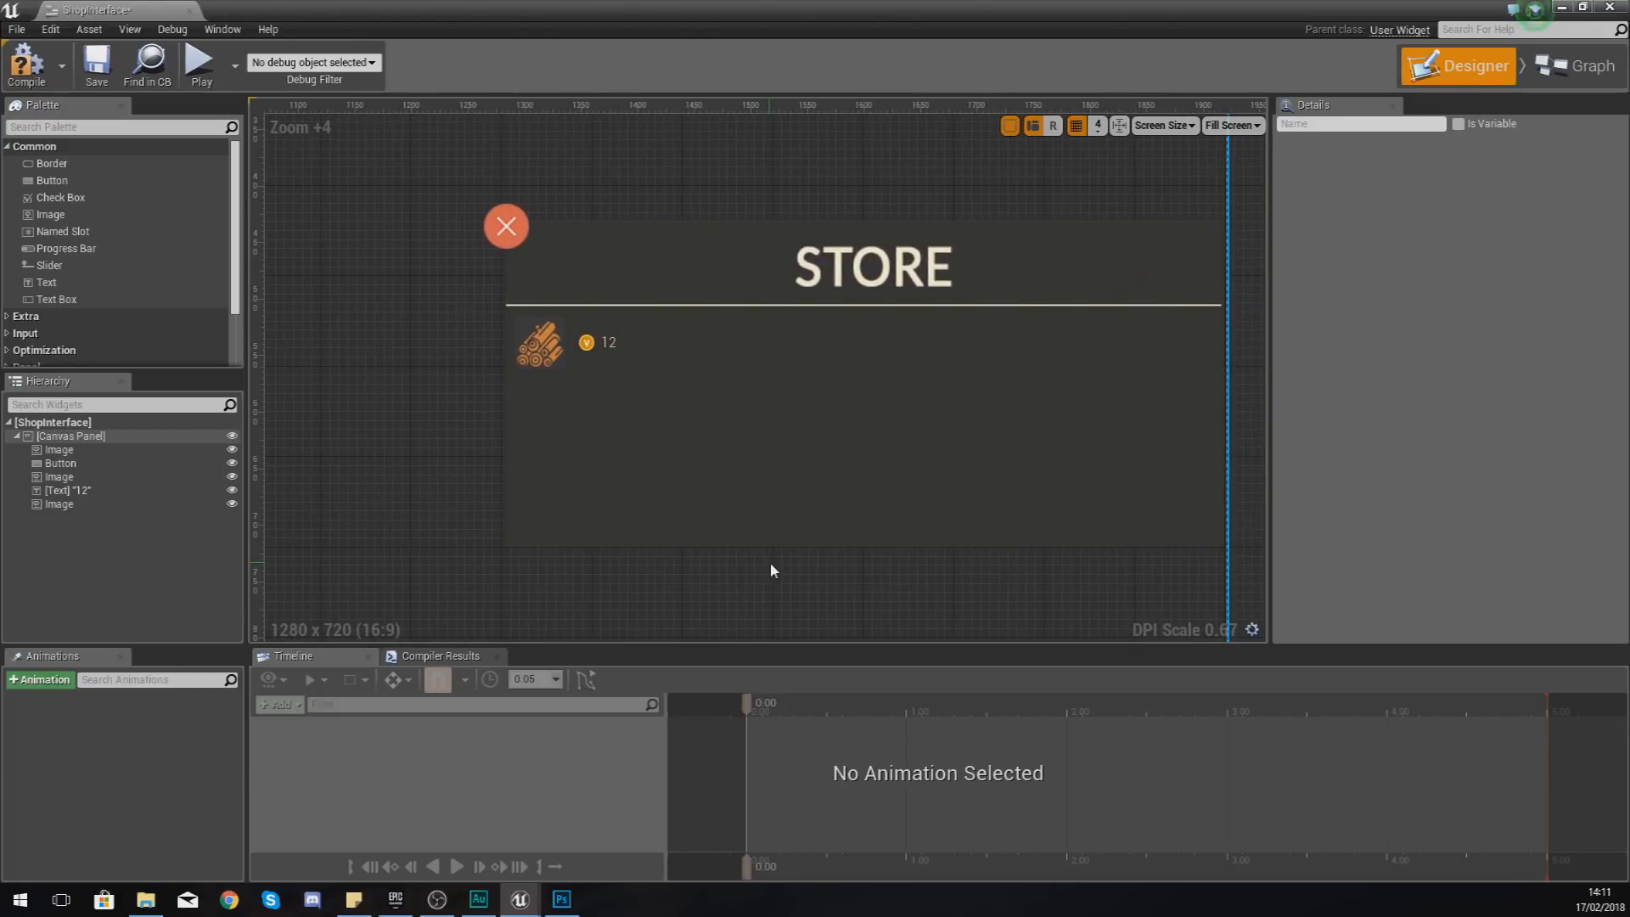
left_click(540, 343)
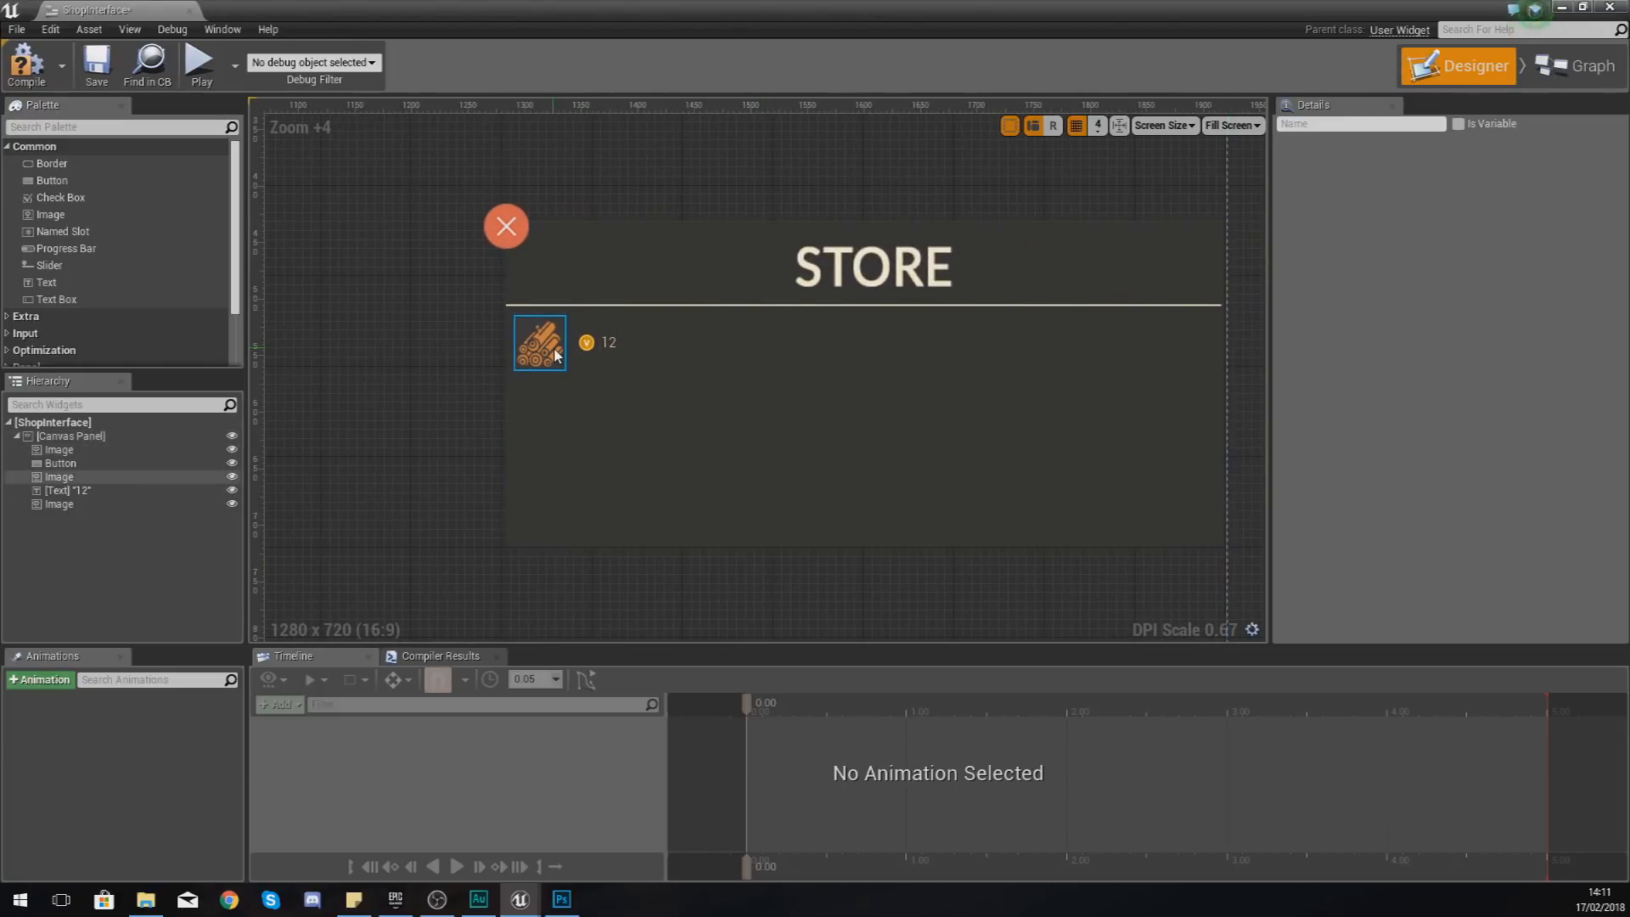